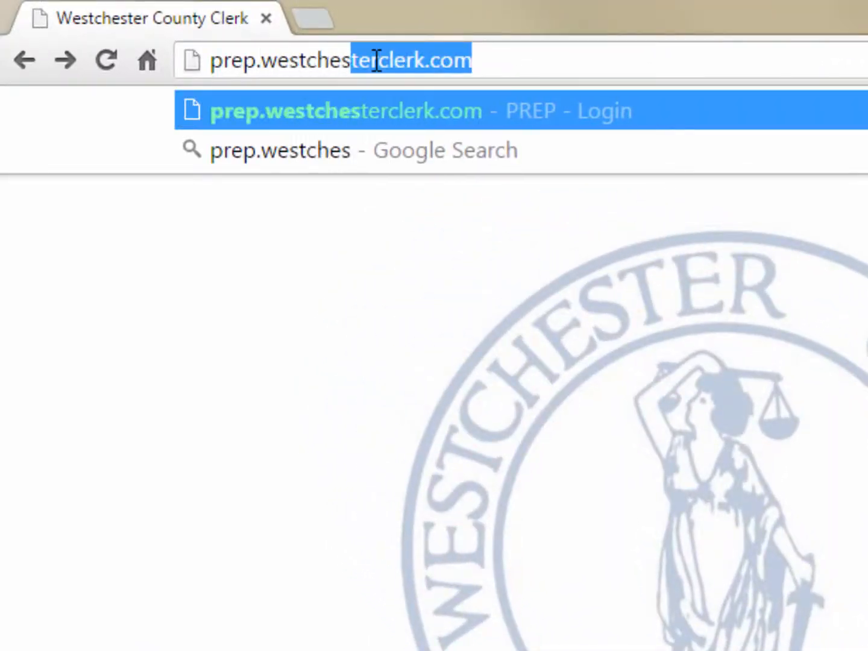
- Sign in to PREP as user JohnQPub and land on the empty My Packages page
left_click(346, 110)
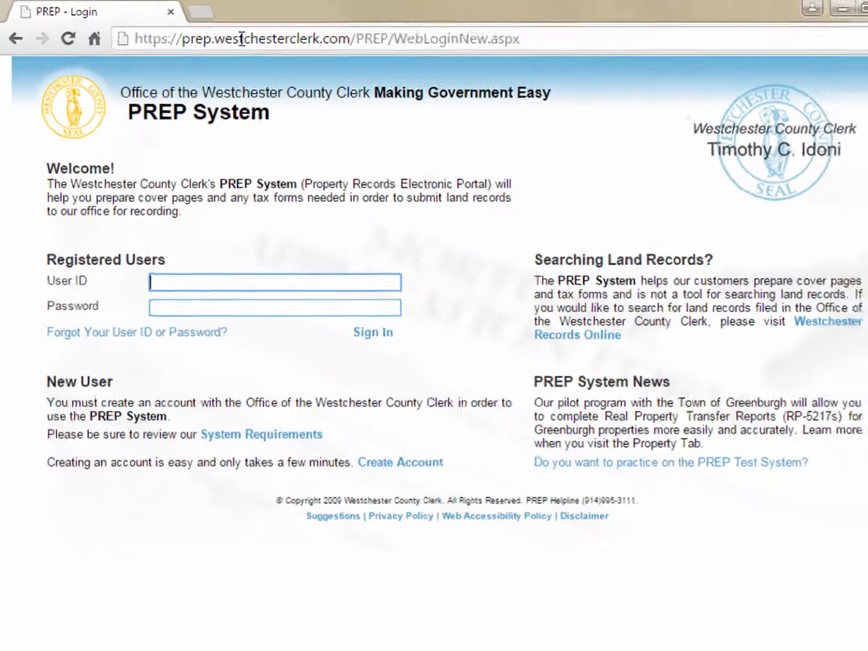
type("JohnQPub")
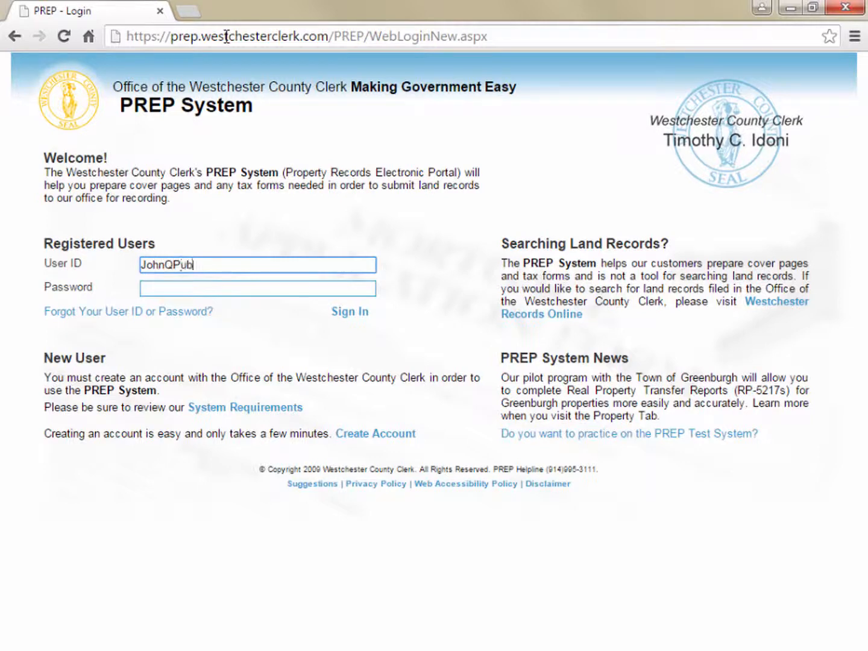
left_click(350, 312)
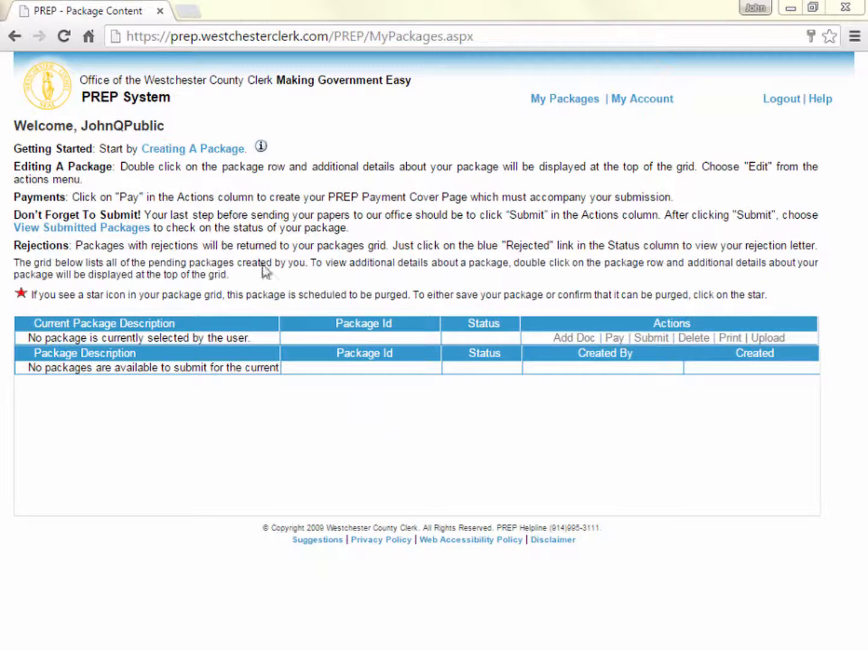
- Create 'Simpsons Closing Package' and add a Deed (DED) document to it
left_click(192, 149)
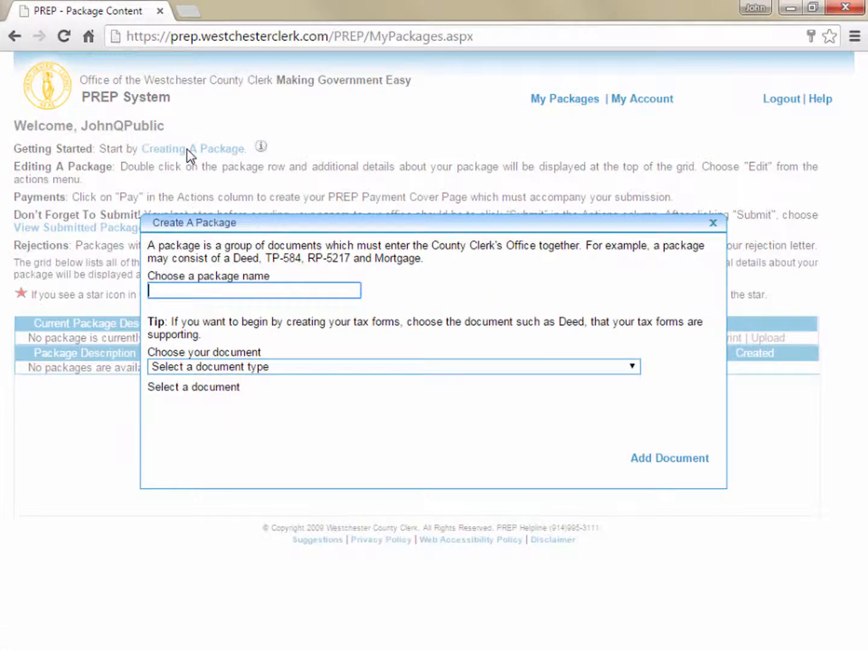
type("Simpsons Closing Package")
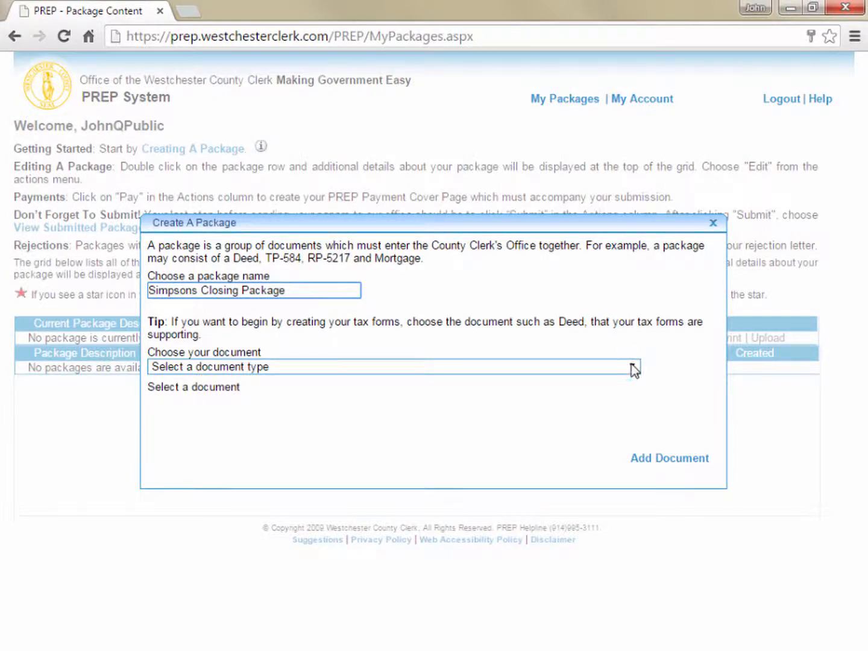
left_click(392, 366)
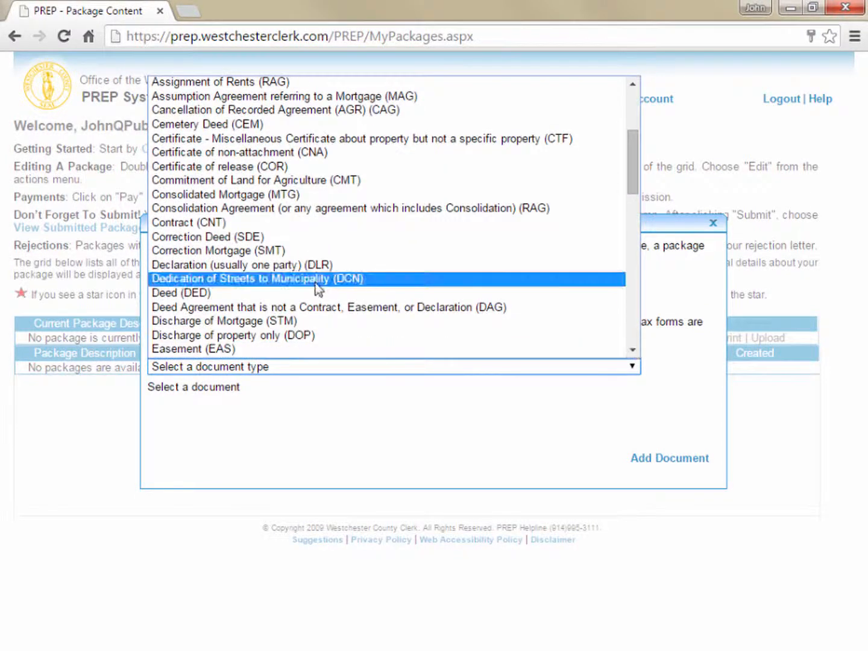
left_click(181, 293)
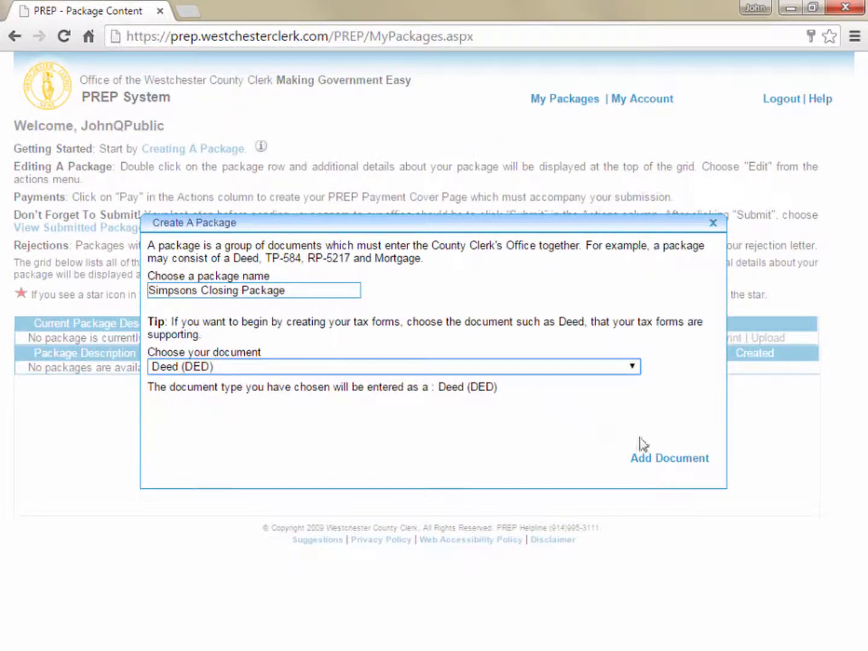
left_click(669, 457)
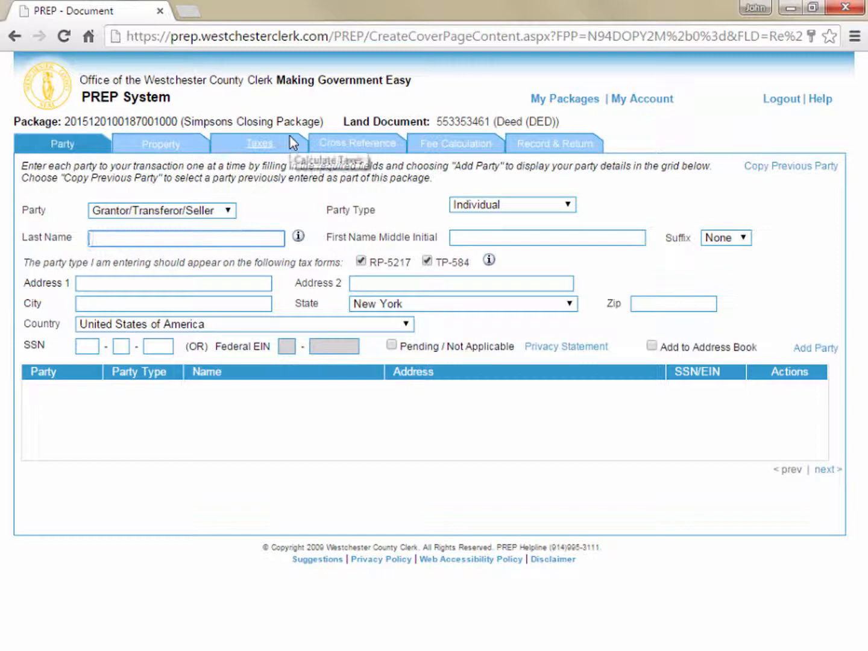
- Add seller Homer J Simpson of 54 Evergreen Terrace with his zip and SSN
type("homer")
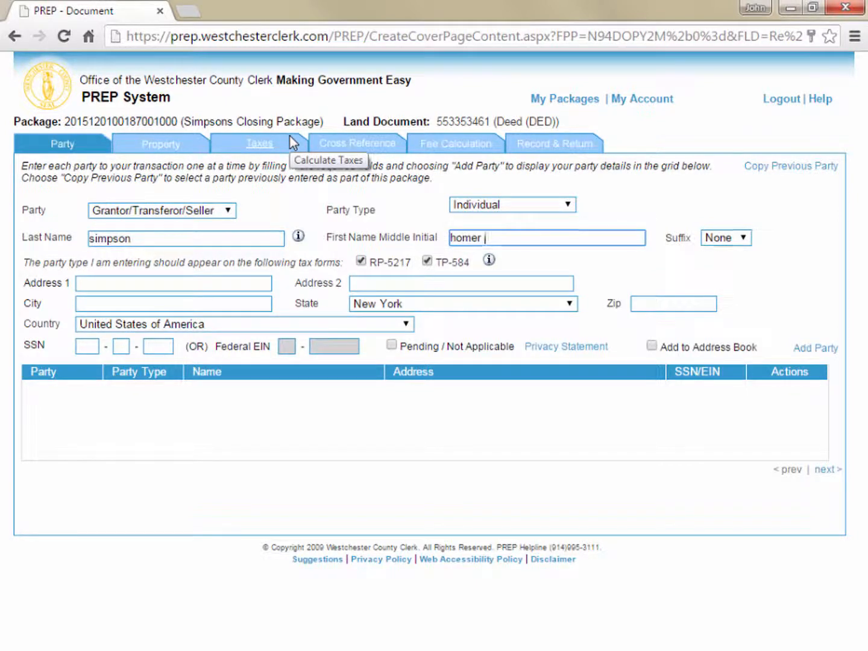
type("54 Evergreen Terrace")
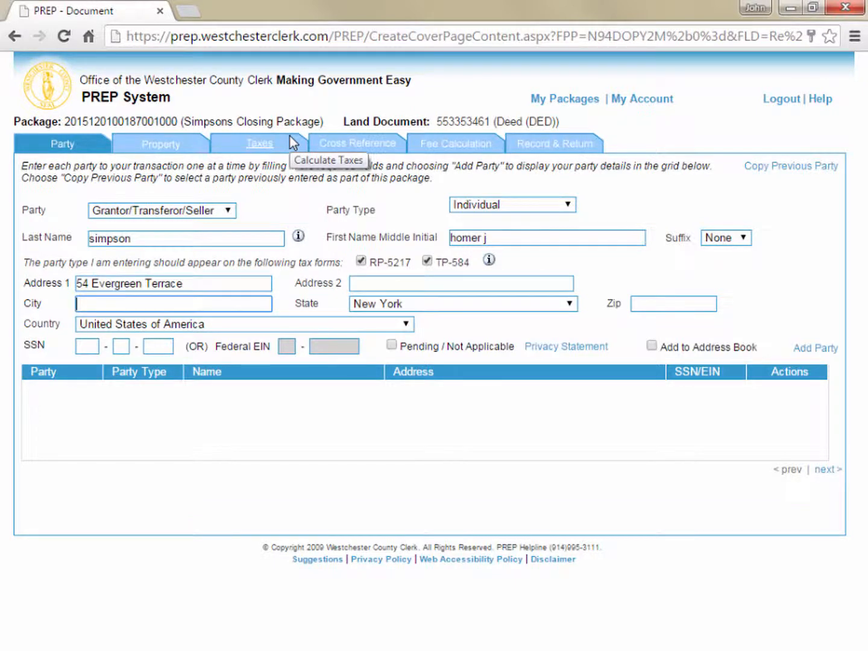
type("1")
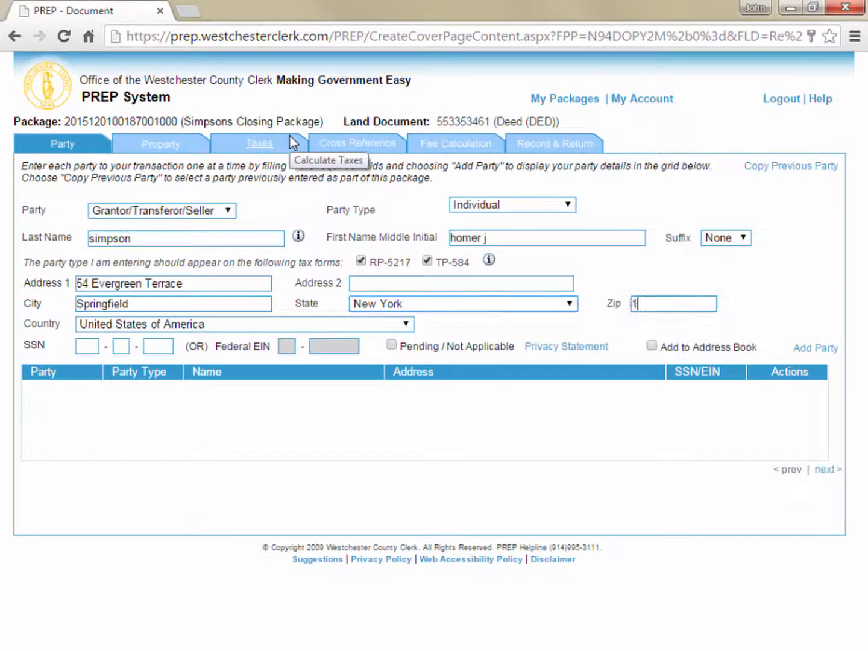
type("111")
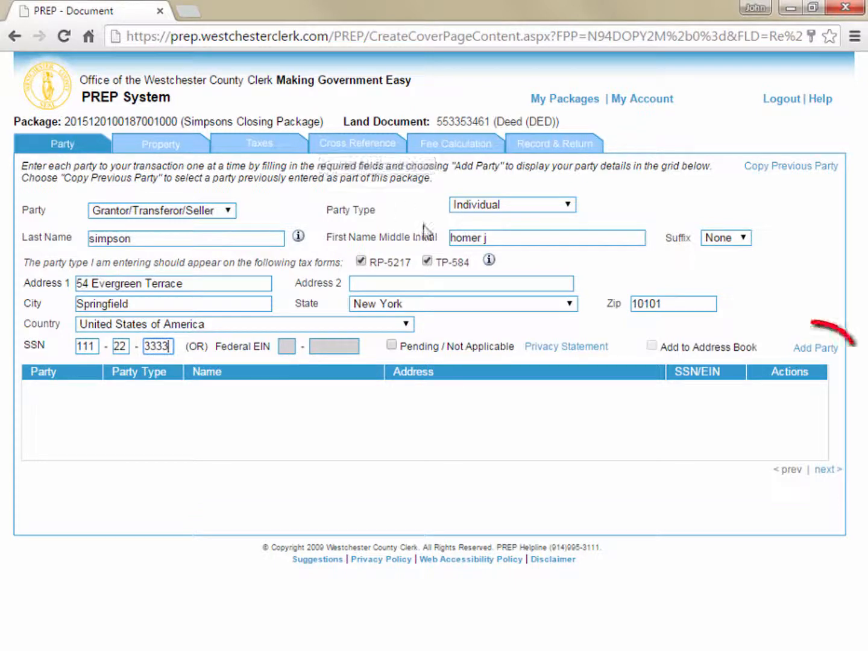
left_click(815, 348)
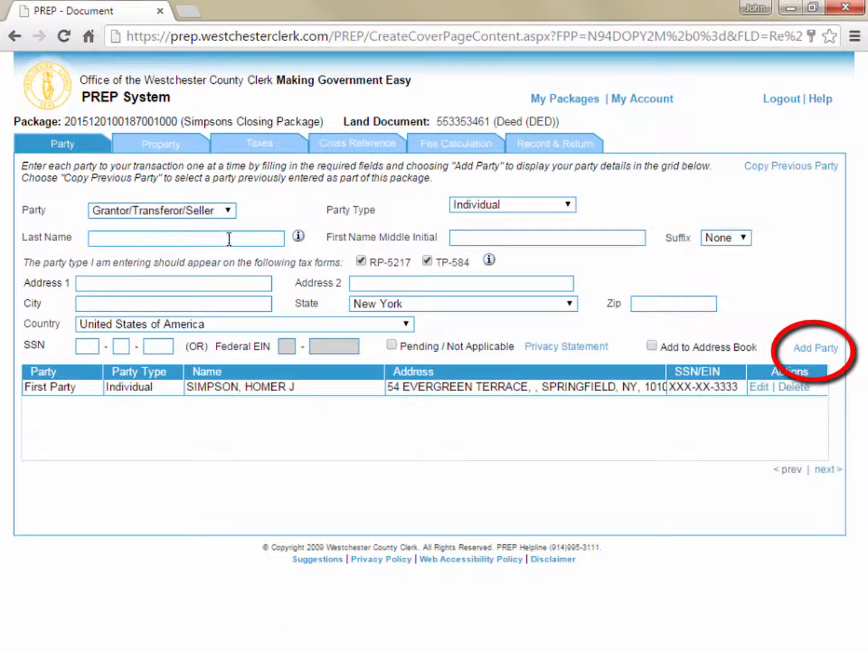
- Add seller Margorie Simpson, Springfield 10101, SSN ending 7777
type("Simpo")
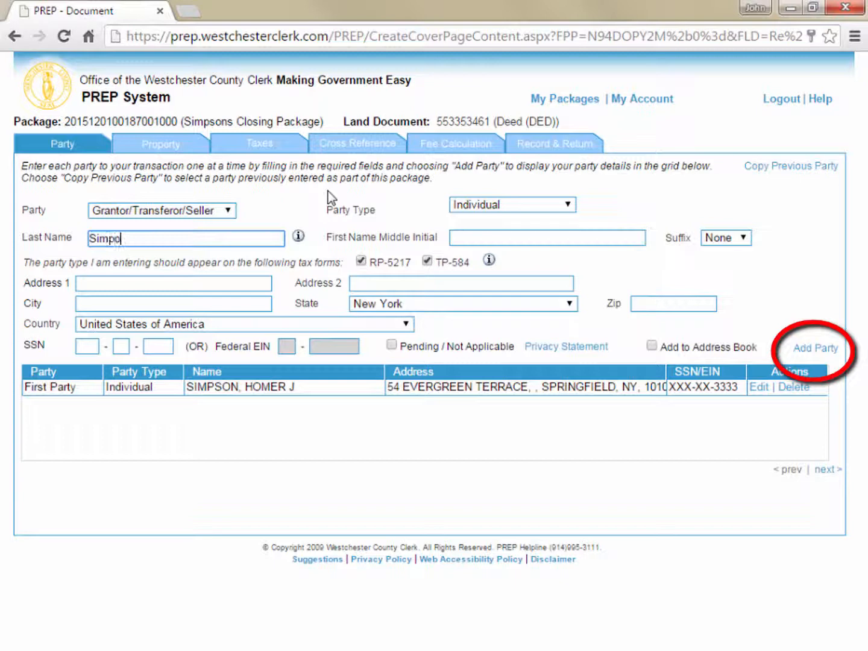
type("margorie")
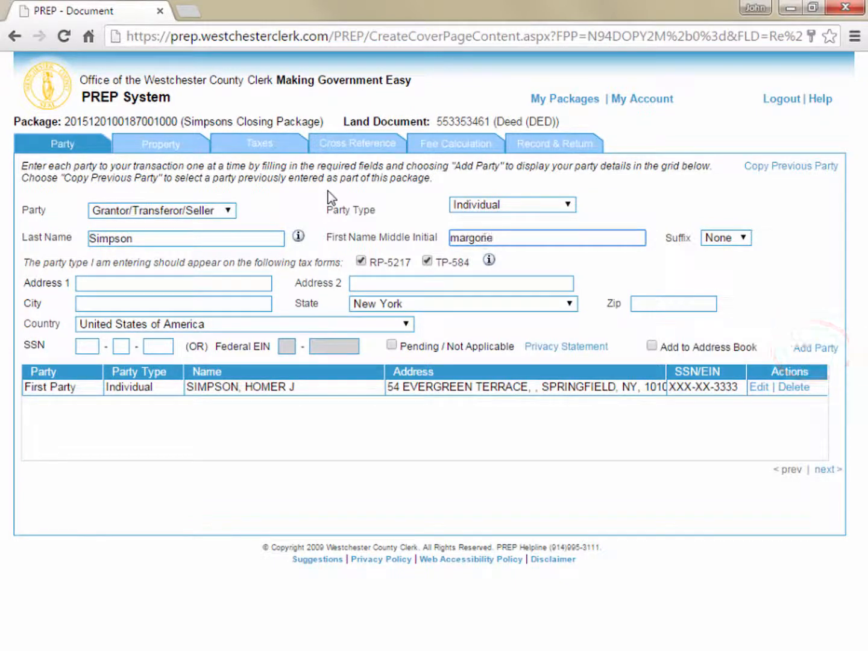
left_click(173, 283)
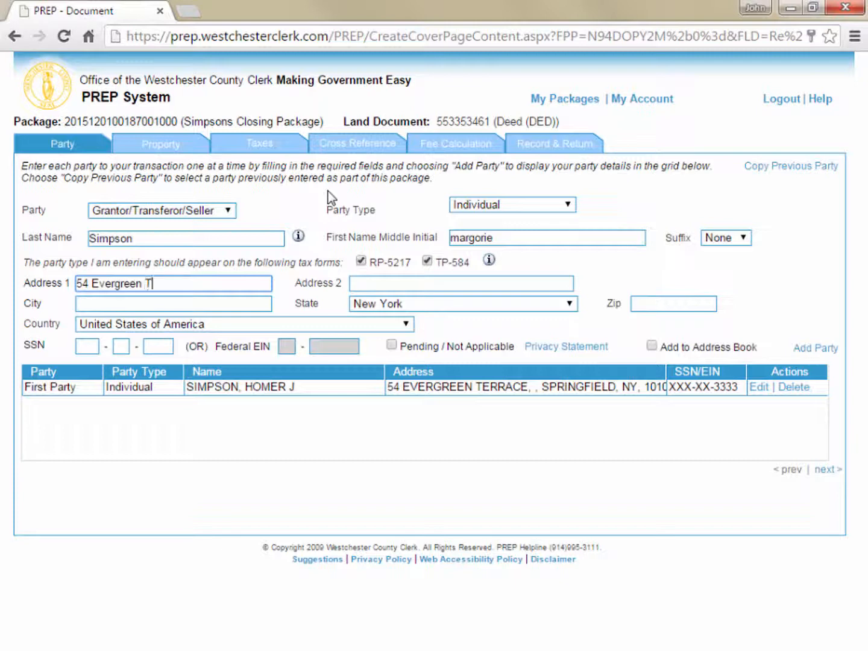
type("Springfiel")
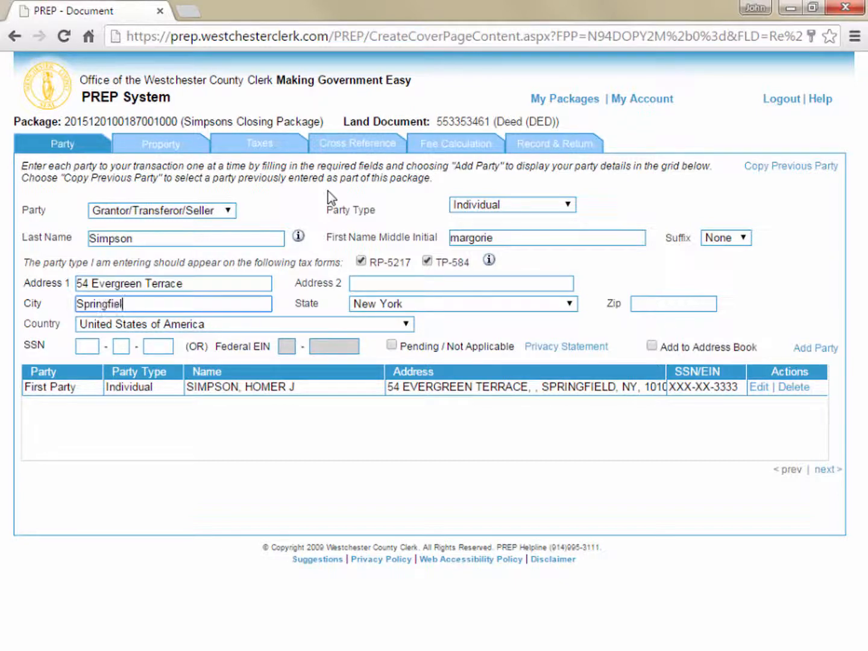
type("10101")
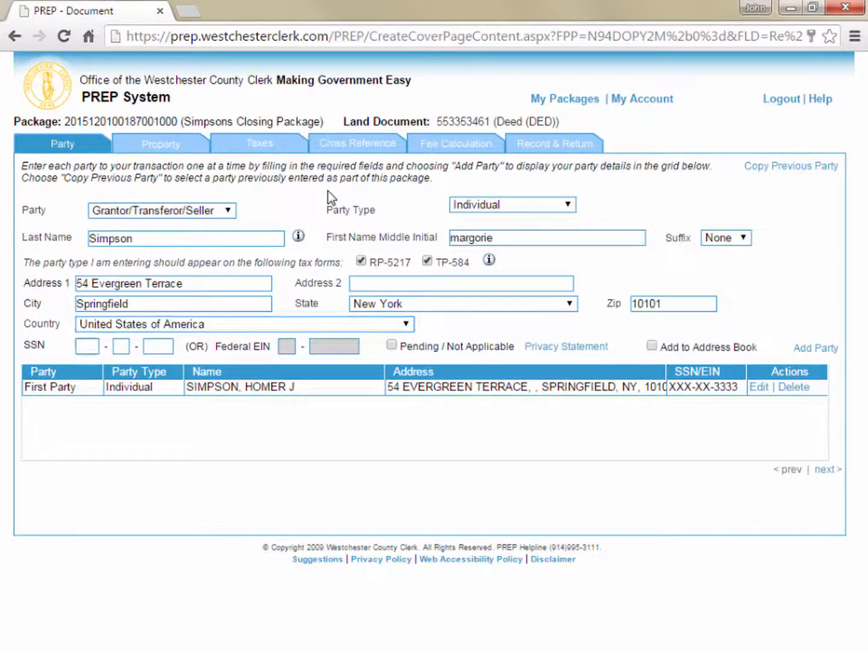
type("7777")
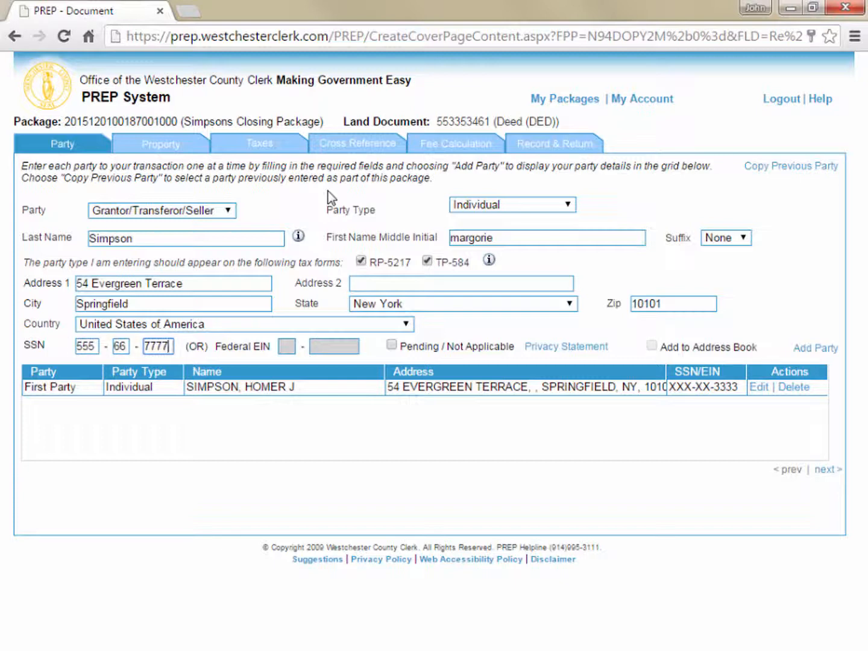
left_click(814, 347)
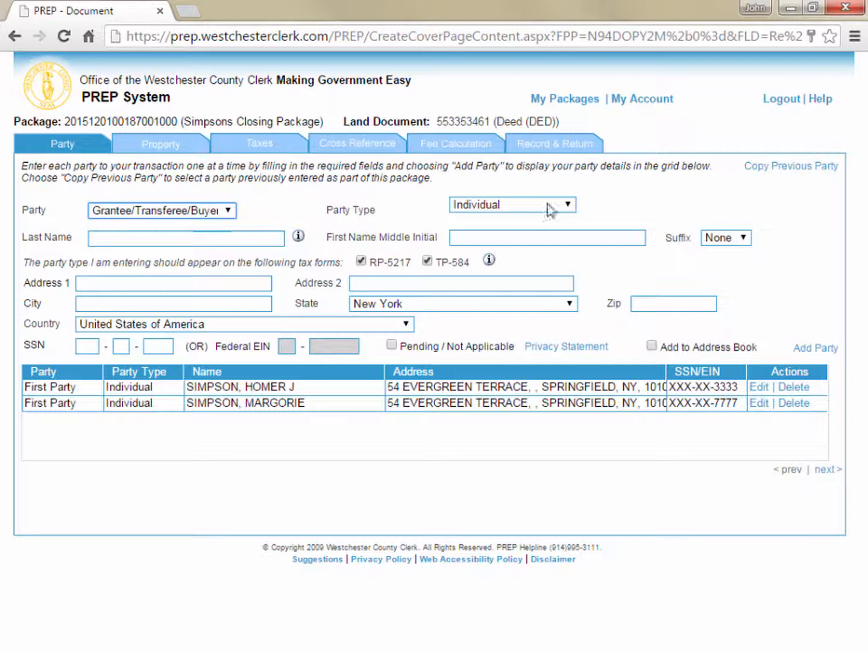
- Add grantee Homer and Marge Simpson Irrevocable Trust, 54 Evergreen Terrace, Springfield 10101, EIN 5875, accepting the suggested name format
left_click(511, 205)
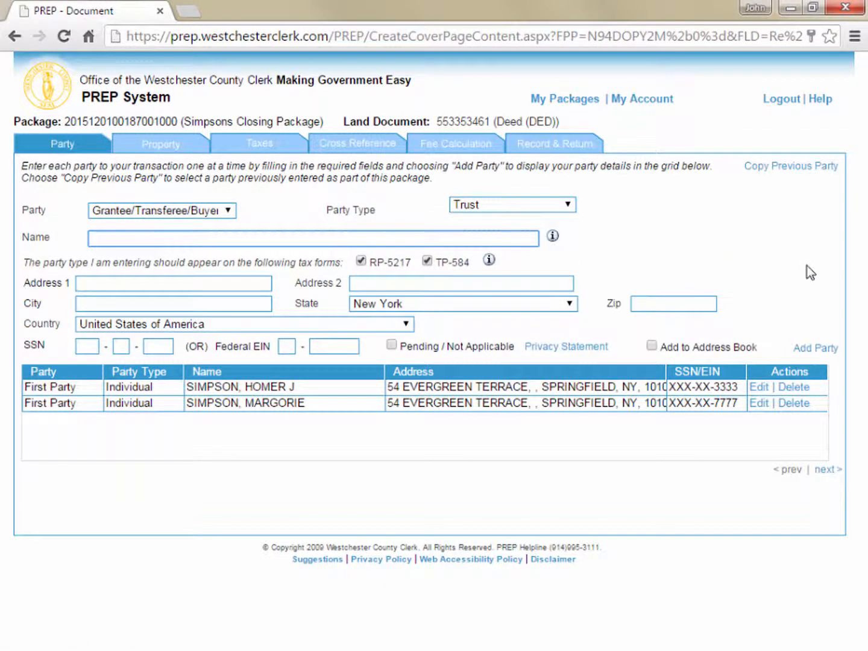
type("Homer and Marge Simpson")
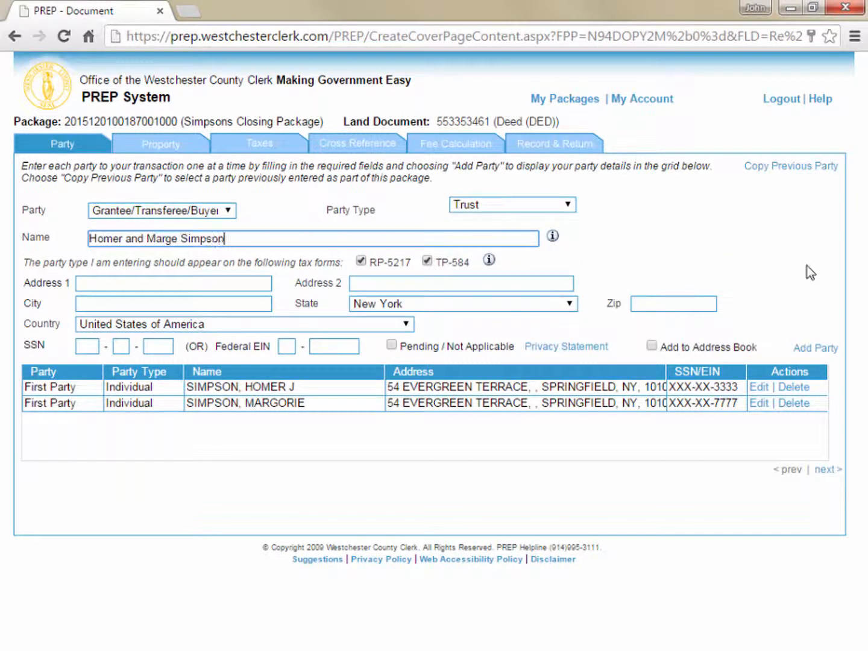
type("irrevocable trust")
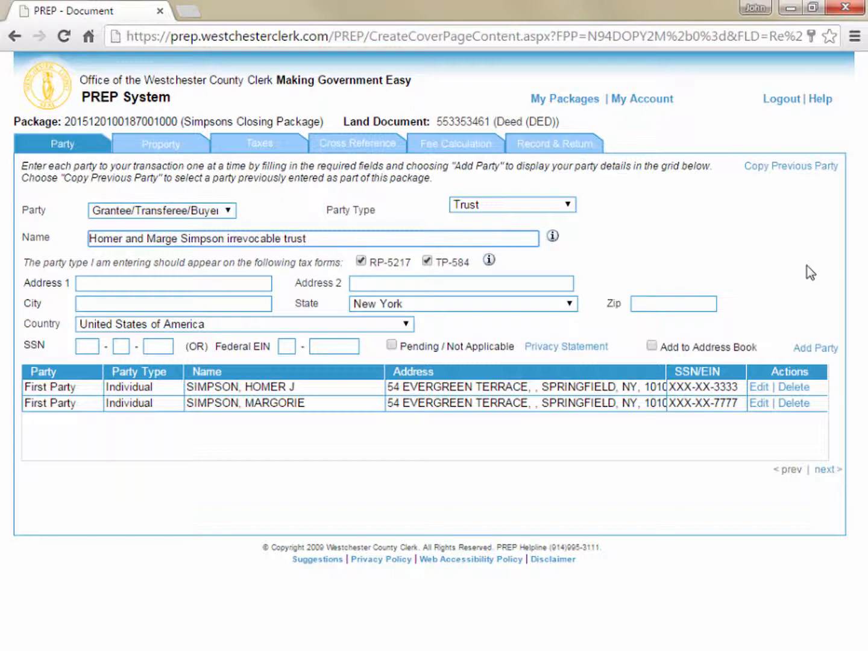
type("54 Evergreen Terrace")
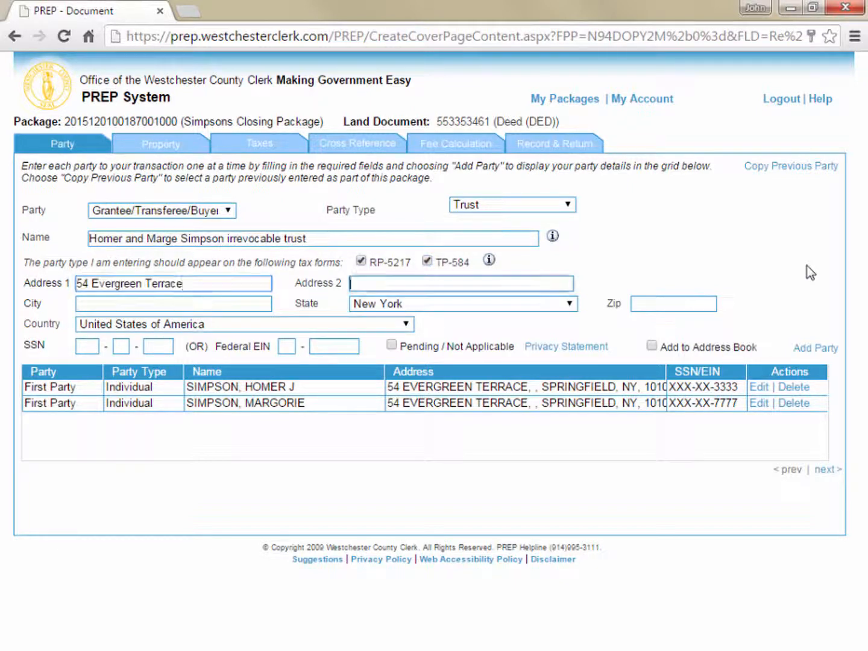
type("Springfield")
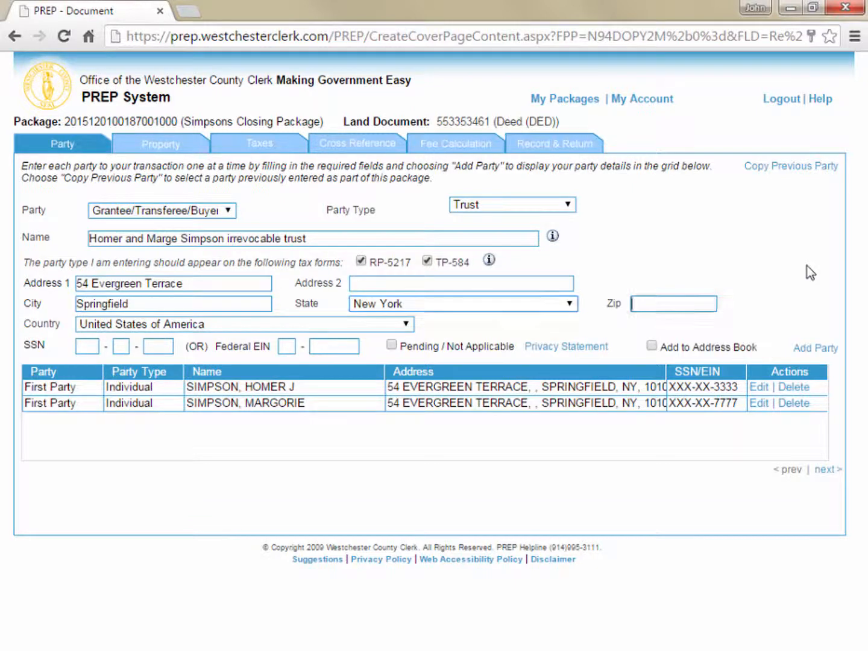
type("10101")
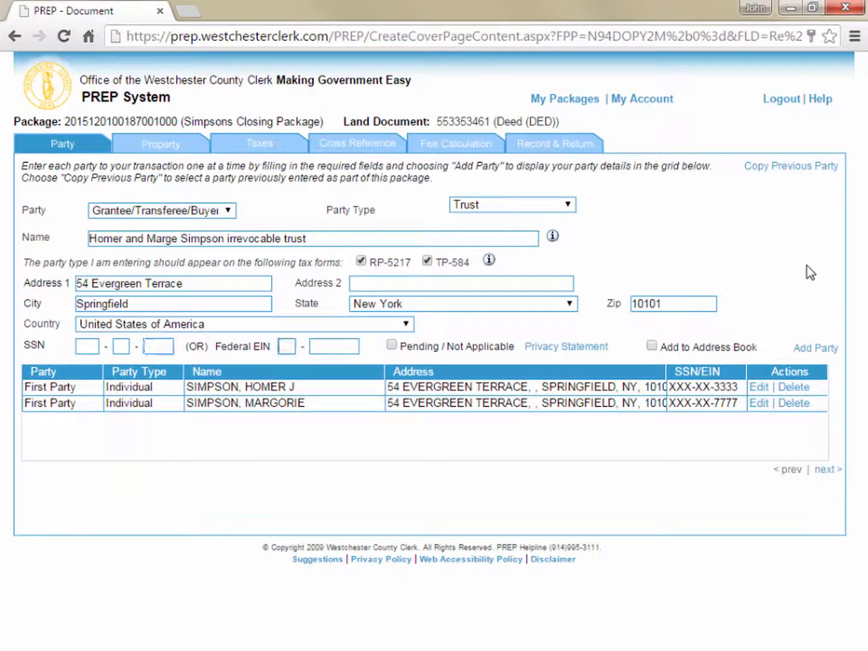
type("5875")
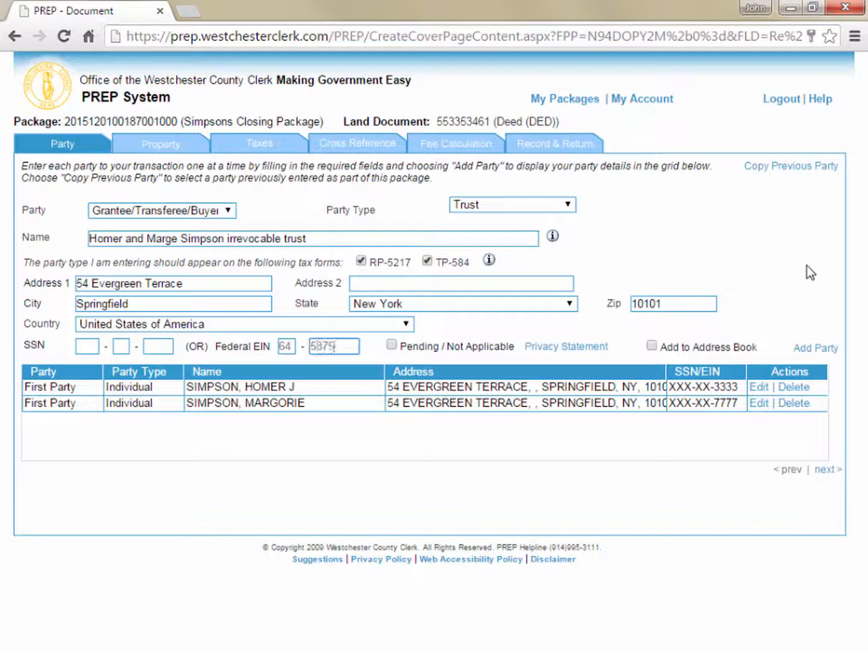
left_click(815, 347)
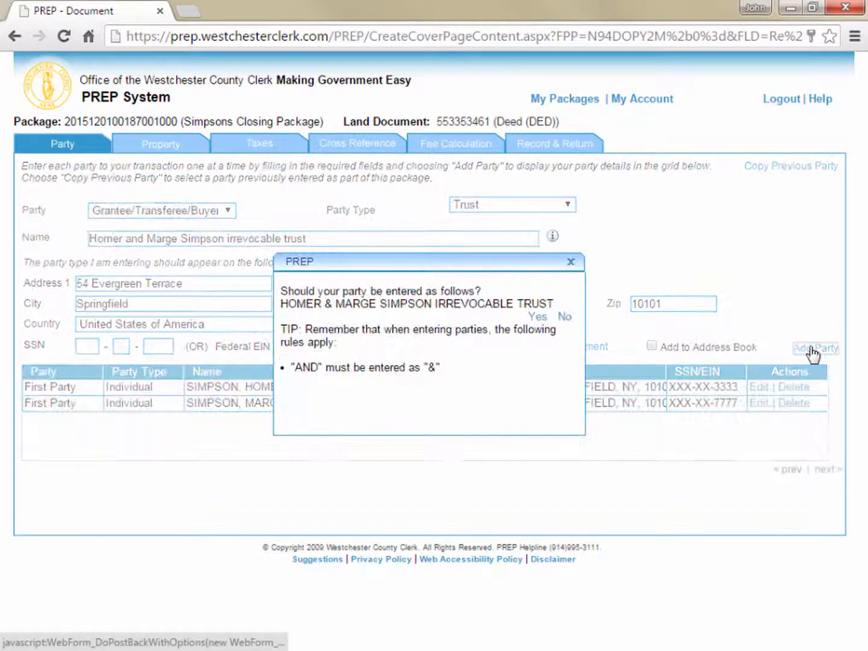
left_click(536, 316)
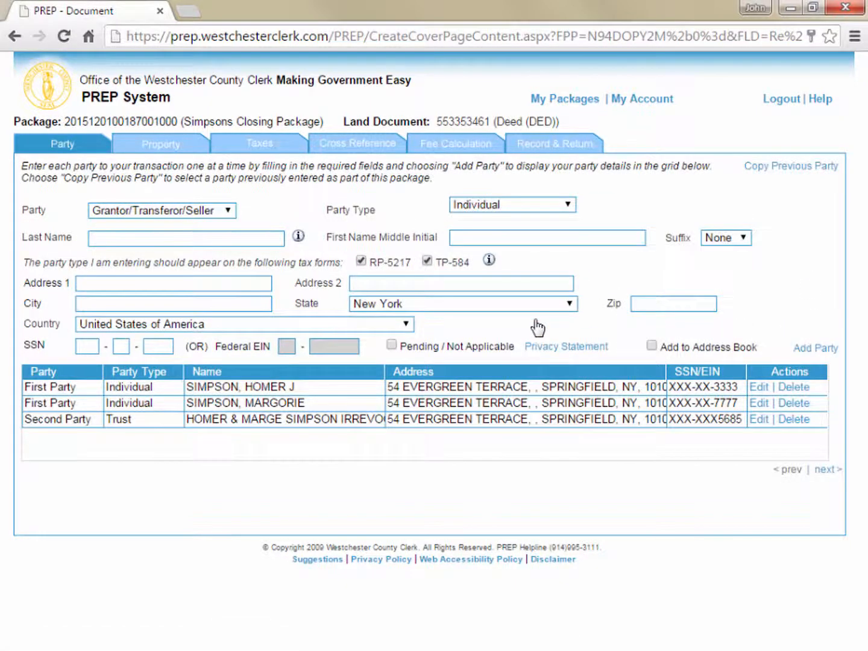
left_click(162, 210)
type("homer j")
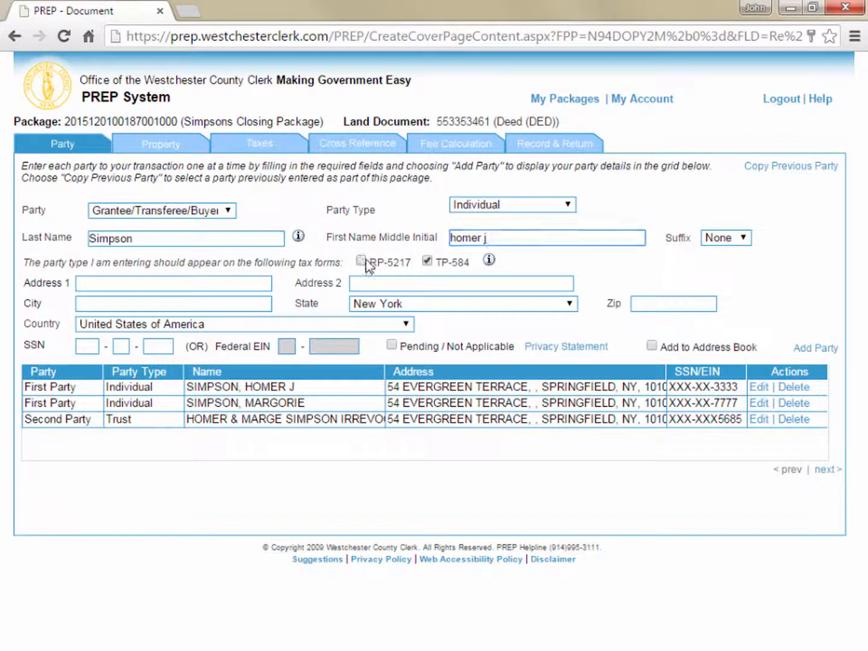
- Add Homer J Simpson and Marjorie B Simpson as individual grantee parties
left_click(815, 347)
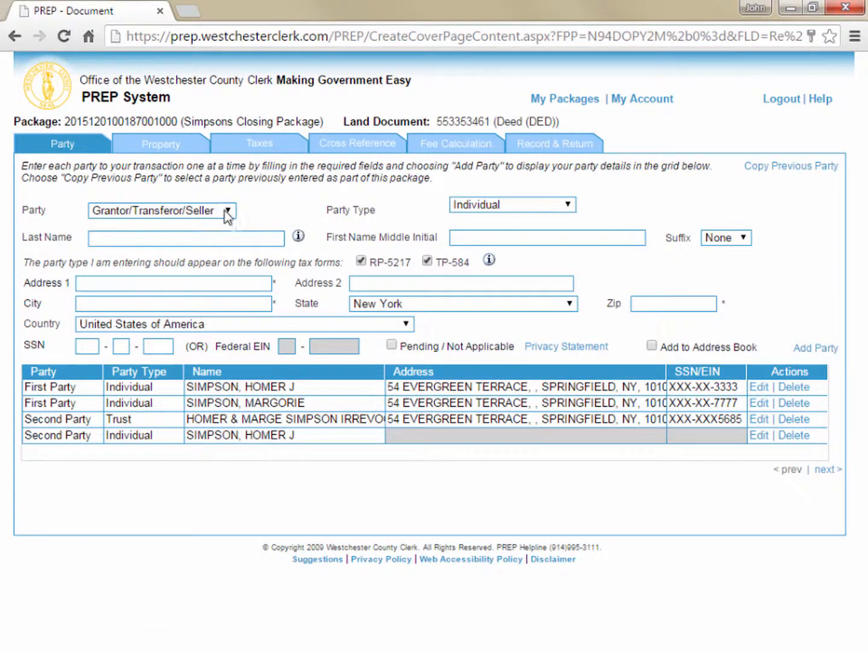
type("Simp")
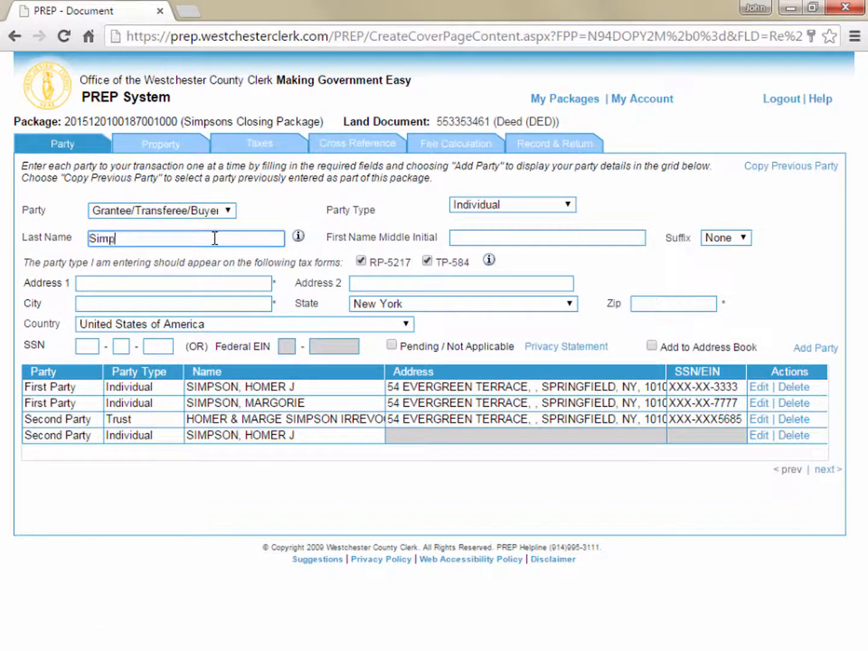
type("marjorie b")
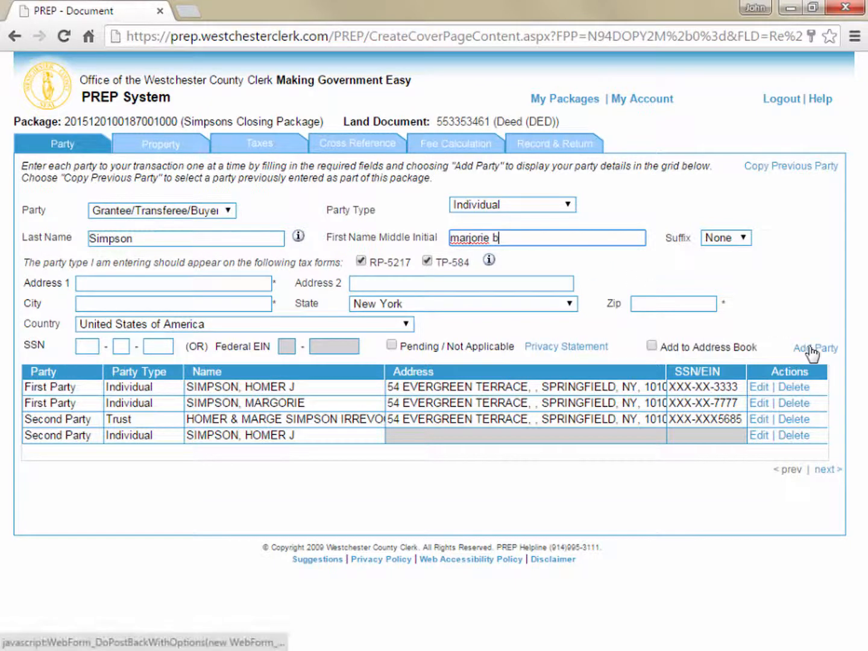
left_click(814, 347)
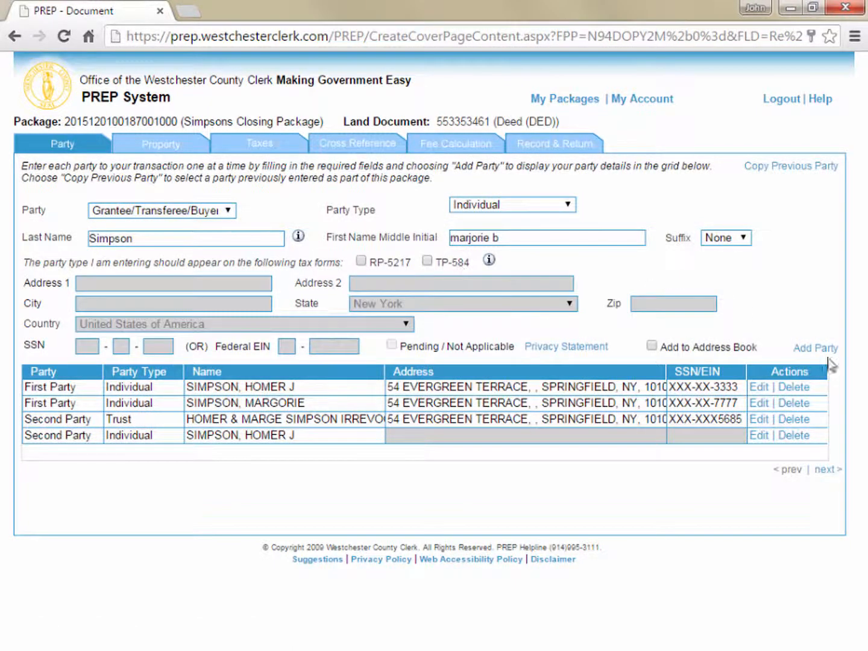
left_click(814, 348)
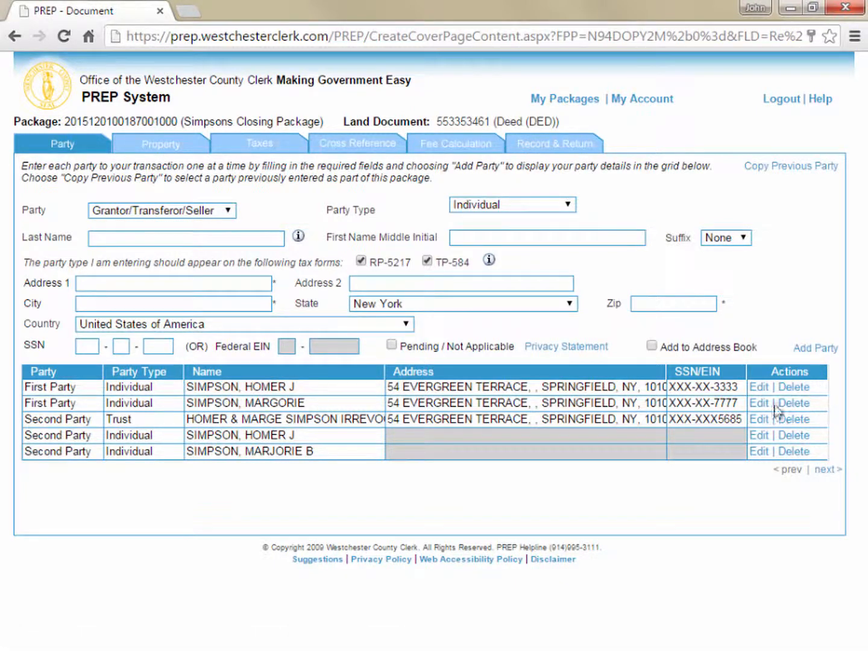
- Edit seller Margorie Simpson's record so her name reads Marjorie B Simpson
left_click(758, 402)
type("MARjorie")
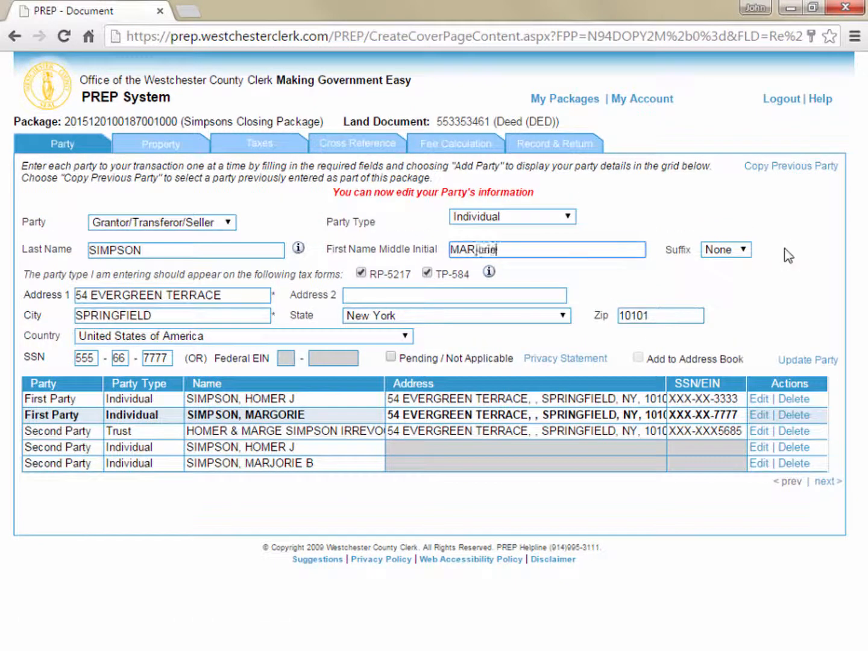
left_click(807, 360)
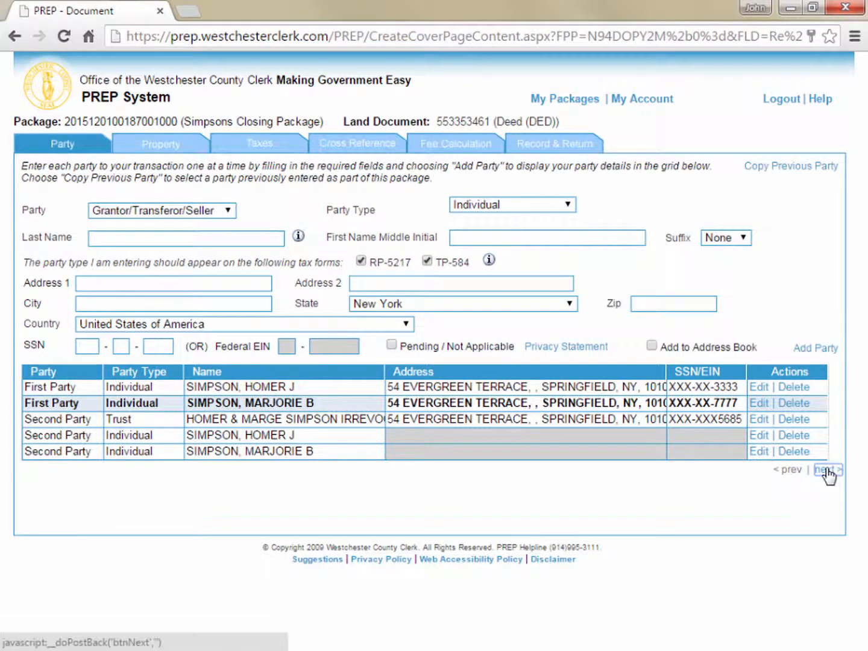
- Add property SBL 123-45-6789 at 54 Evergreen Terrace, Eastchester, village Bronxville, zip 10708
left_click(826, 470)
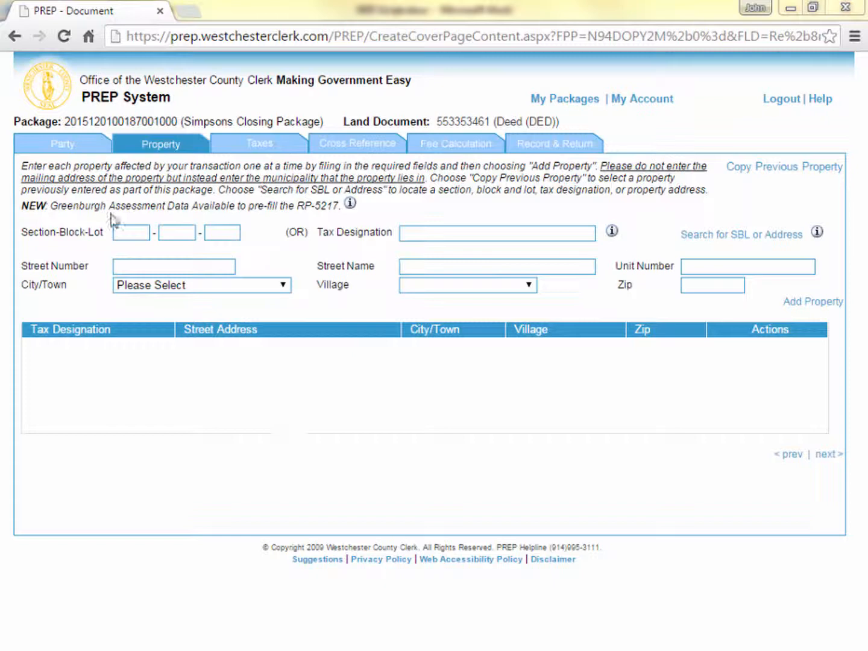
type("123")
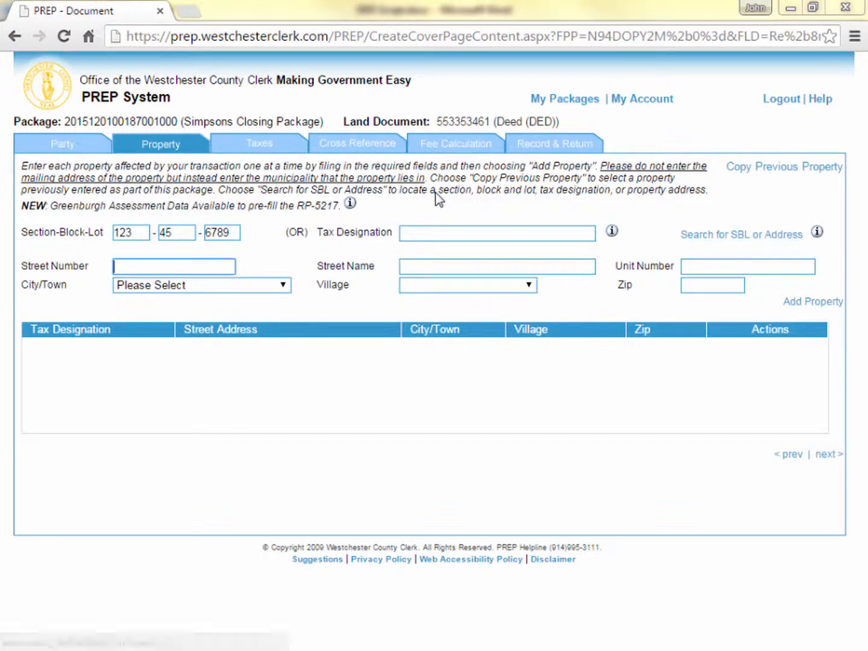
type("54")
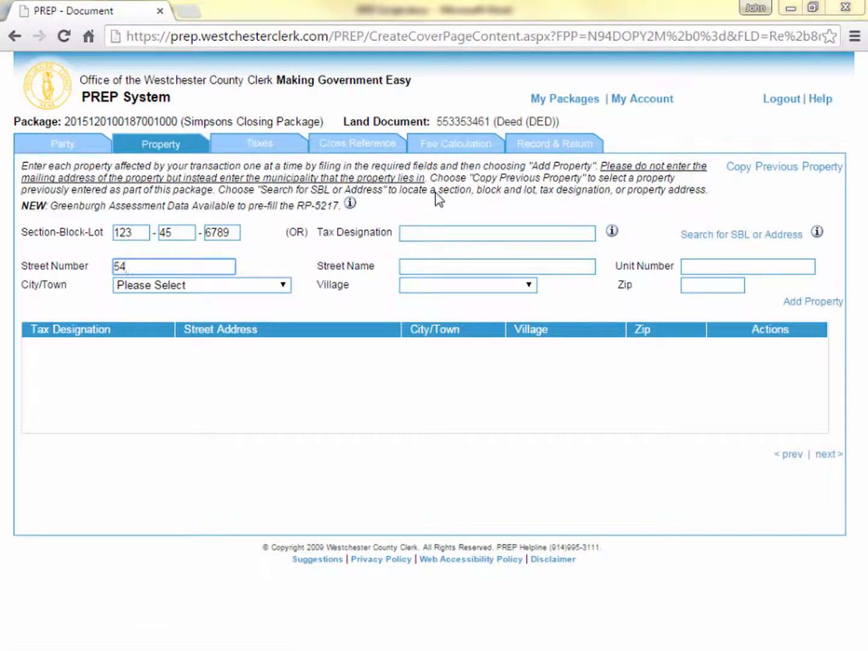
type("E")
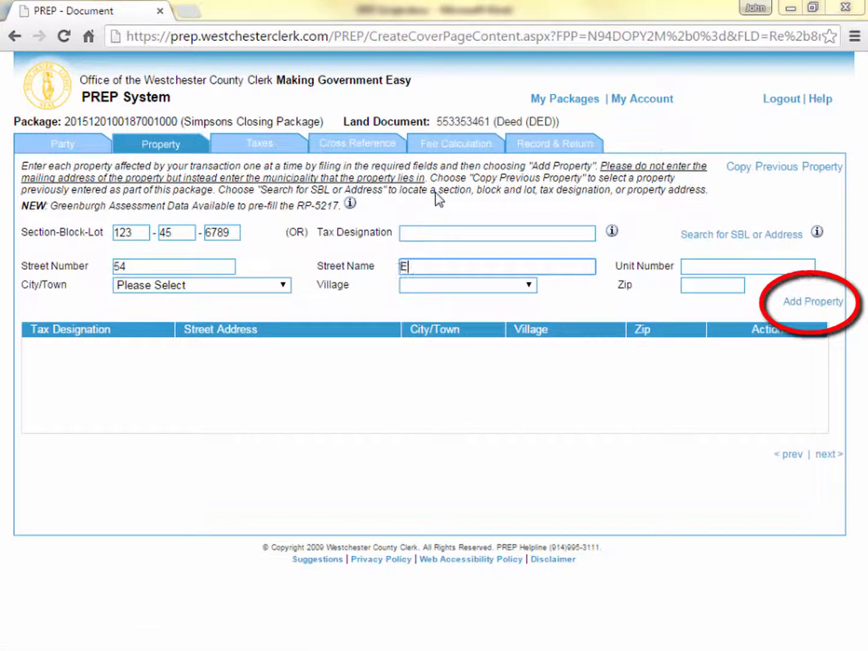
type("vergreen")
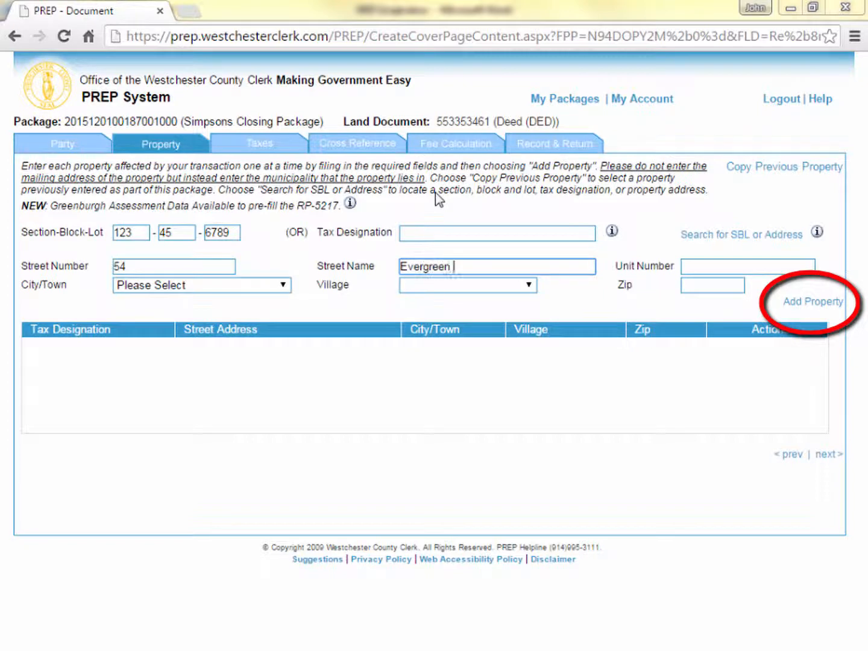
type("Terrace")
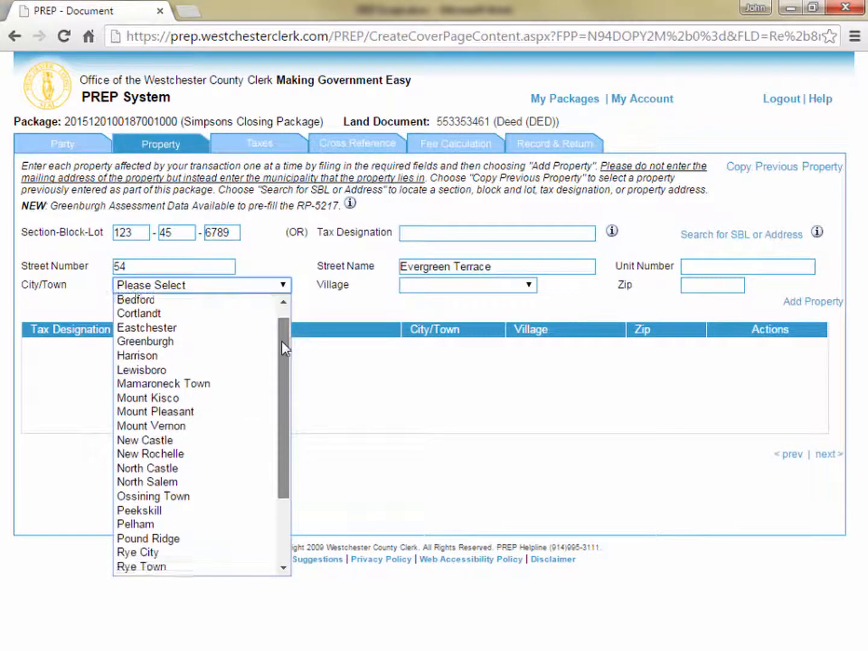
scroll("down", 3)
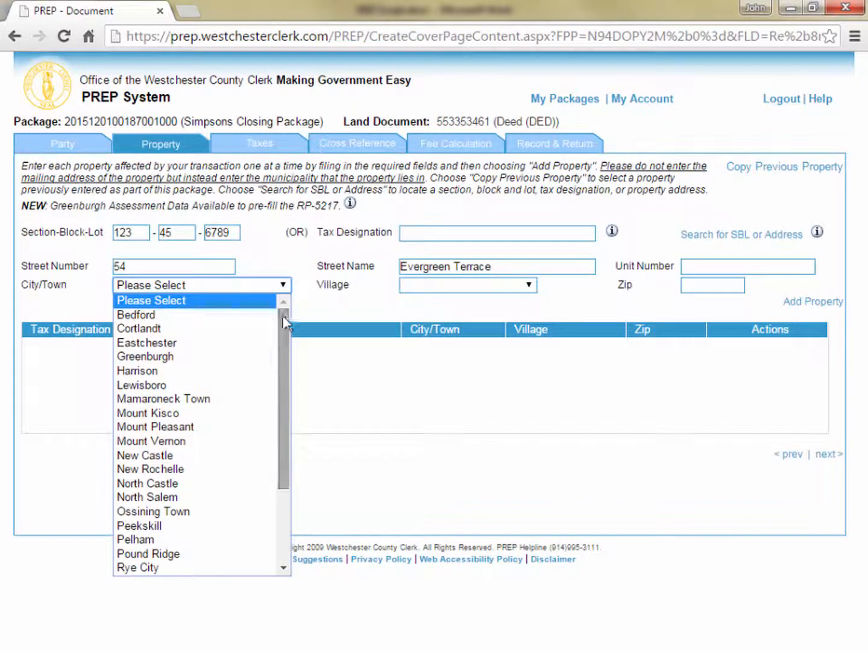
left_click(146, 343)
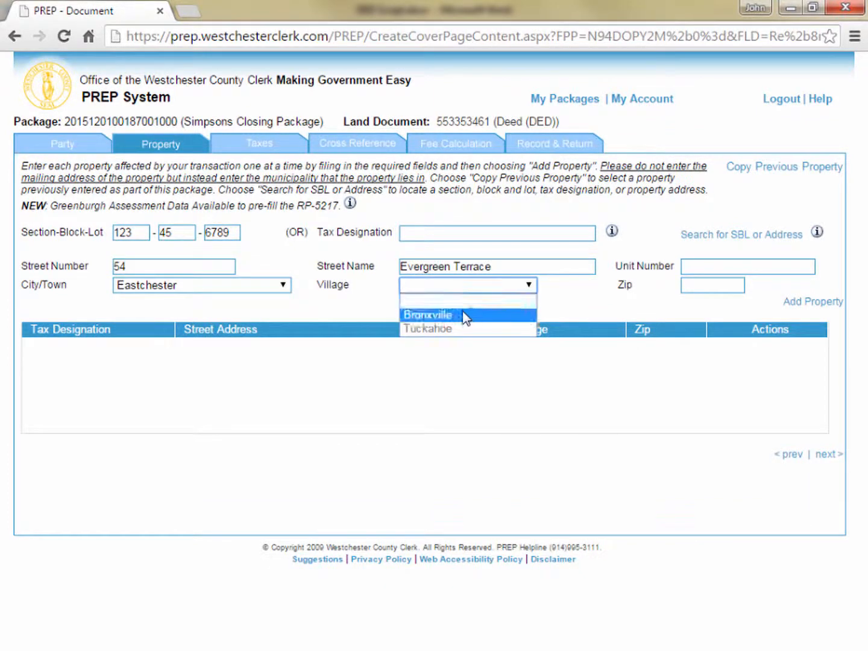
left_click(427, 314)
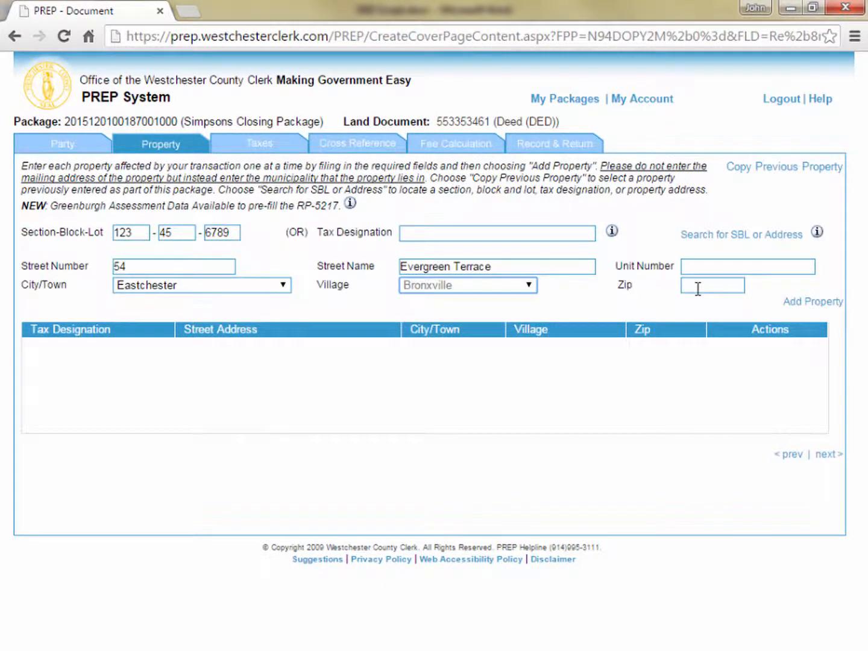
type("10708")
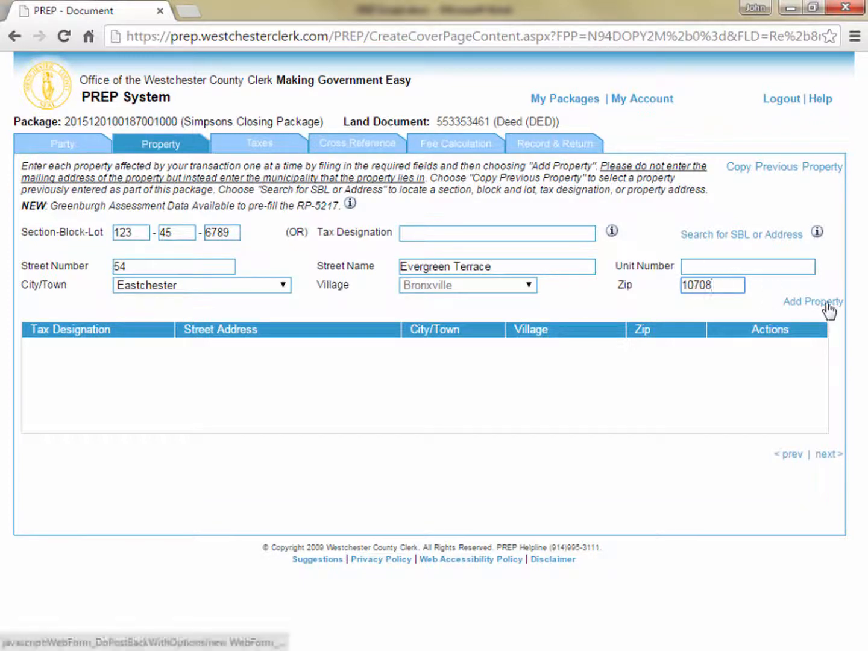
left_click(812, 302)
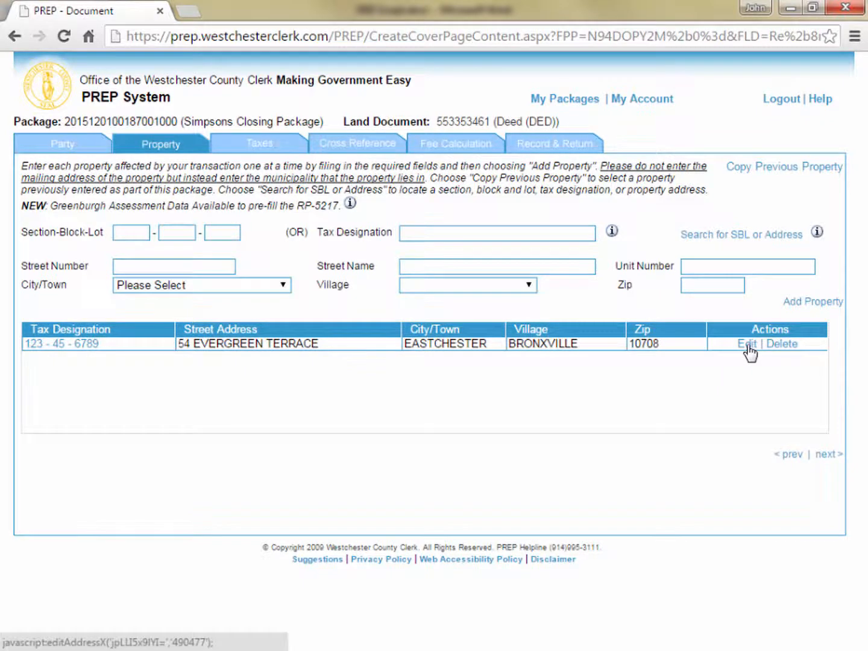
- Correct the property's lot number from 6789 to 6790 and update it
left_click(746, 344)
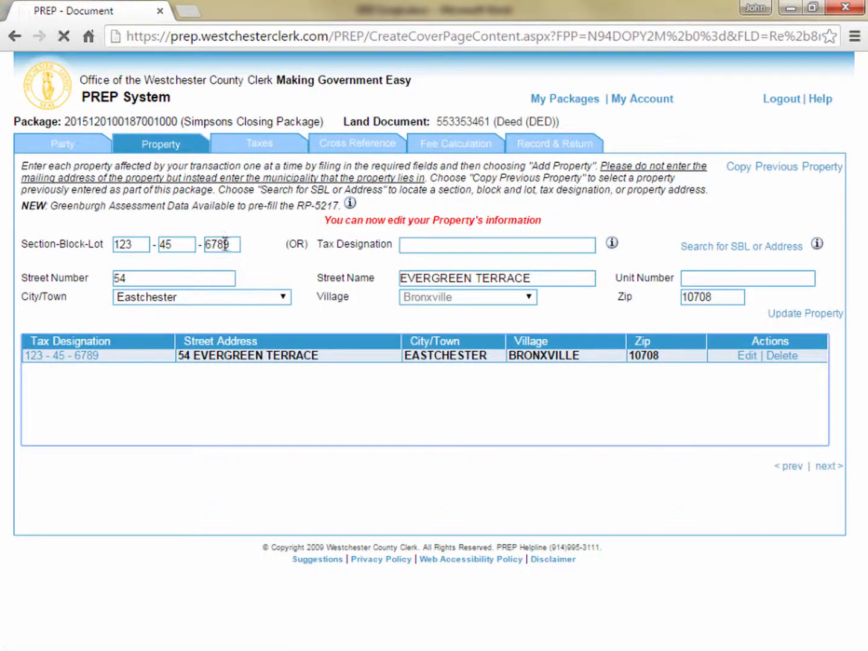
double_click(221, 245)
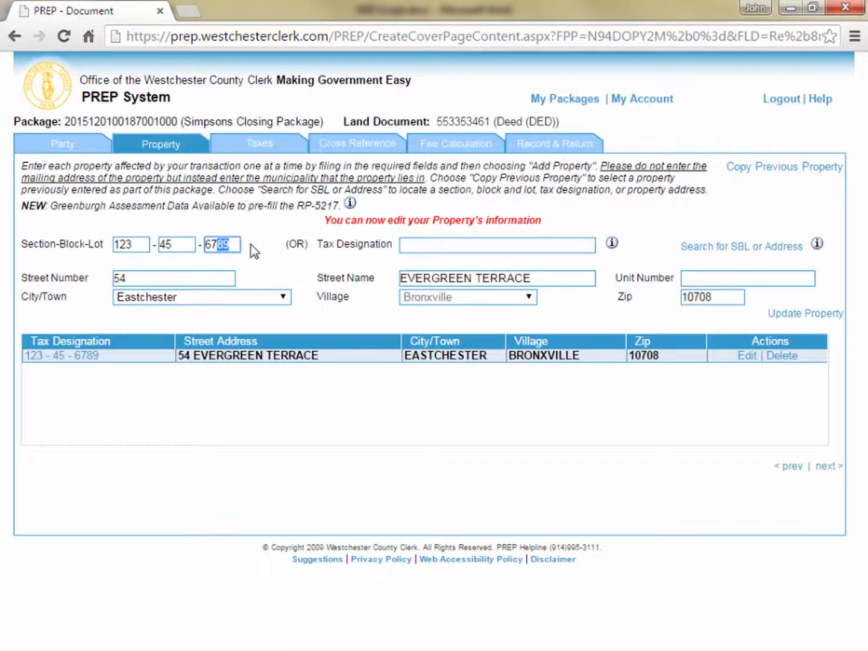
type("6790")
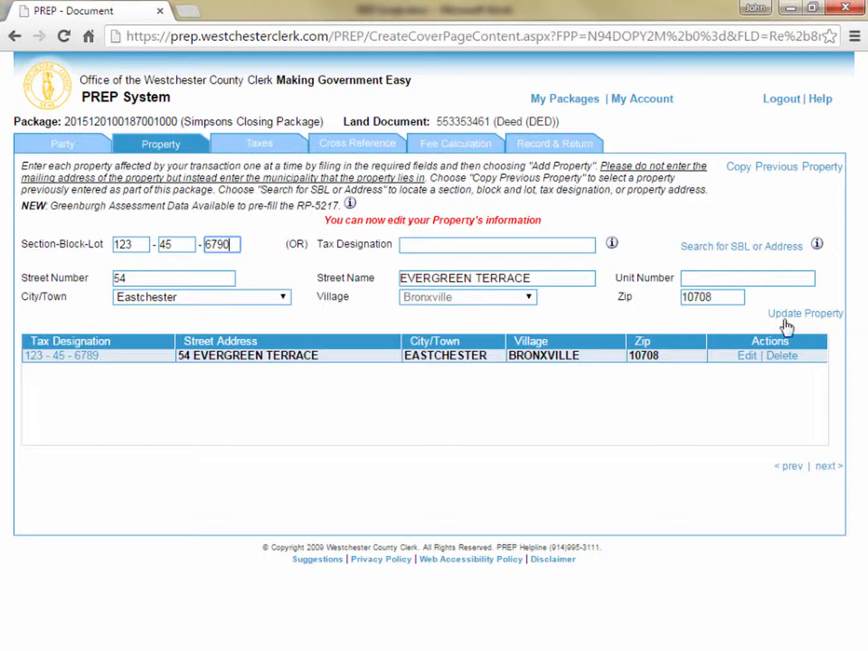
left_click(804, 313)
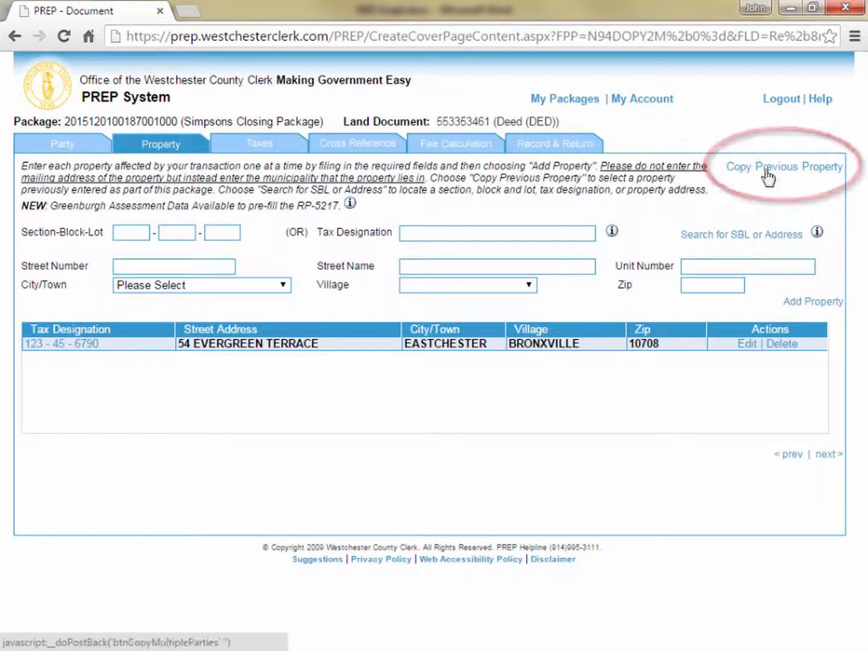
- Copy the previous property and add a second parcel with lot 6791
left_click(784, 166)
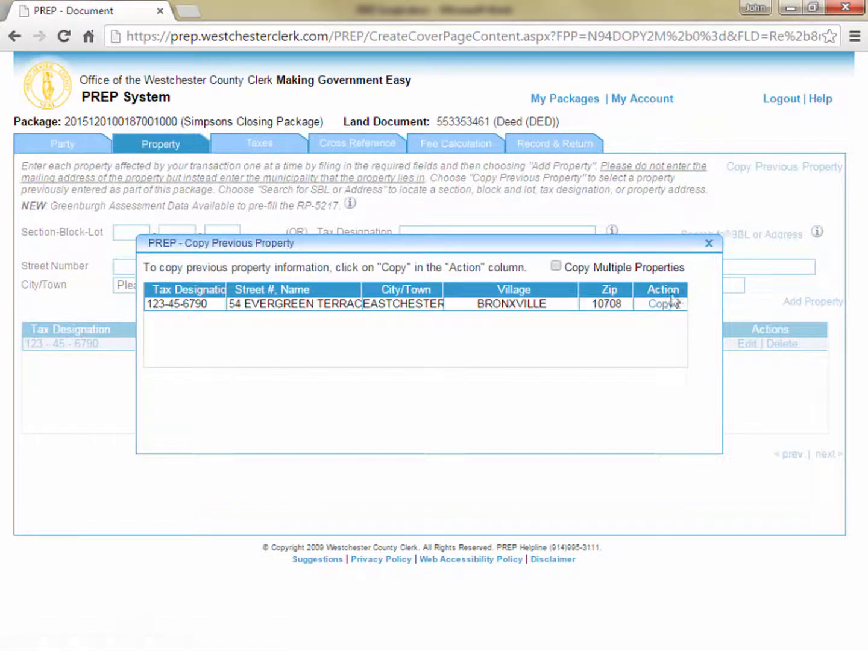
left_click(662, 303)
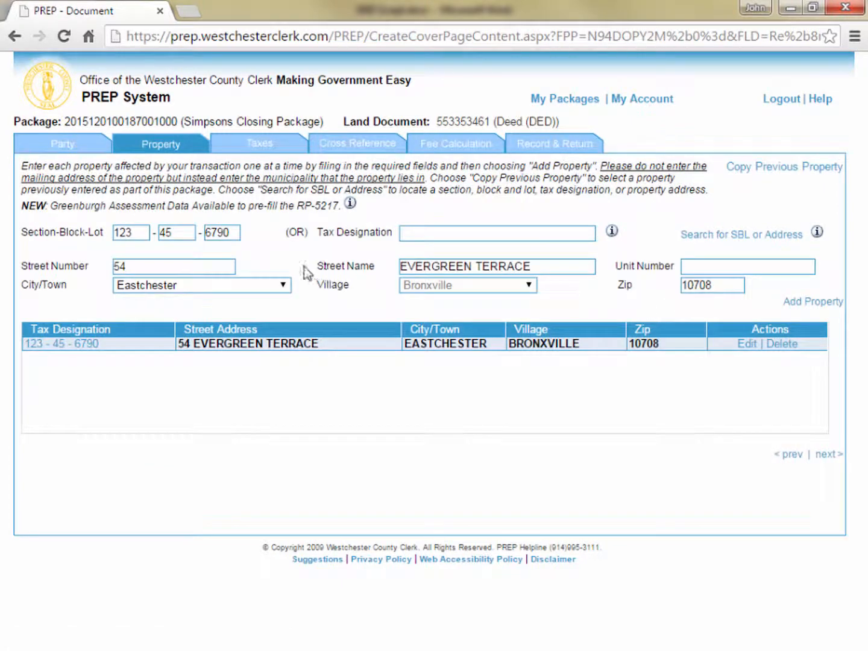
left_click(222, 233)
type("6791")
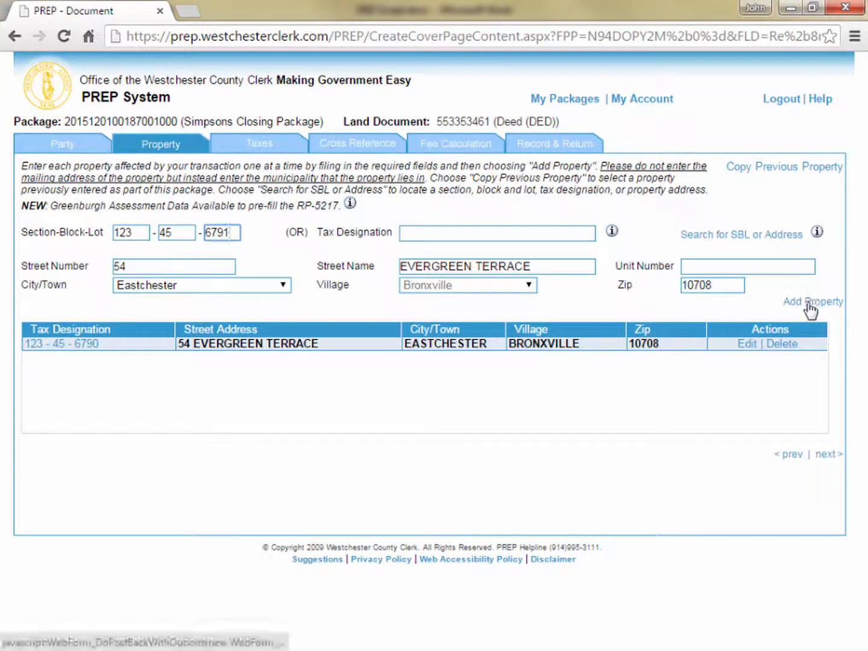
left_click(813, 302)
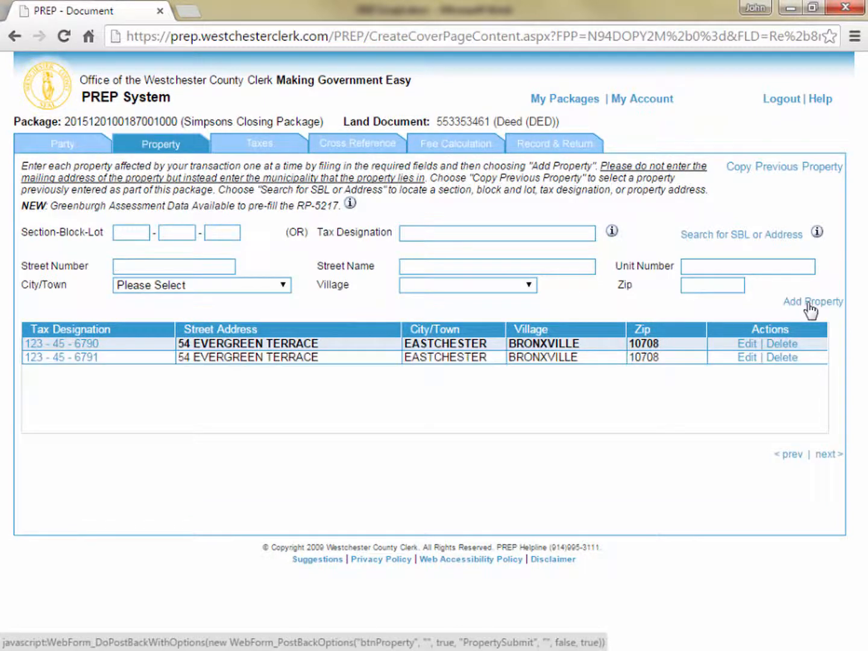
mouse_move(729, 439)
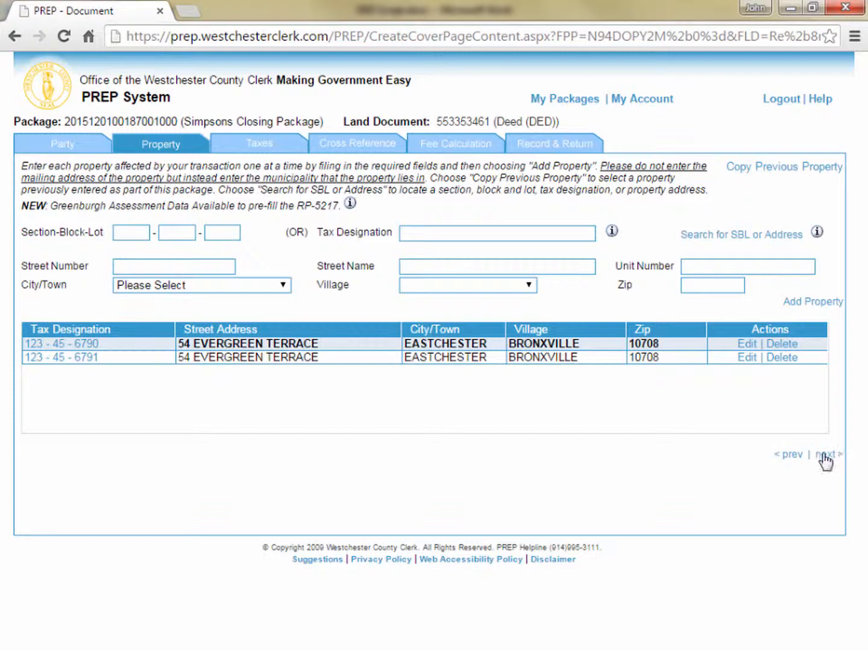
- Enter 10/14/2015 conveyance and document dates, $500,000 consideration, and calculate the $2,000 transfer tax
left_click(825, 453)
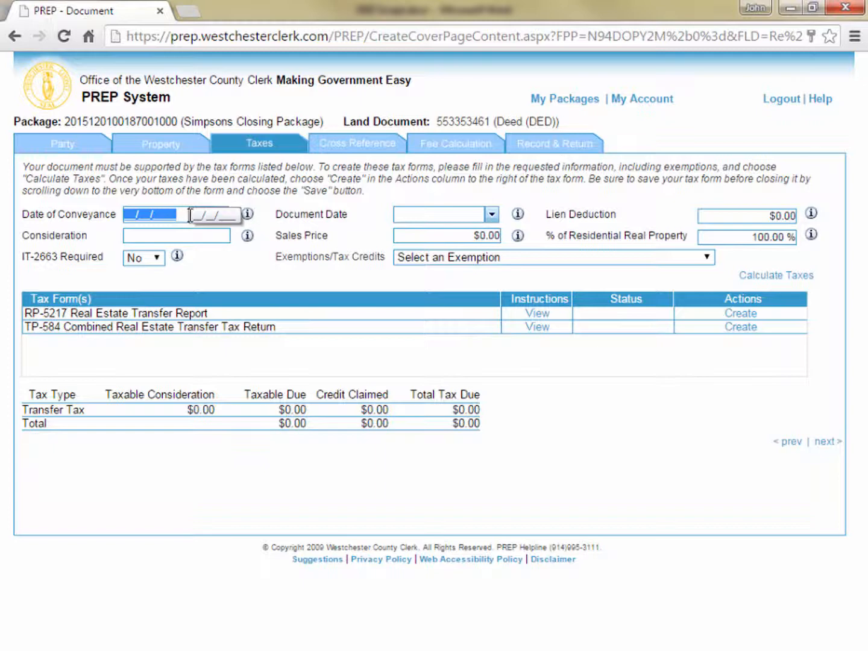
type("10/14/2015")
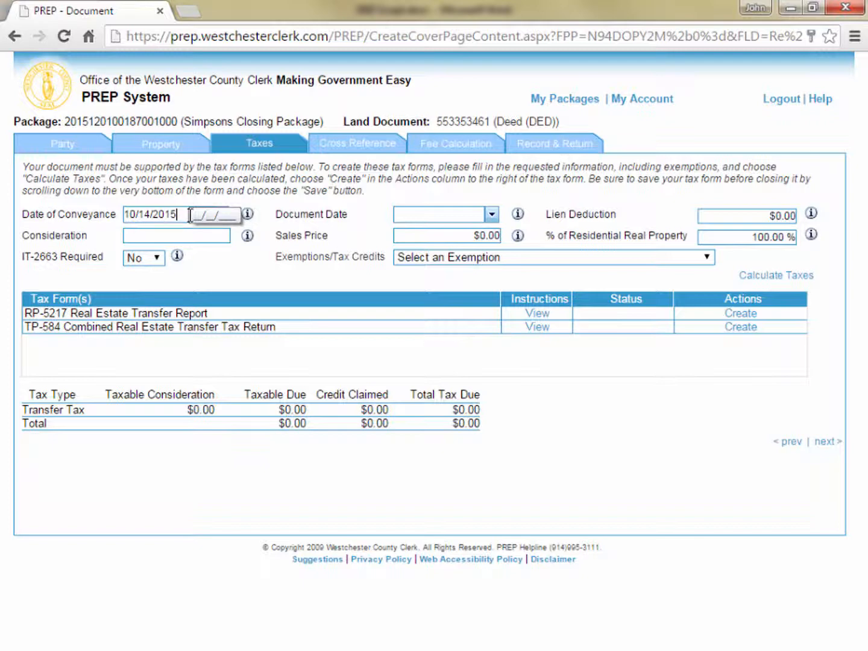
left_click(439, 214)
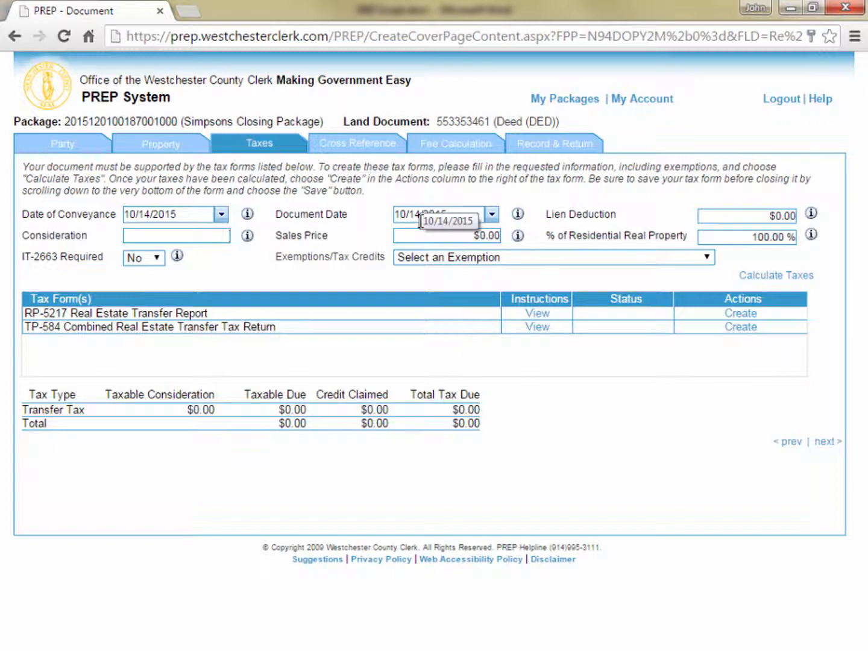
mouse_move(295, 178)
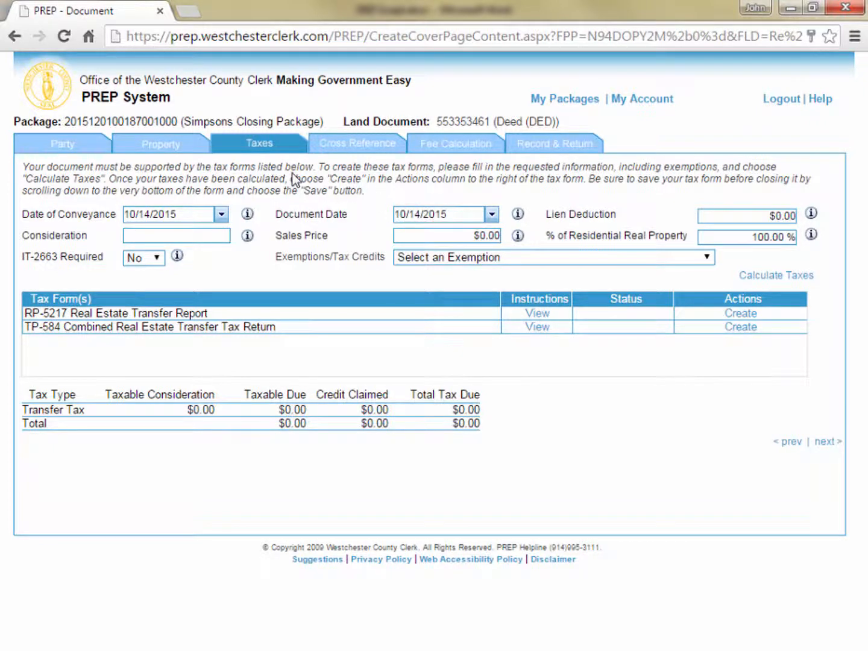
type("500,000.00")
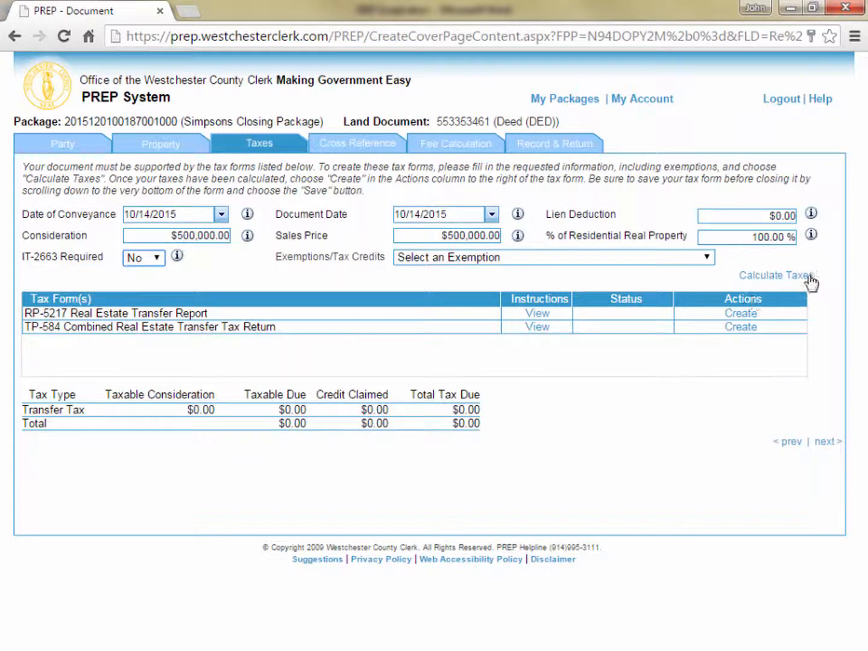
left_click(776, 275)
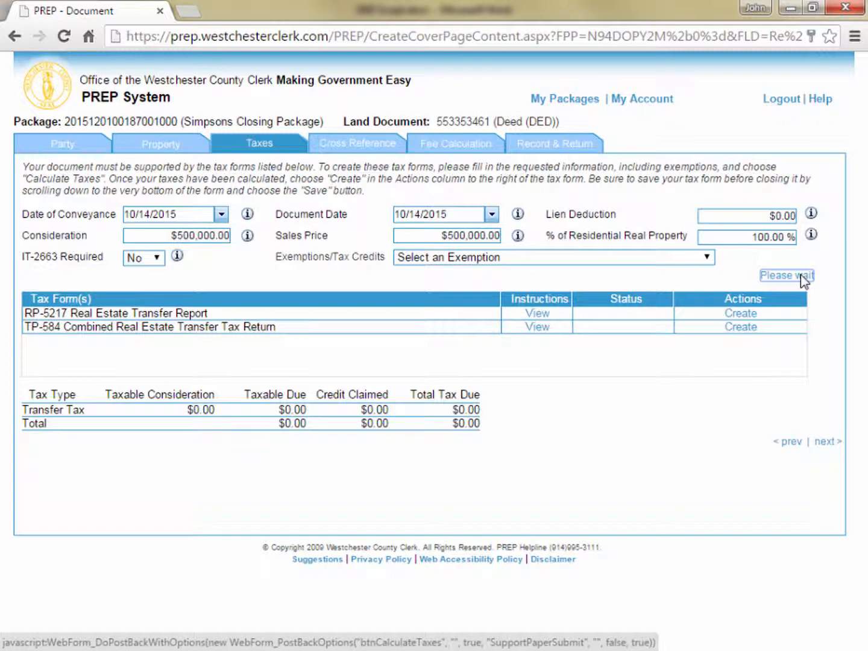
left_click(786, 275)
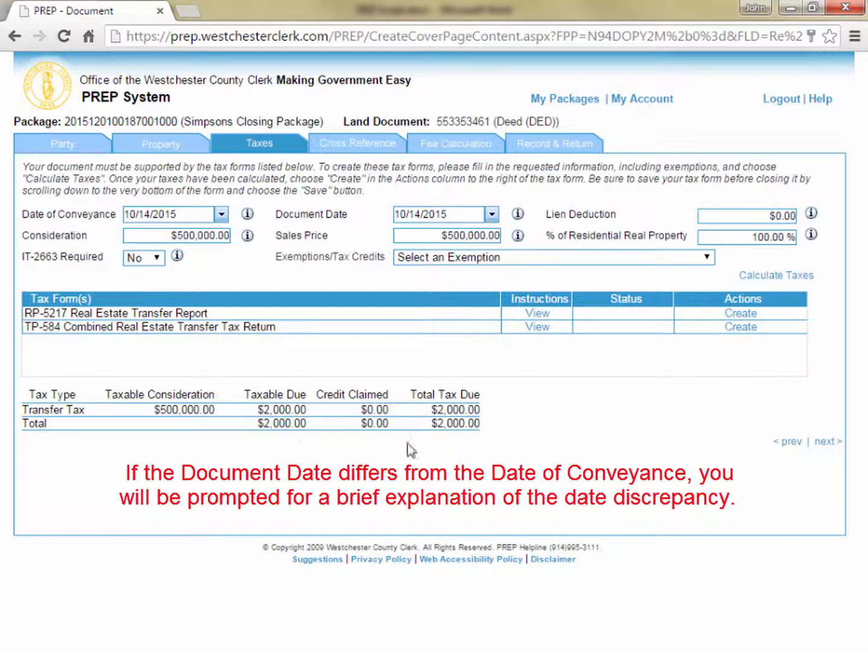
mouse_move(740, 314)
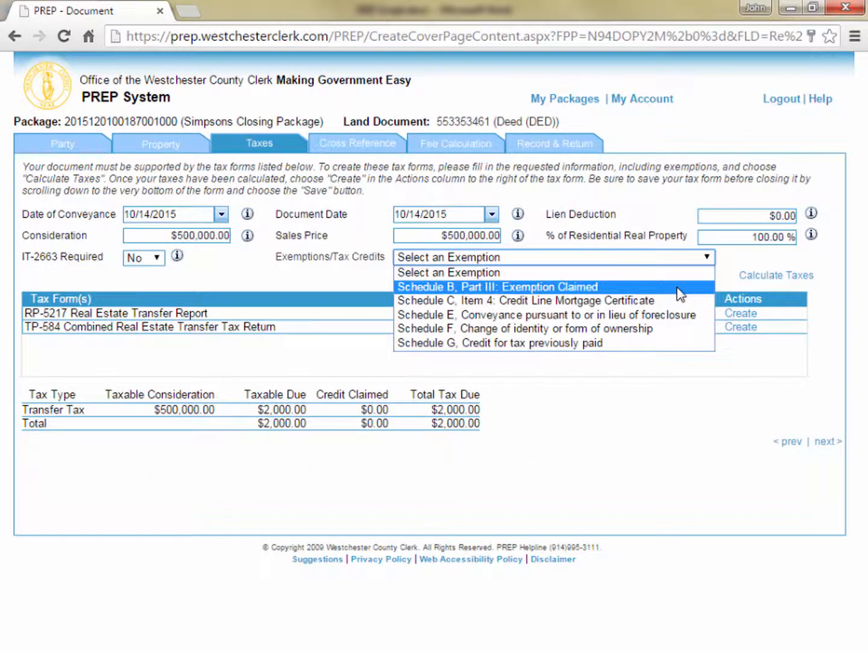
mouse_move(676, 314)
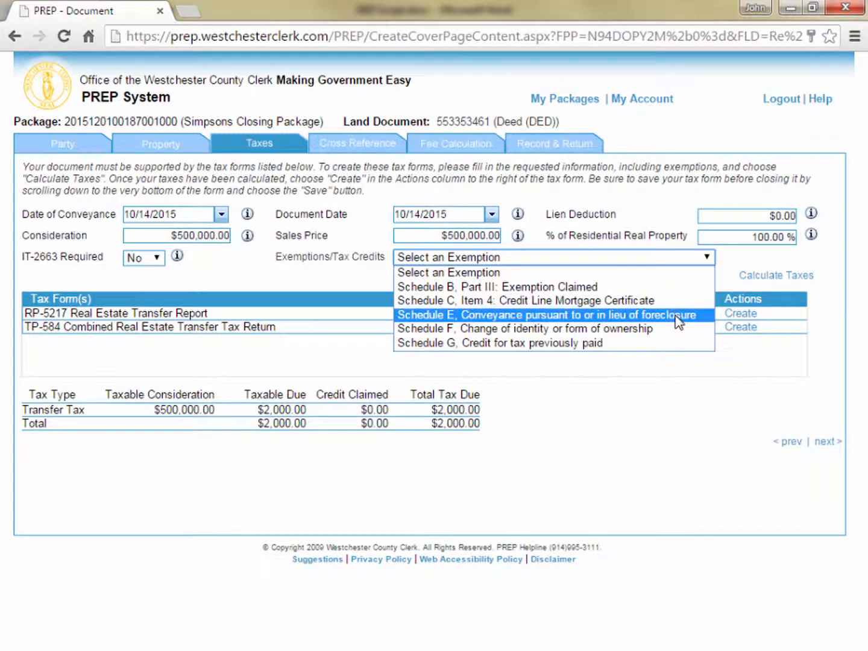
mouse_move(672, 343)
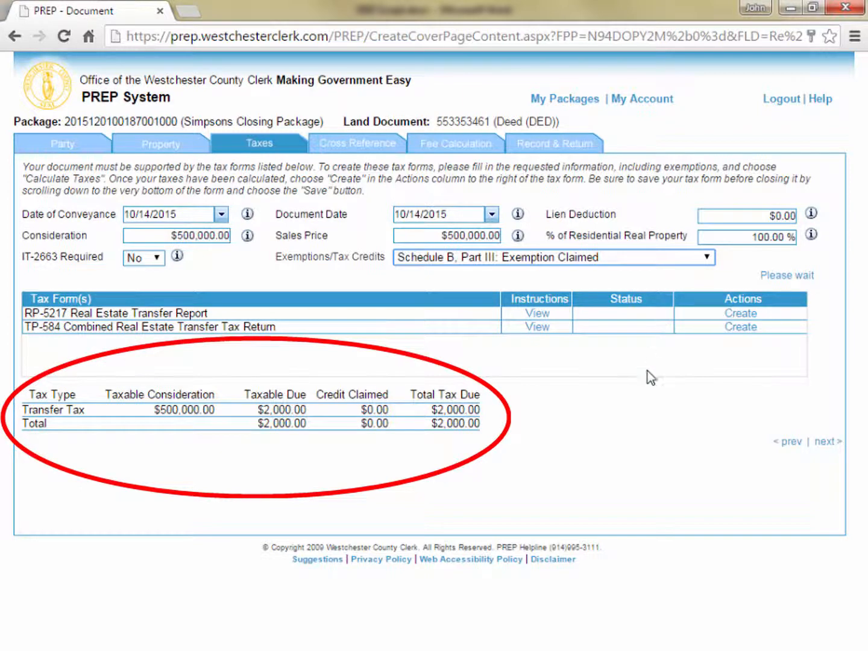
left_click(740, 326)
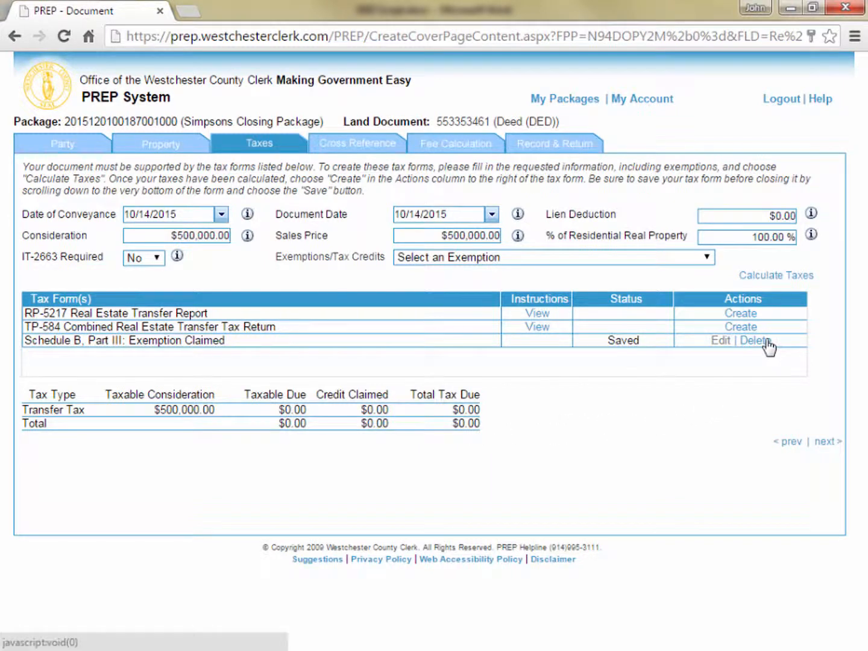
left_click(754, 340)
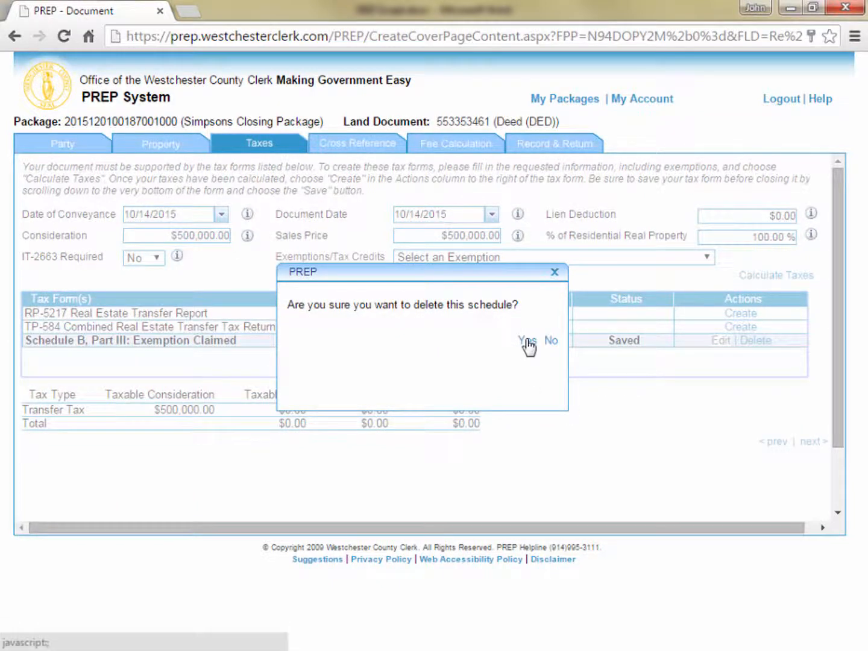
left_click(550, 340)
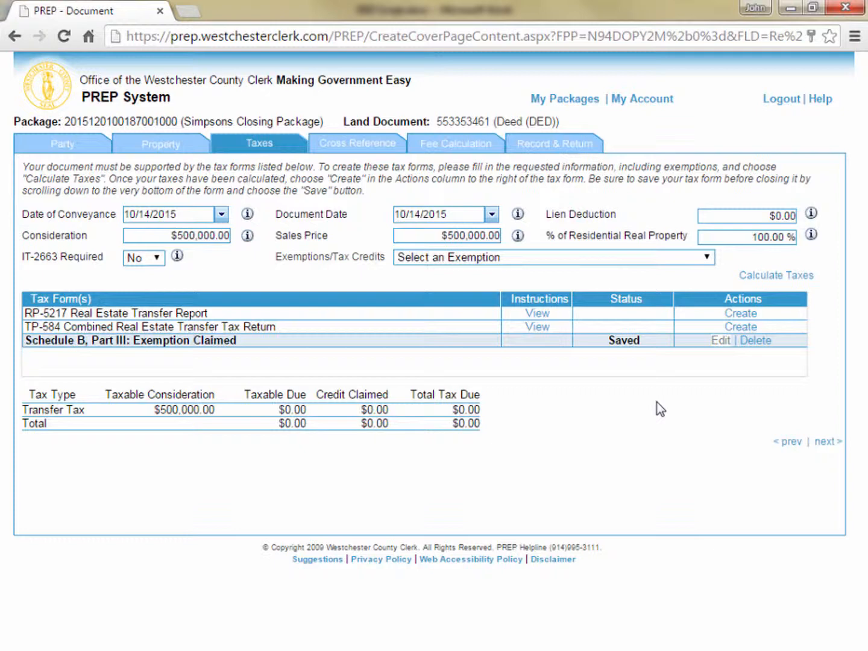
left_click(755, 339)
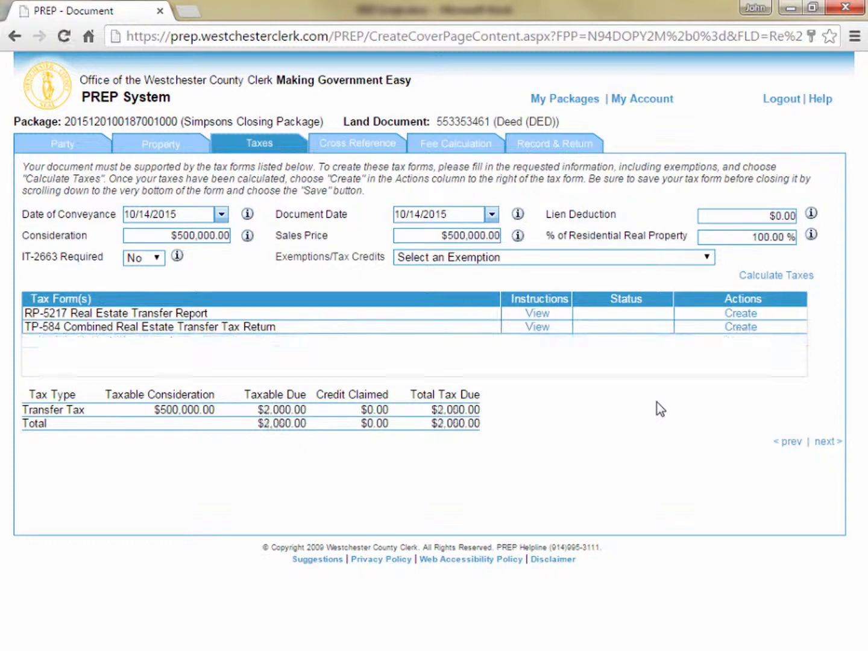
- Create the RP-5217 report with 1 parcel transferred and 0.21 acres
left_click(739, 313)
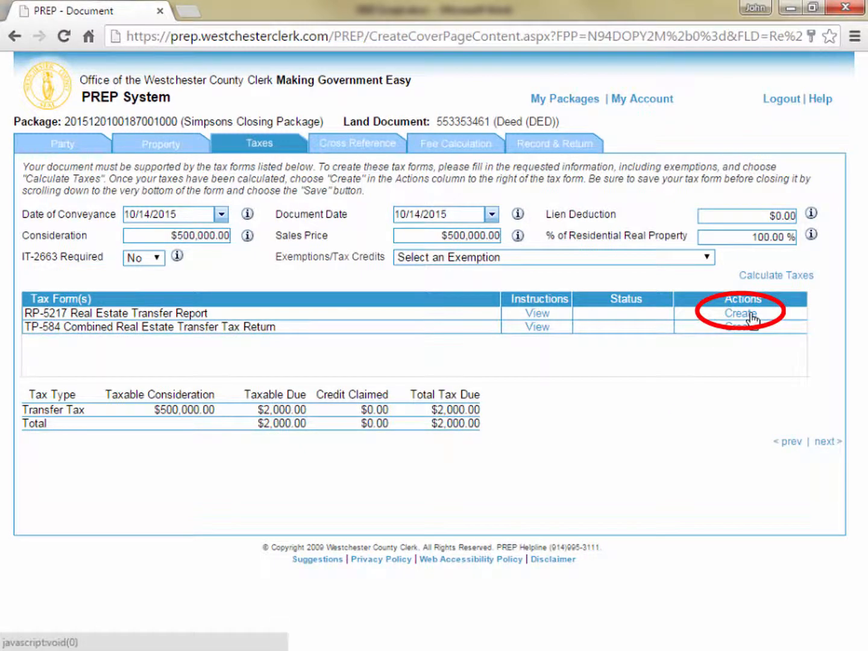
left_click(741, 313)
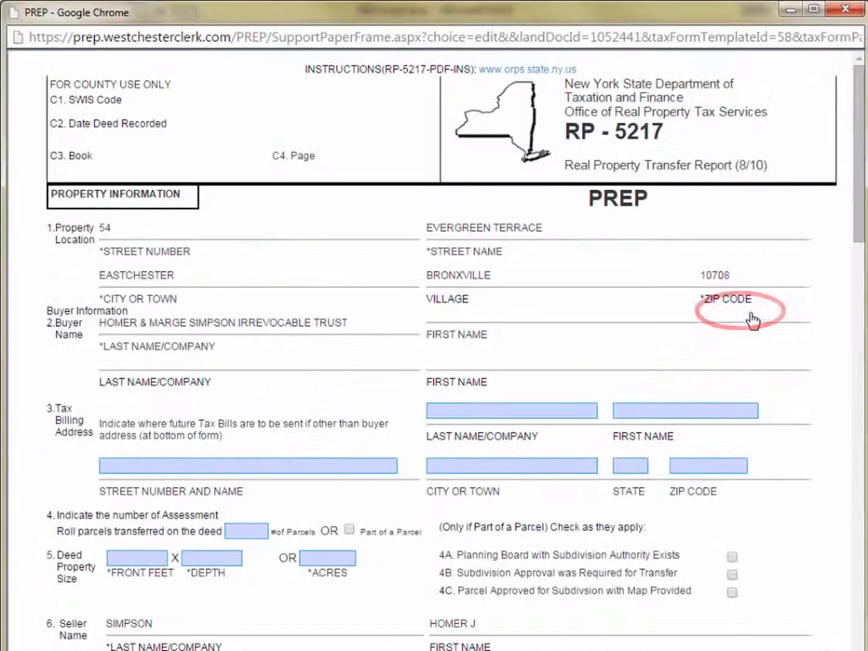
mouse_move(687, 297)
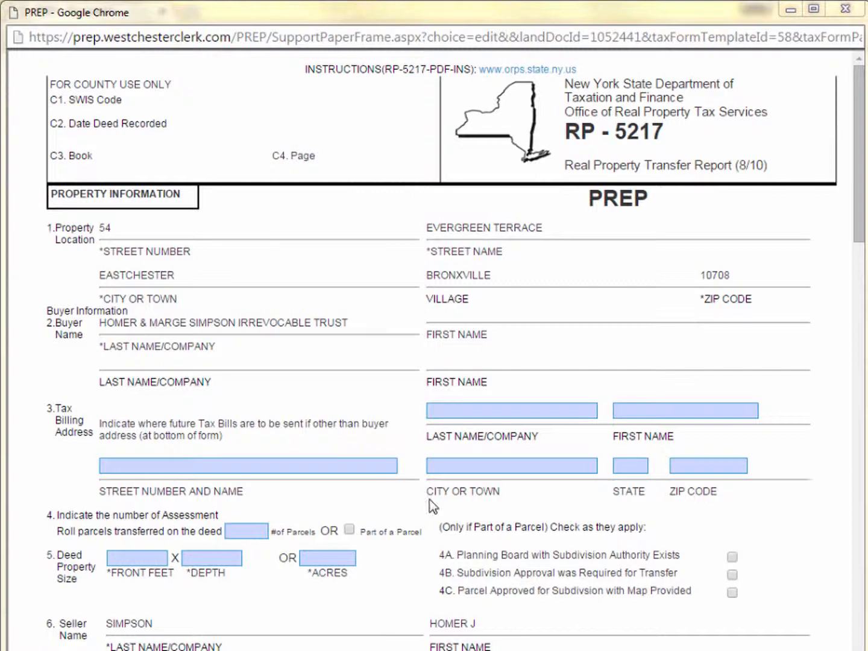
left_click(246, 530)
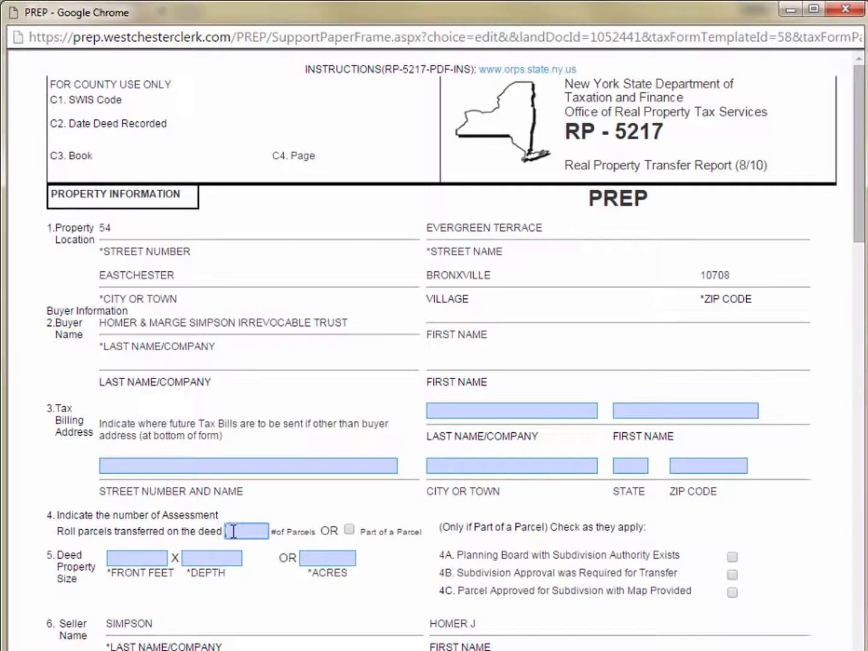
type("1")
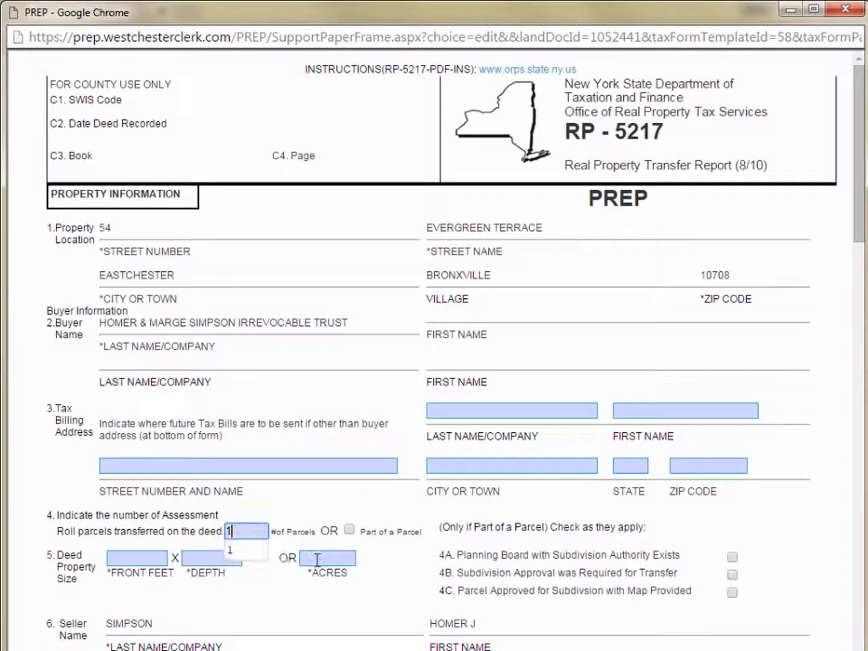
type("0.")
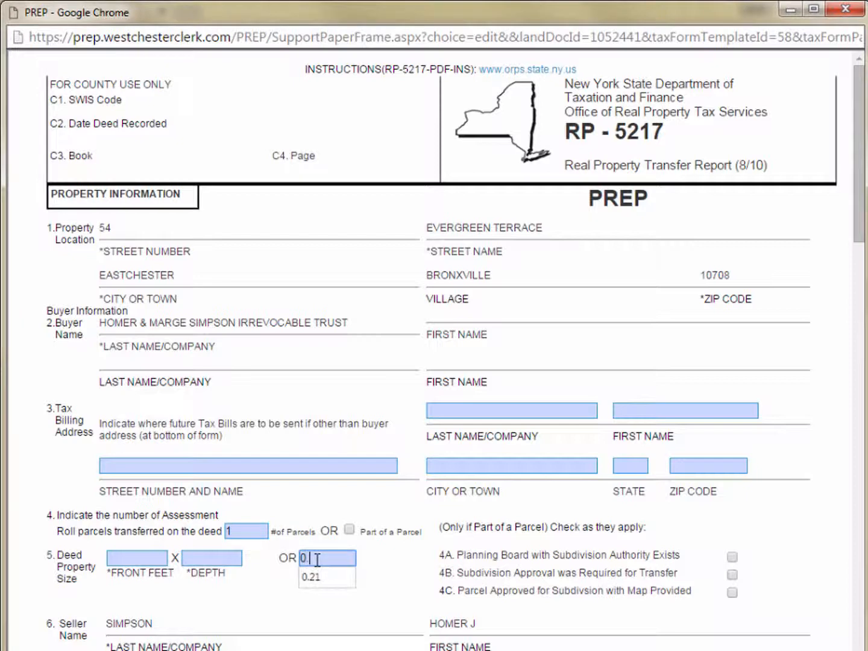
left_click(326, 576)
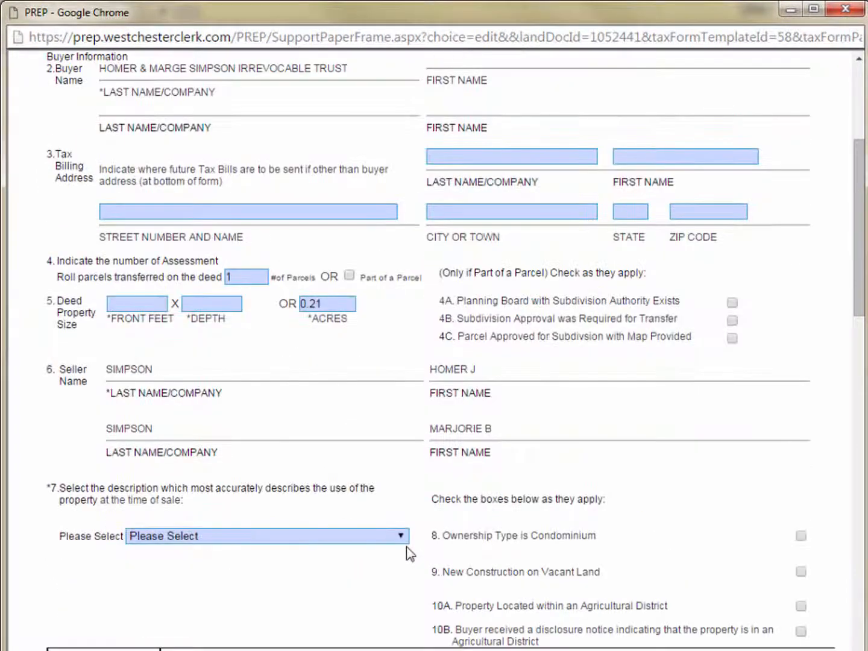
- Choose the property use description and mark J. None for transfer conditions
scroll("down", 3)
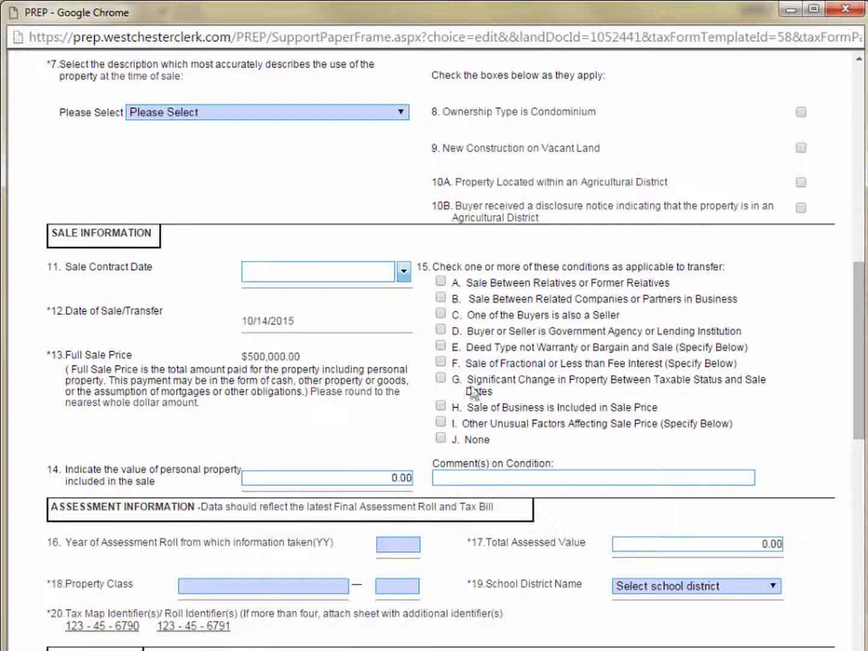
left_click(265, 112)
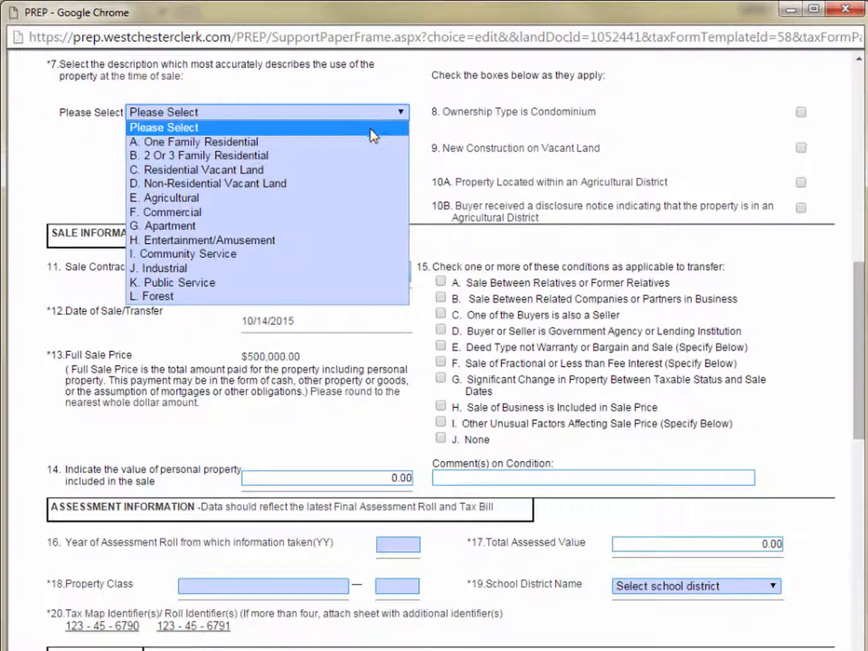
left_click(195, 141)
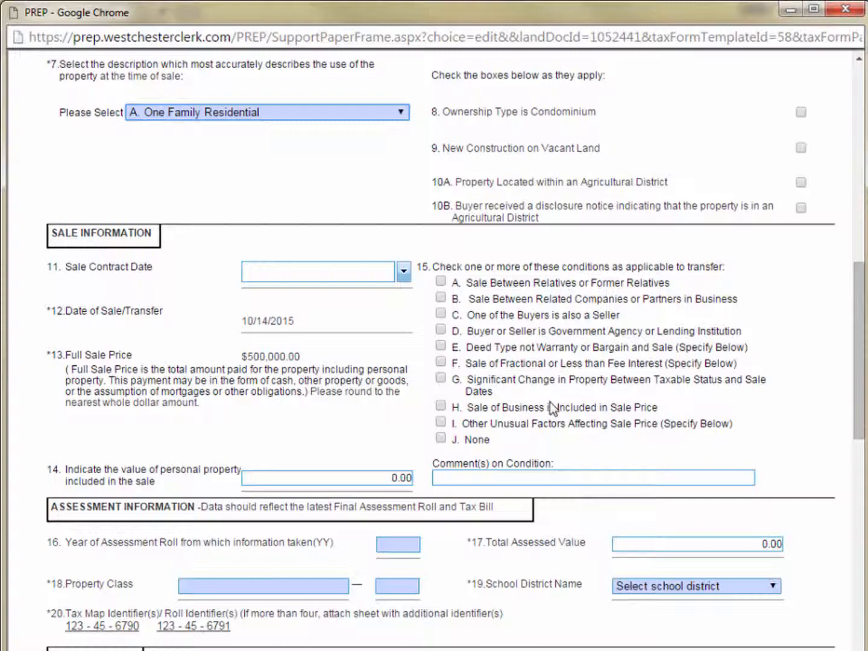
left_click(440, 438)
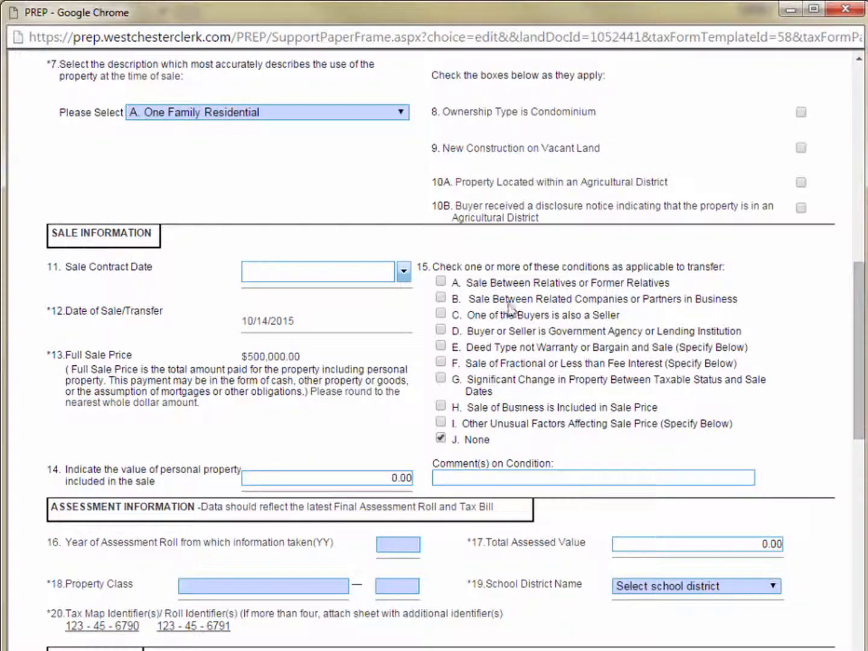
- Enter contract date 08/14/2015, year 15, assessed value 17,000 and class 210 with Bronxville schools
left_click(316, 272)
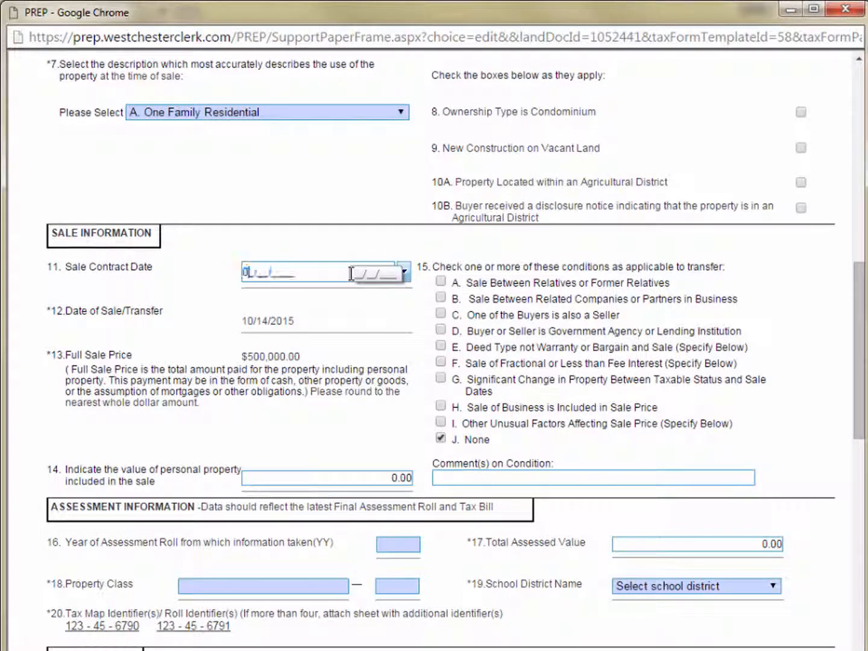
type("0814")
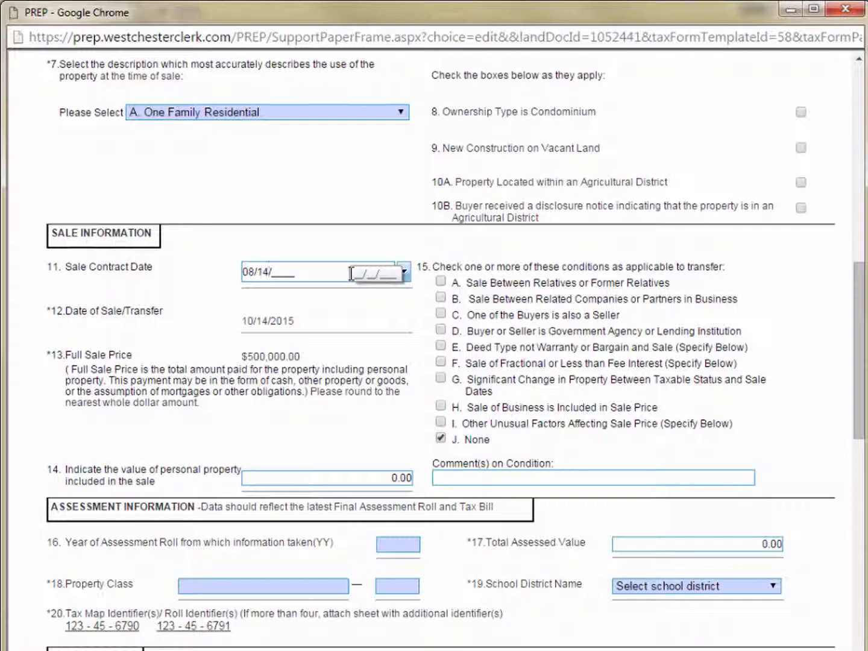
type("2015")
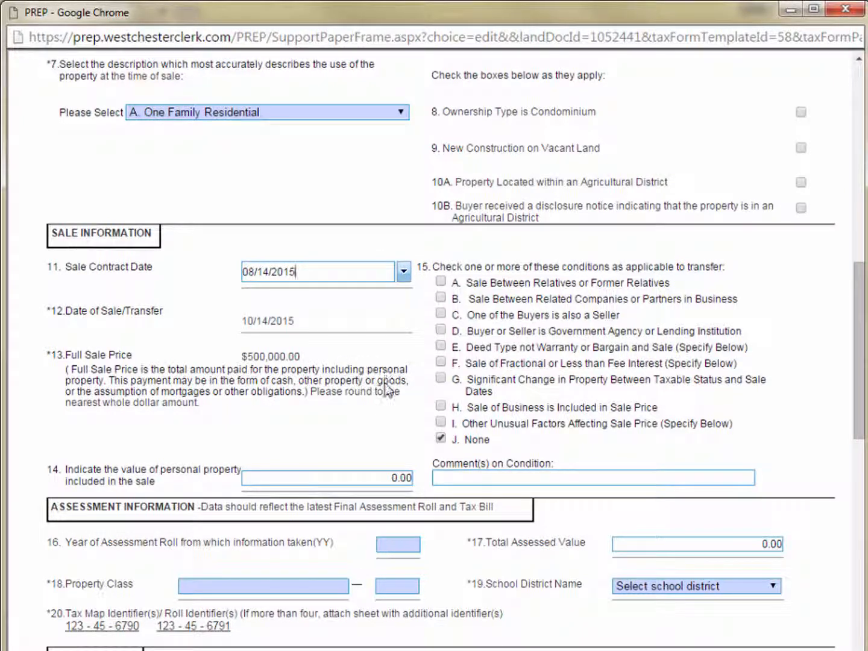
scroll("down", 3)
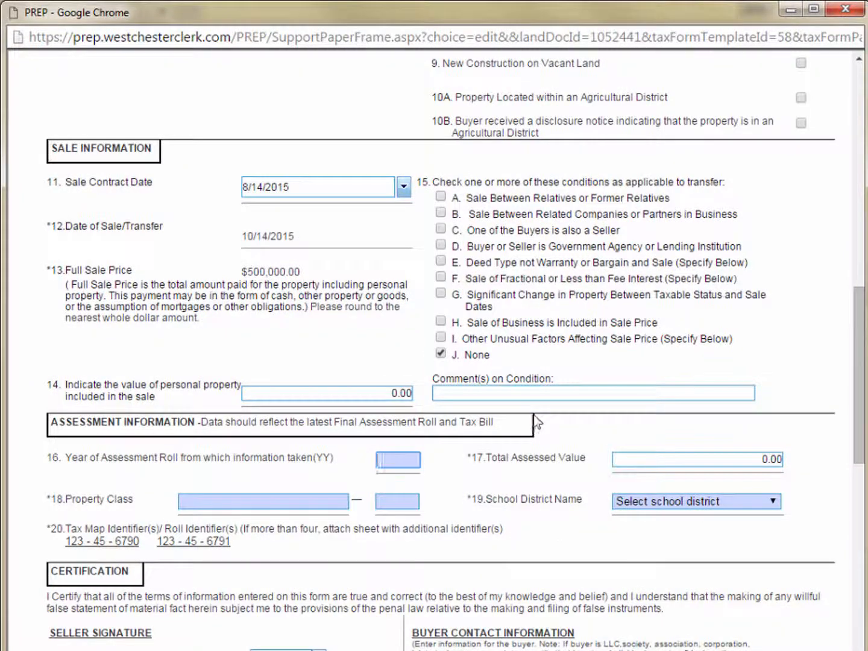
type("15")
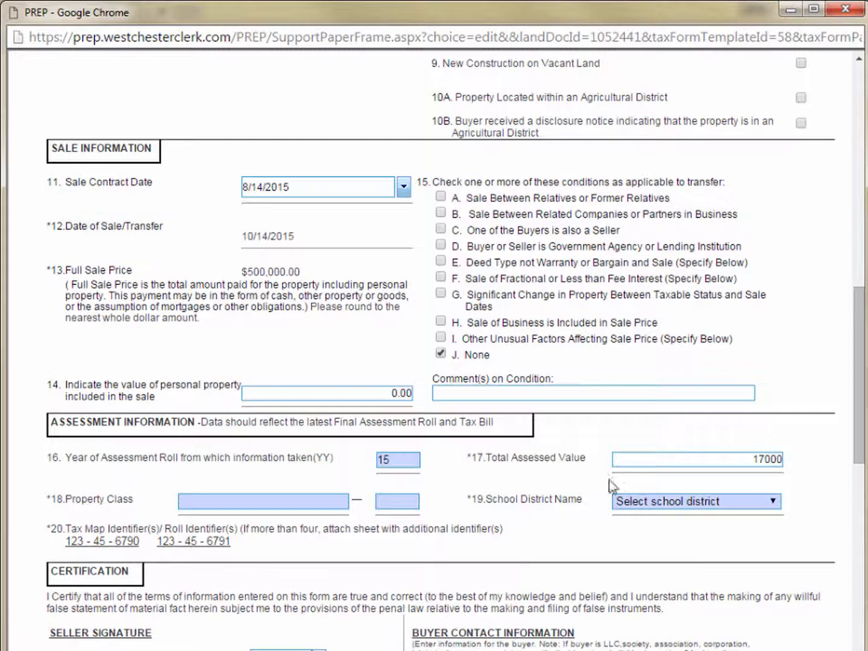
type("210")
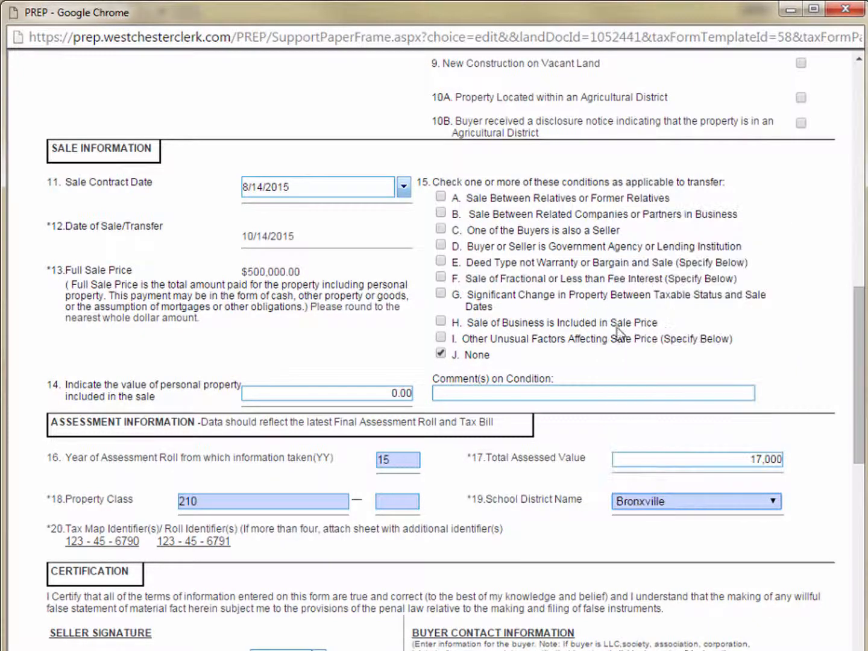
- Save the completed RP-5217 transfer report
scroll("down", 3)
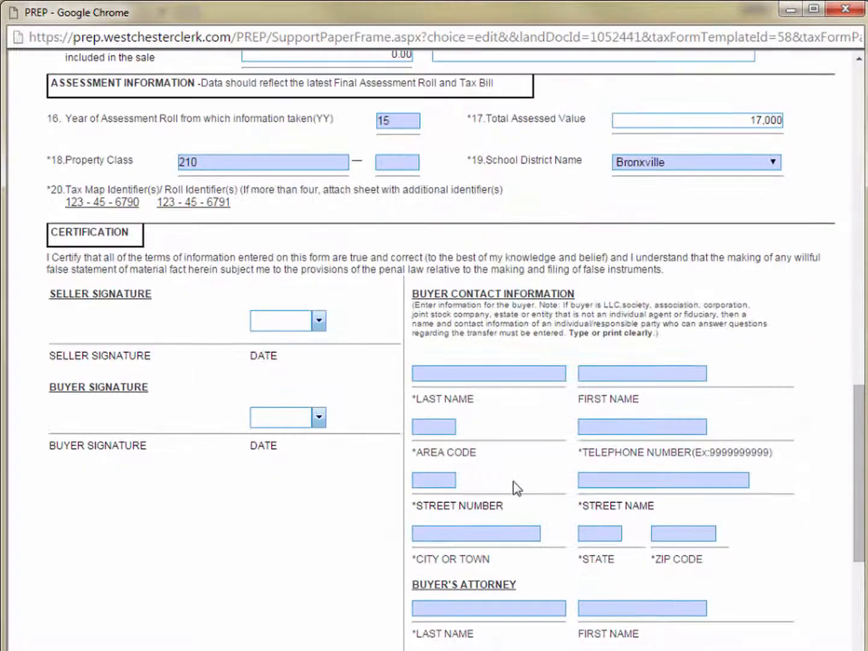
scroll("down", 3)
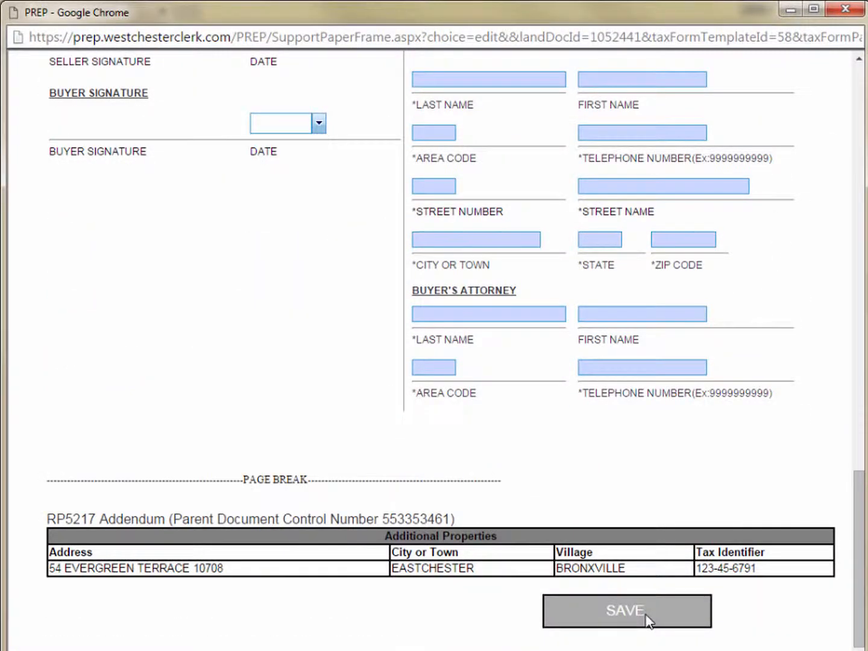
left_click(627, 610)
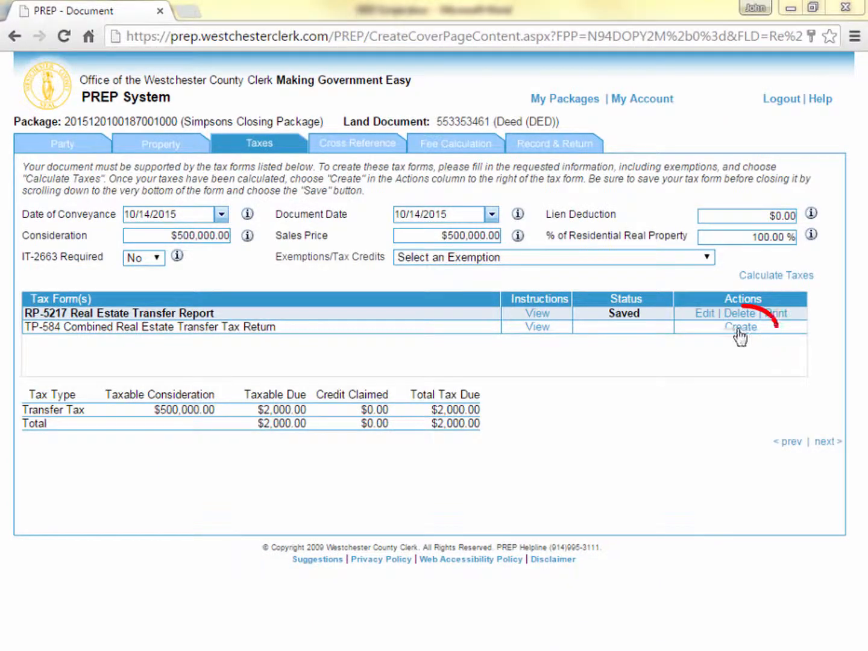
- Create the TP-584 return marked as a one- to three-family house conveying fee interest, showing $2,000 tax due
left_click(740, 327)
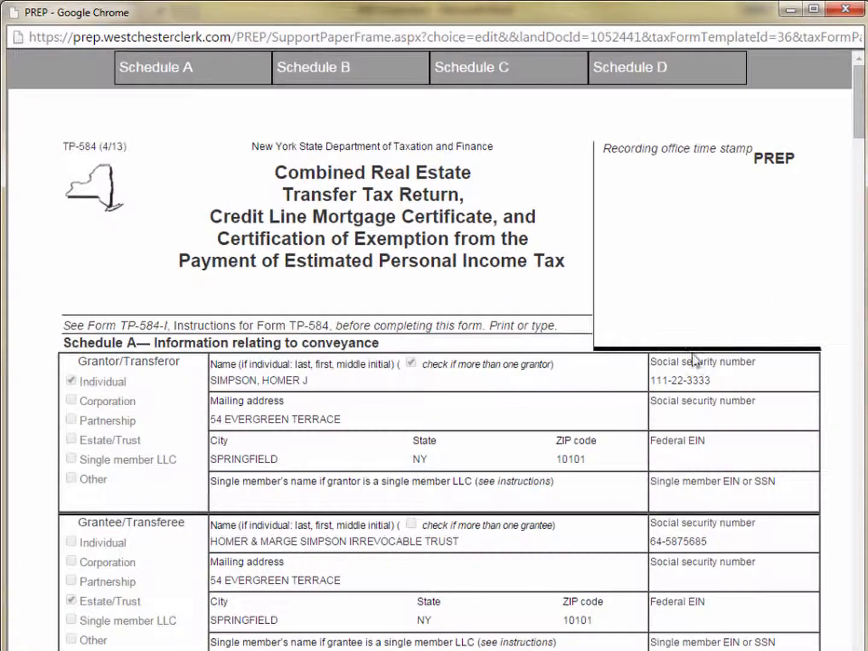
scroll("down", 3)
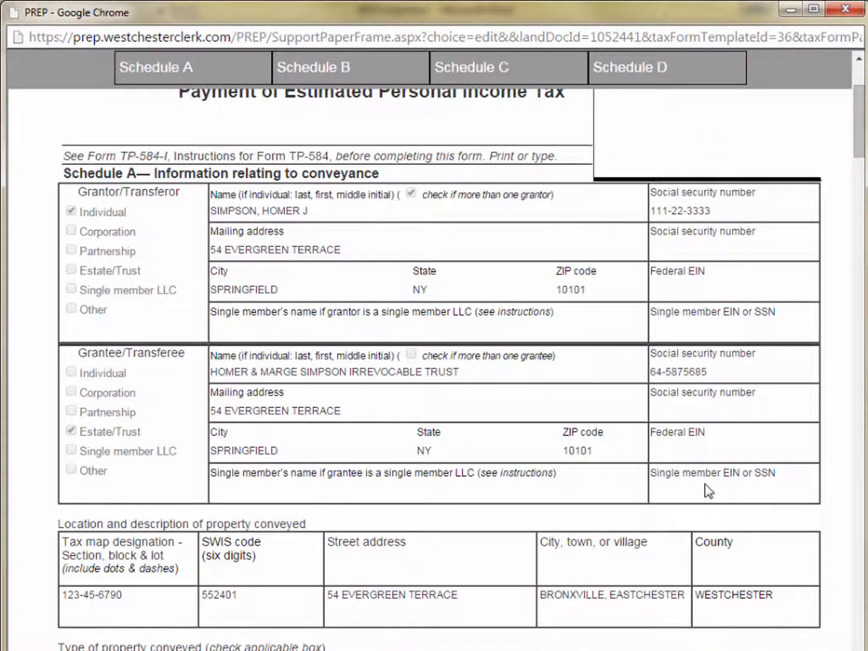
scroll("down", 3)
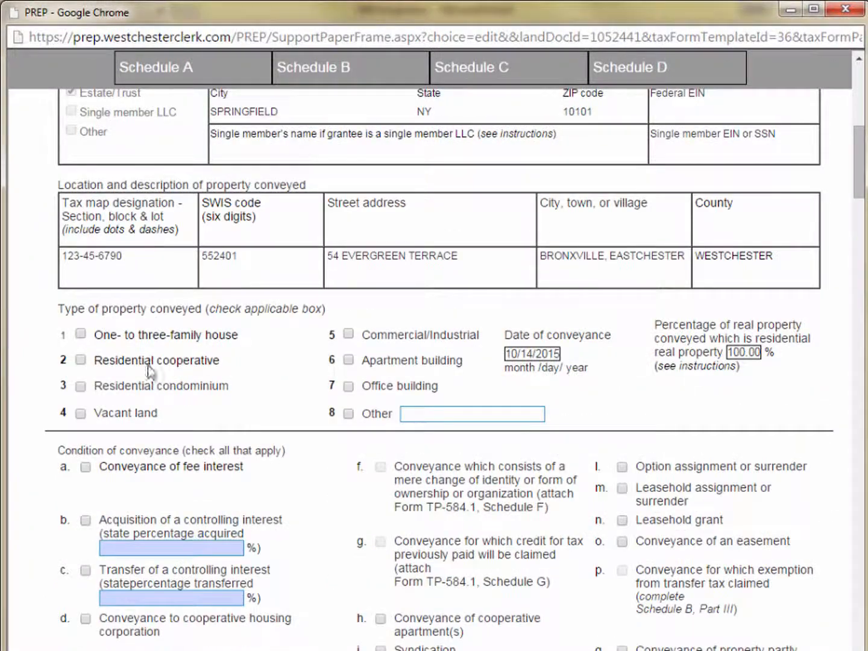
left_click(80, 250)
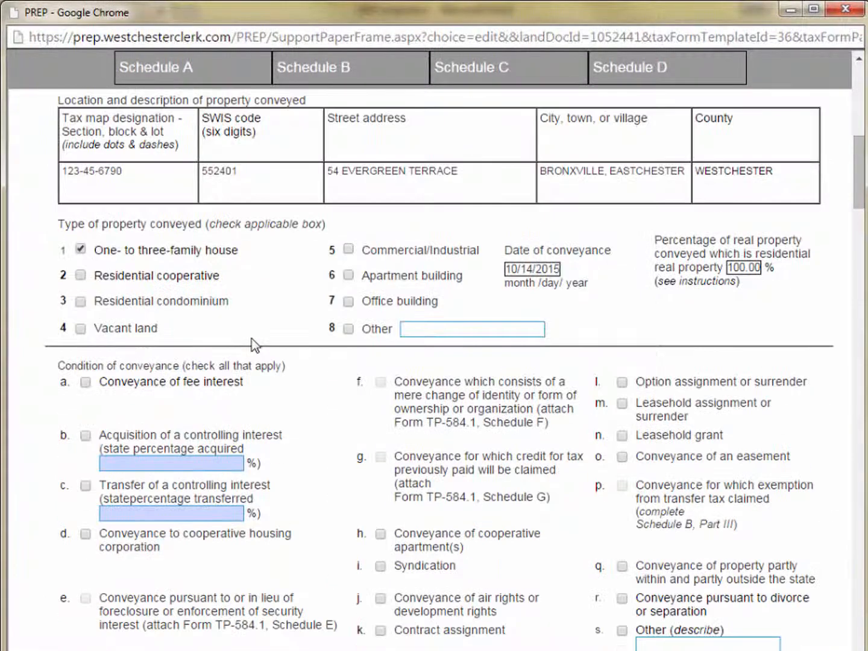
left_click(84, 381)
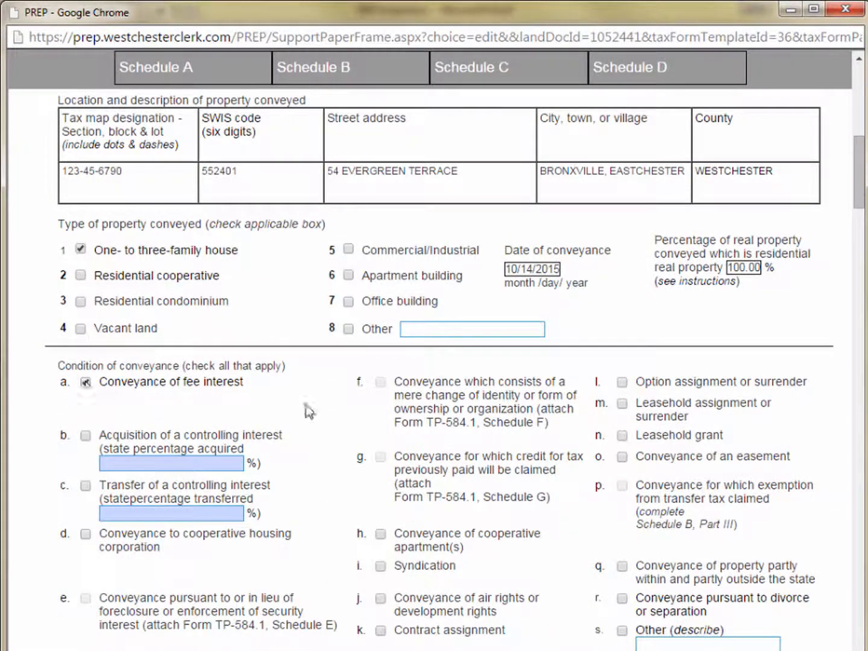
scroll("down", 3)
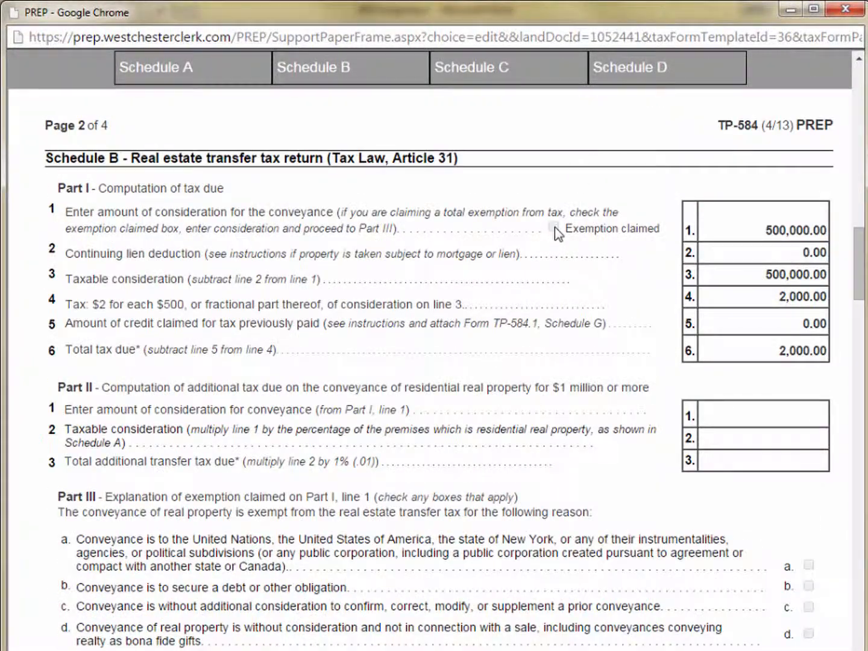
scroll("down", 3)
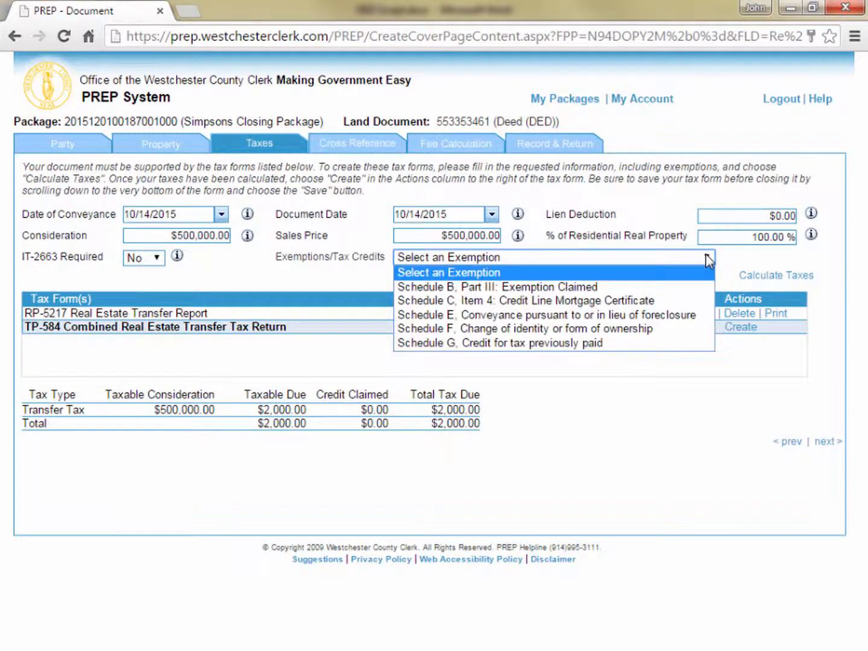
- Select 'Schedule B, Part III: Exemption Claimed' from the Exemptions/Tax Credits list
left_click(487, 286)
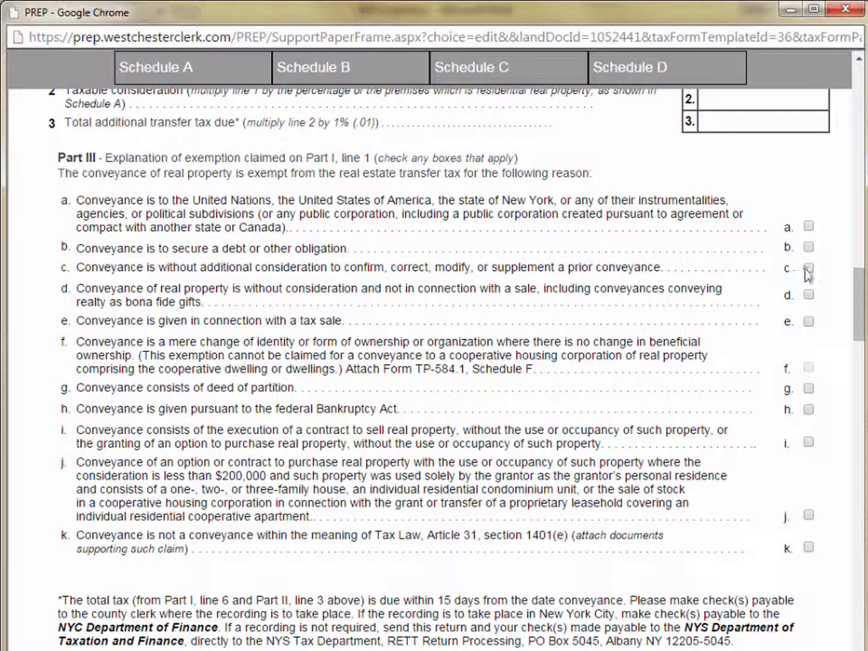
- Save the TP-584 return past Schedules C and D, leaving $0.00 tax due
scroll("down", 3)
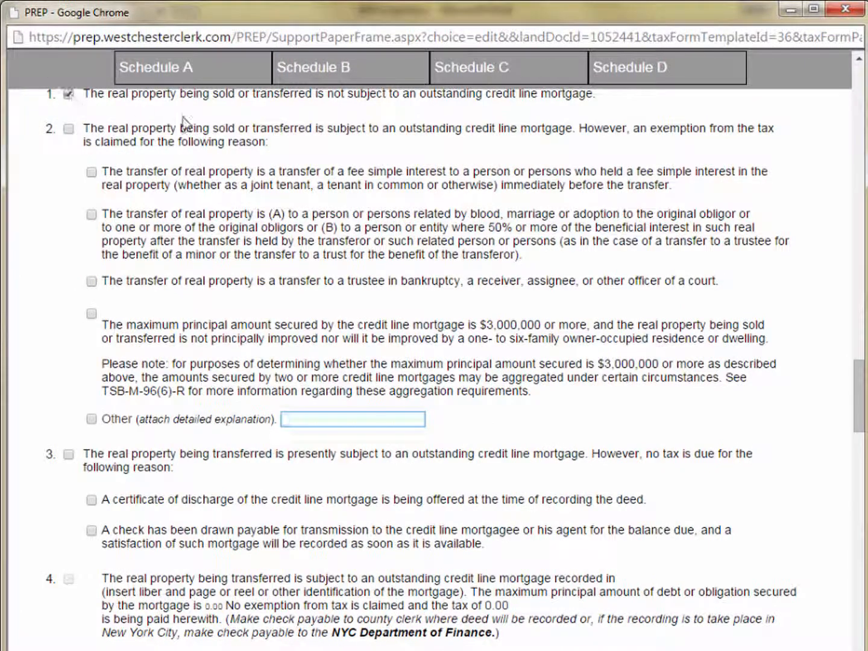
scroll("down", 3)
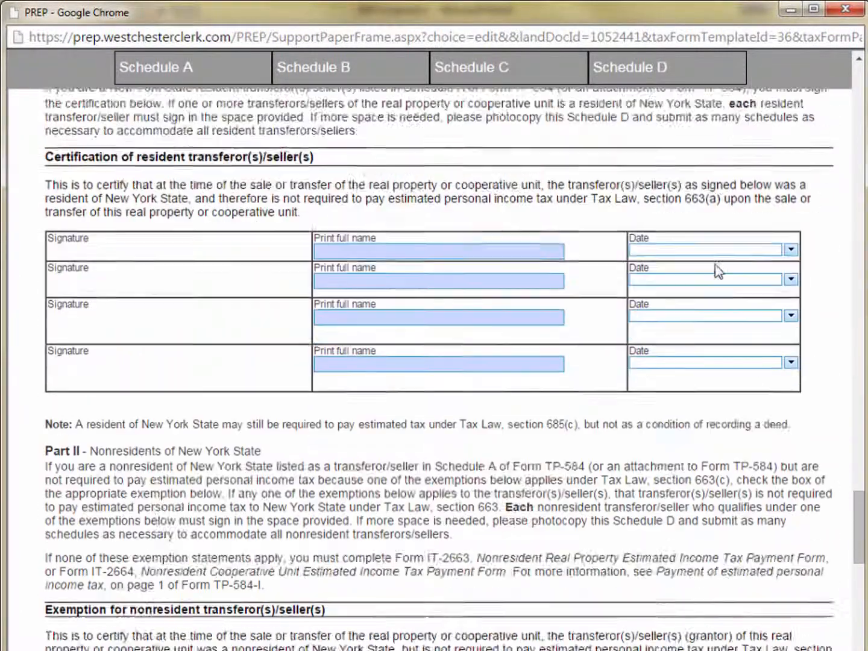
scroll("down", 3)
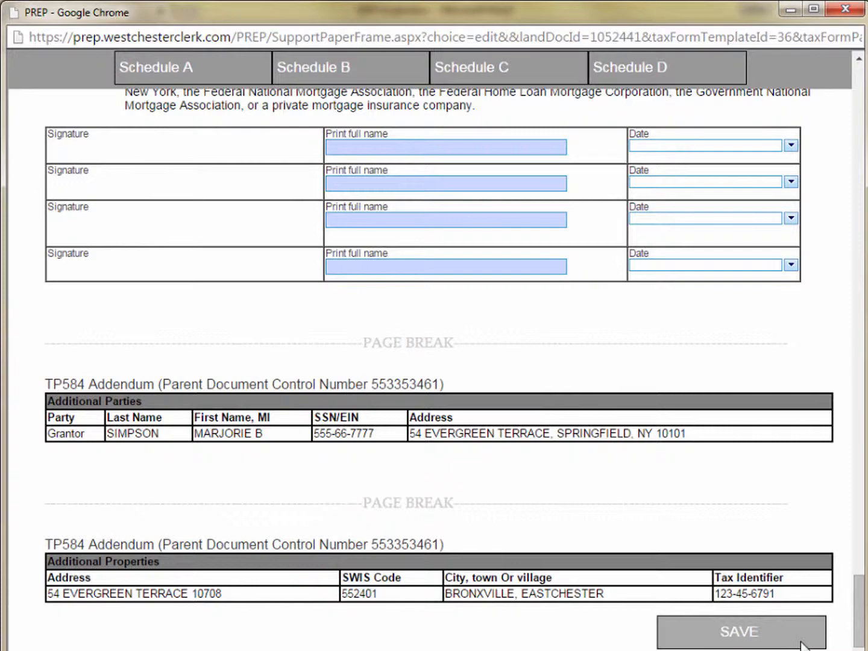
left_click(741, 632)
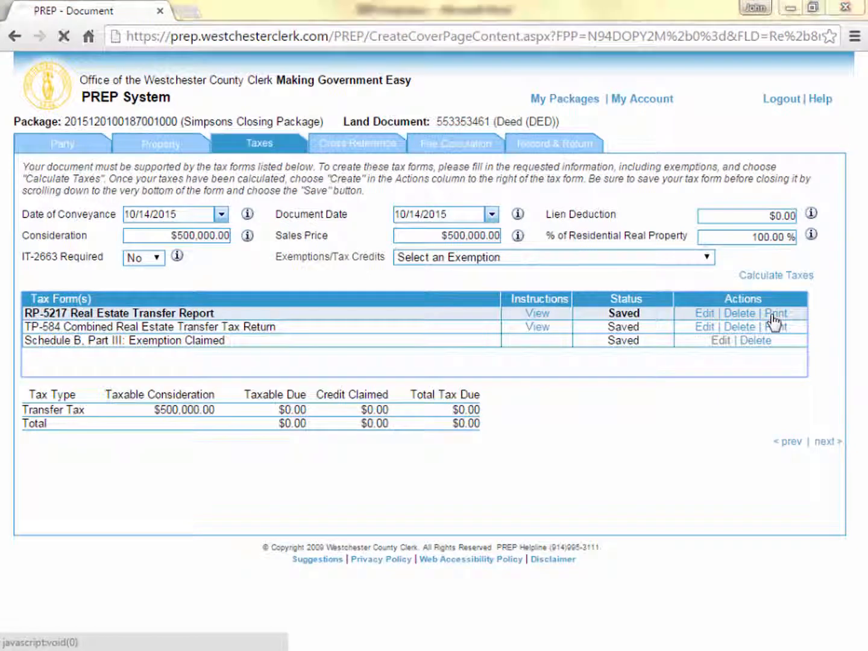
- Advance from the Taxes step to the Cross Reference step with no references entered
left_click(777, 313)
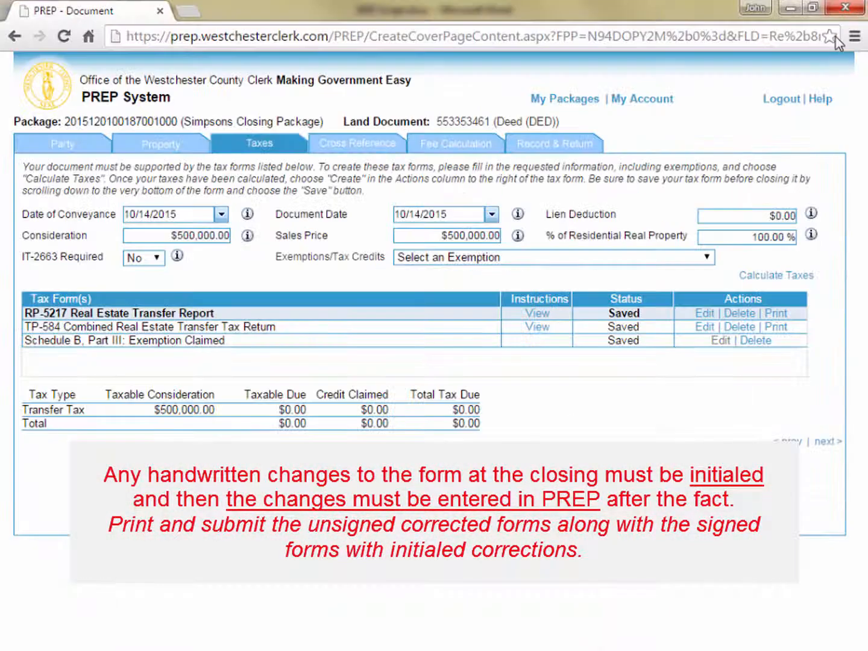
left_click(776, 327)
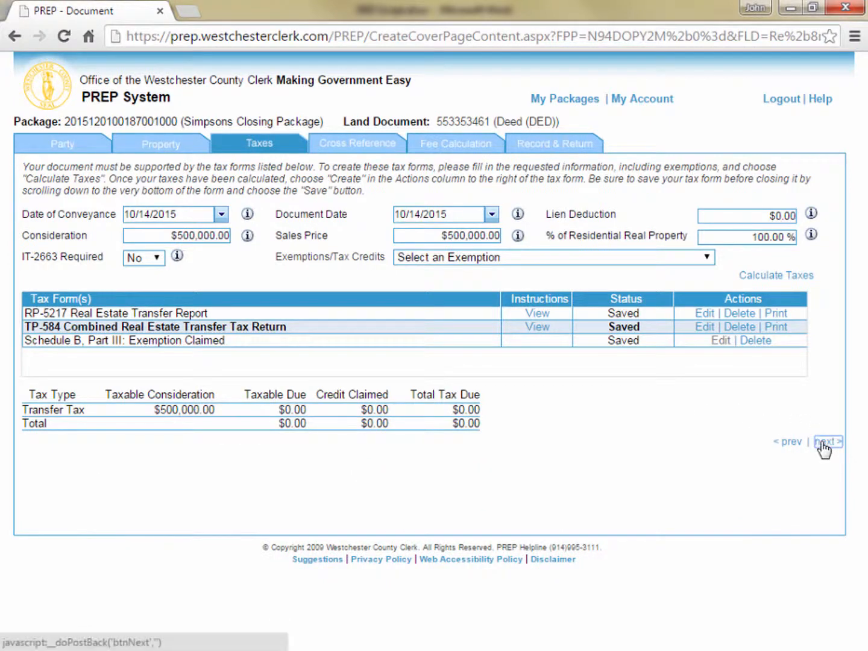
left_click(826, 441)
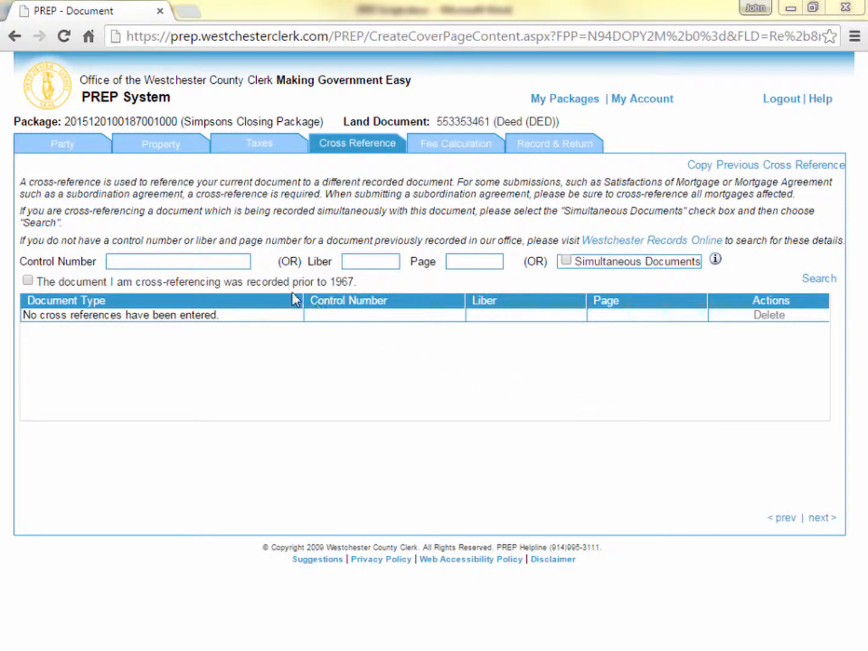
- Continue past Cross Reference, with none added, to the Fee Calculation step
left_click(178, 261)
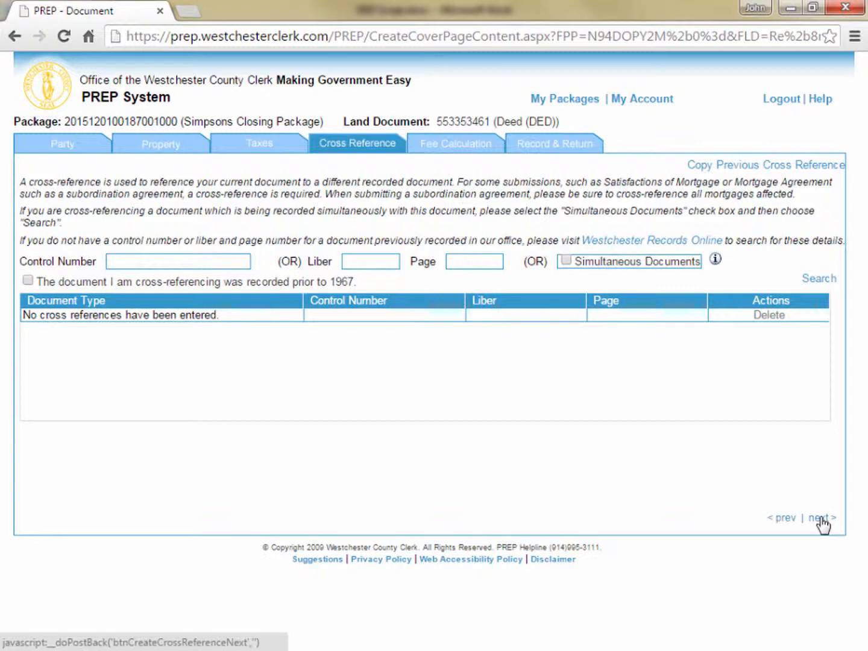
left_click(821, 518)
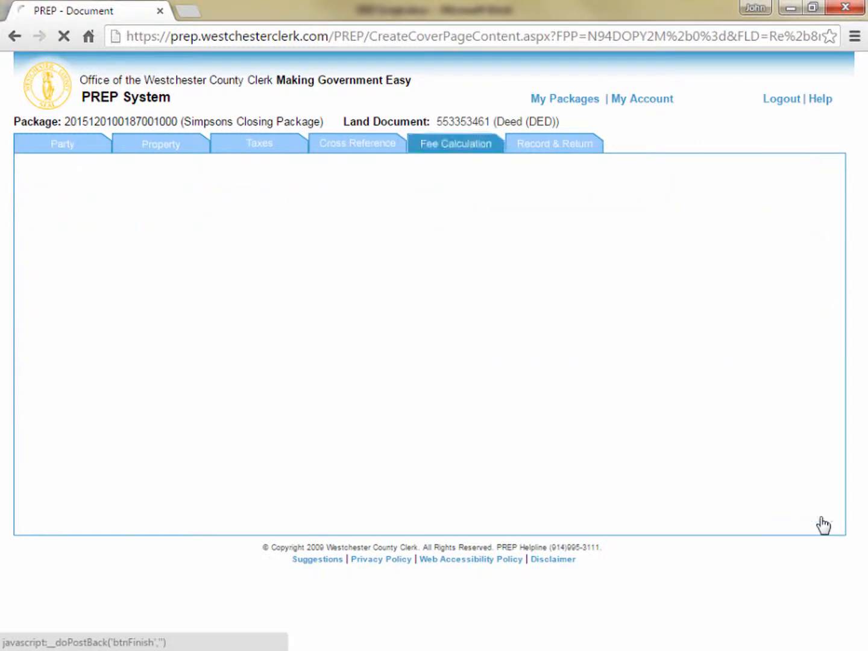
- Enter a document page count of 3 and recalculate fees to a $190.00 total
left_click(455, 143)
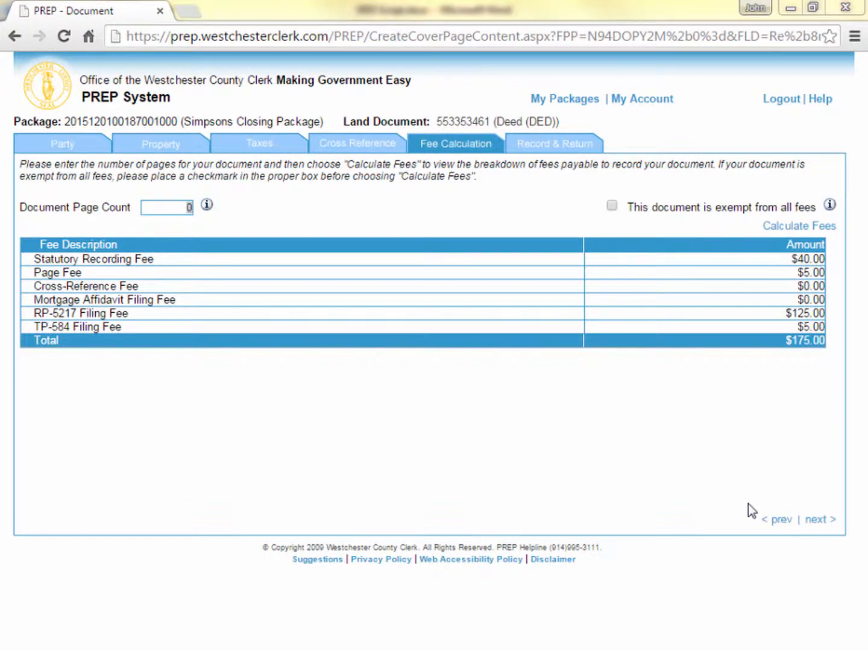
mouse_move(290, 278)
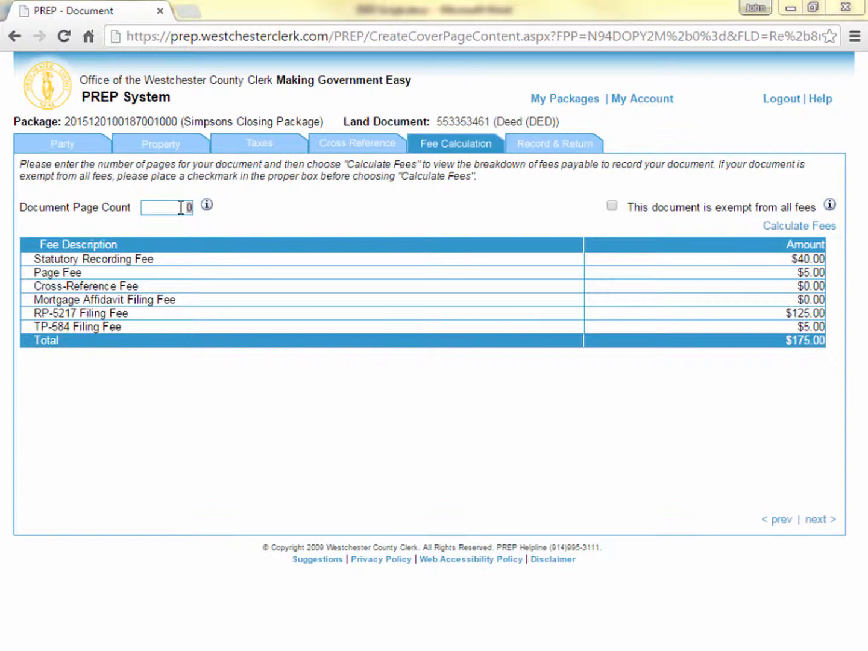
left_click(167, 207)
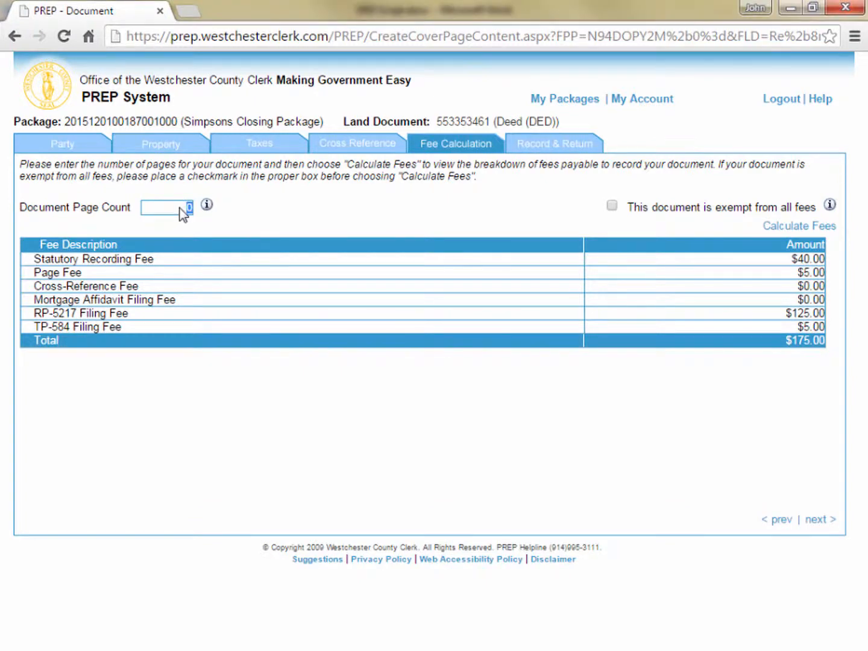
type("3")
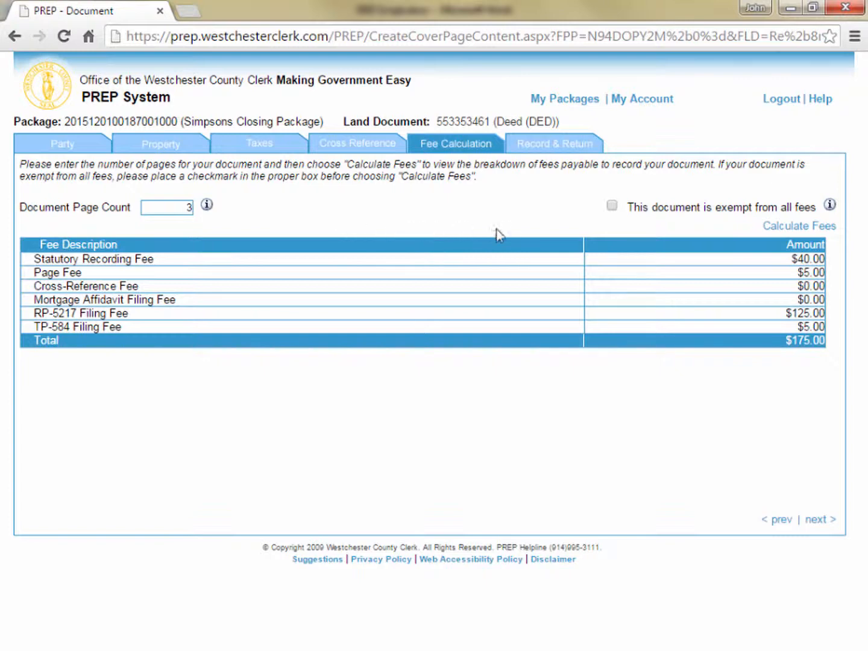
mouse_move(784, 234)
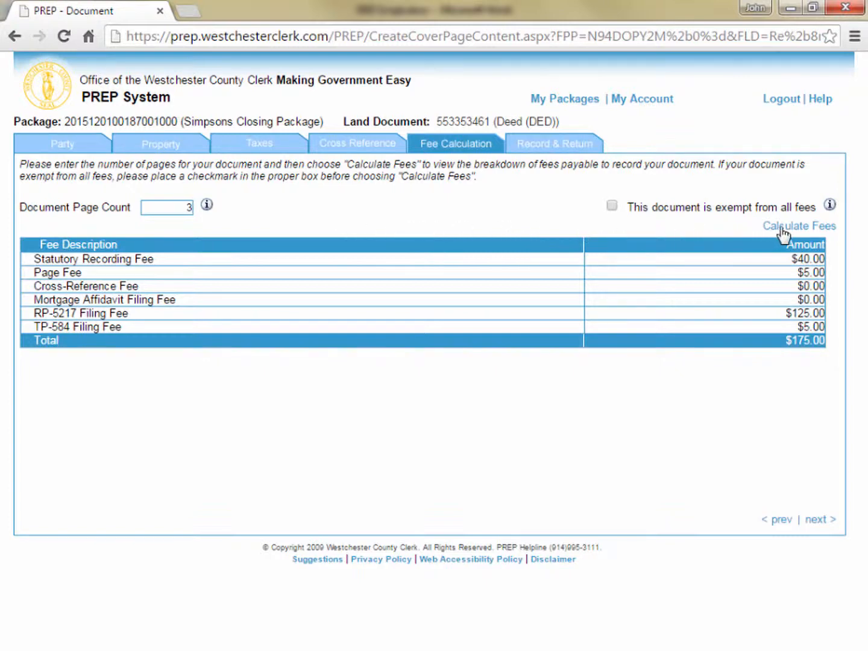
left_click(799, 225)
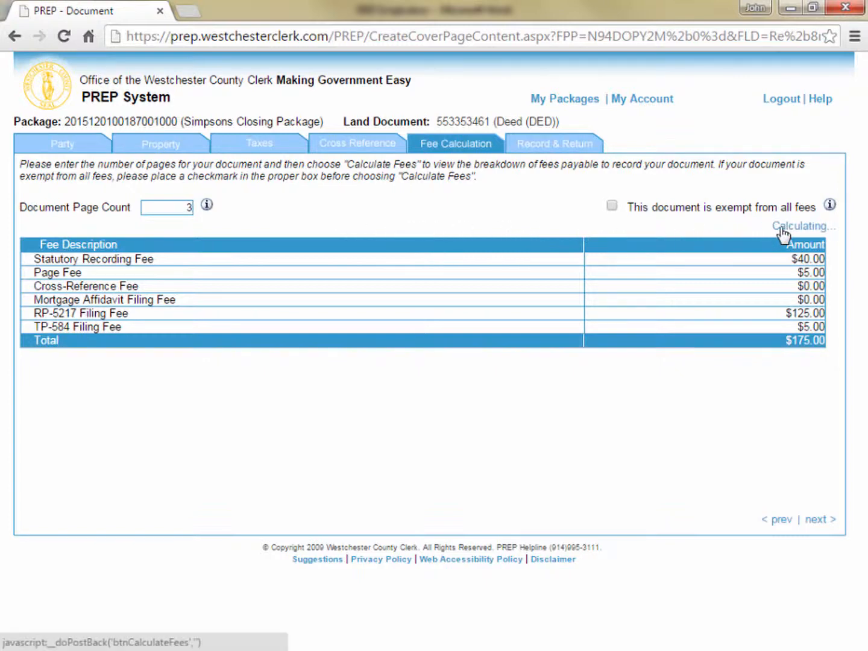
left_click(798, 225)
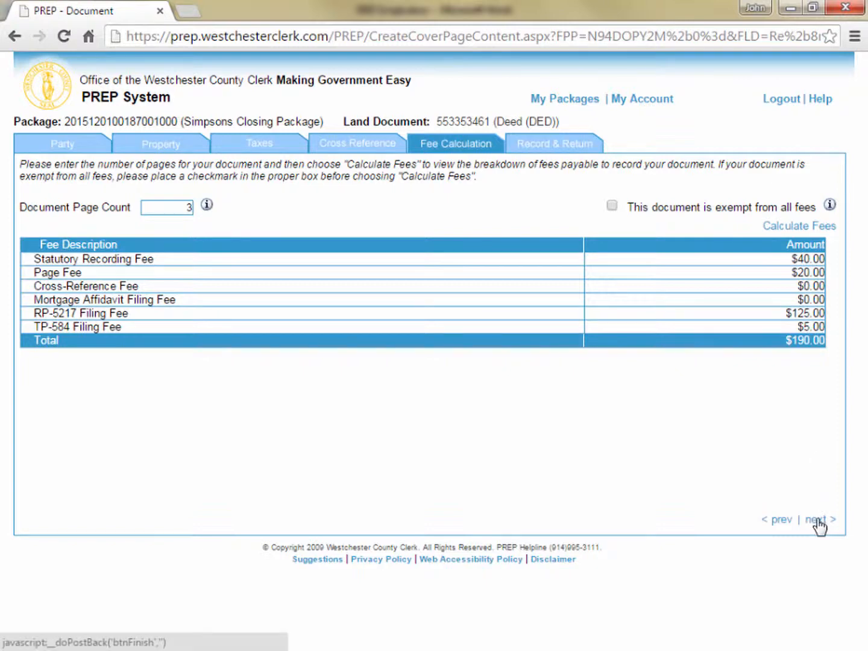
- Advance to the Record & Return step with its empty returnee address form
left_click(815, 519)
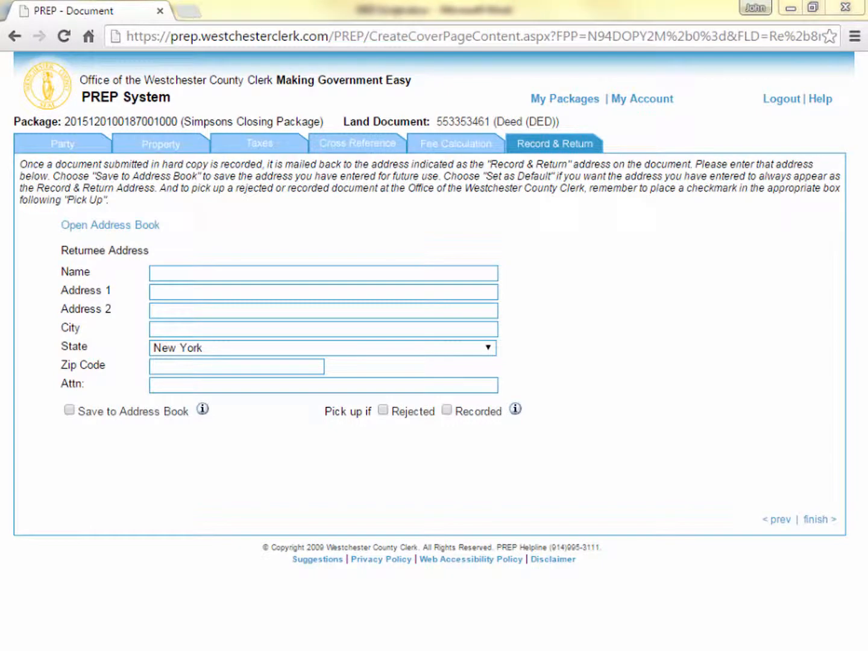
mouse_move(656, 459)
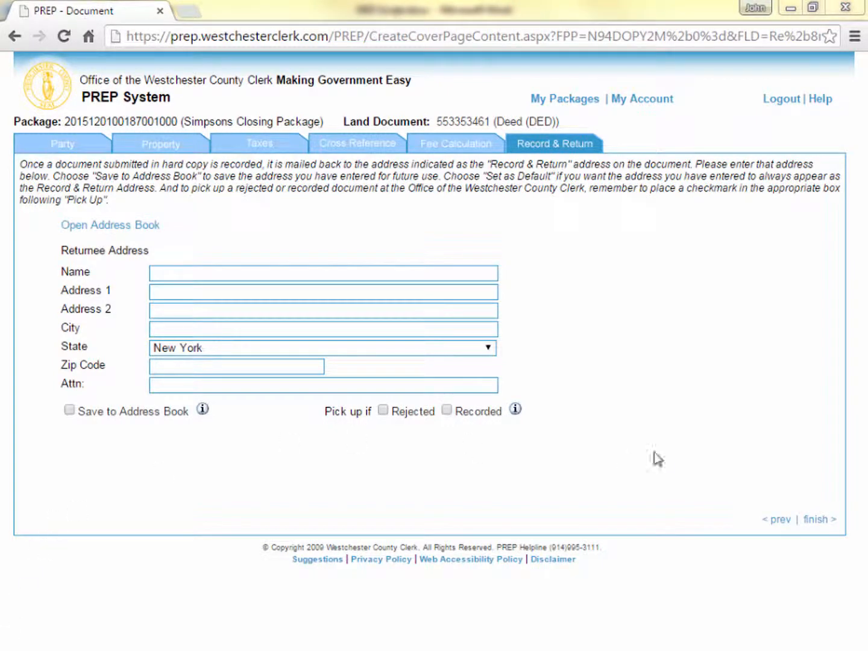
mouse_move(467, 355)
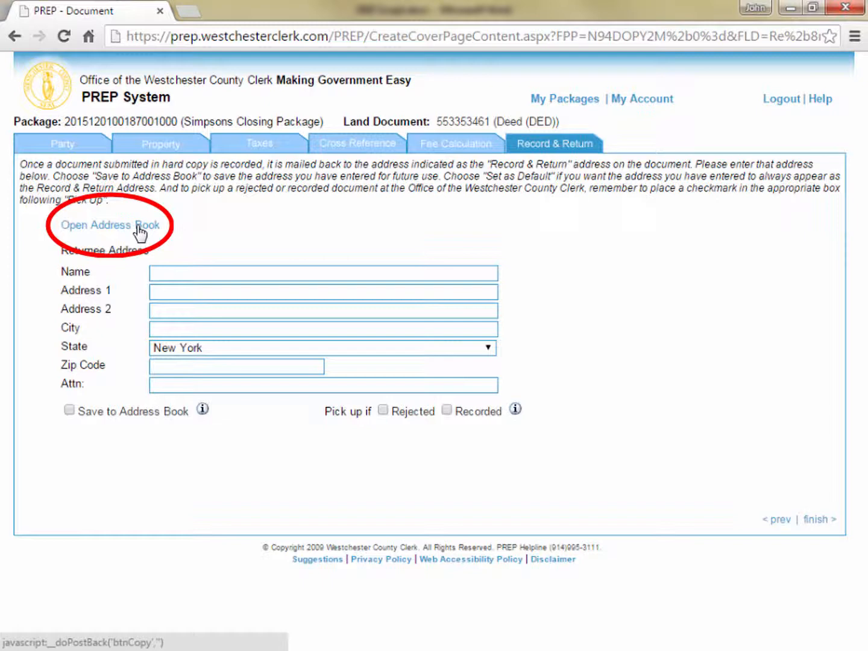
- From the address book, set Generic Title Company as default and select it as the return address
left_click(111, 224)
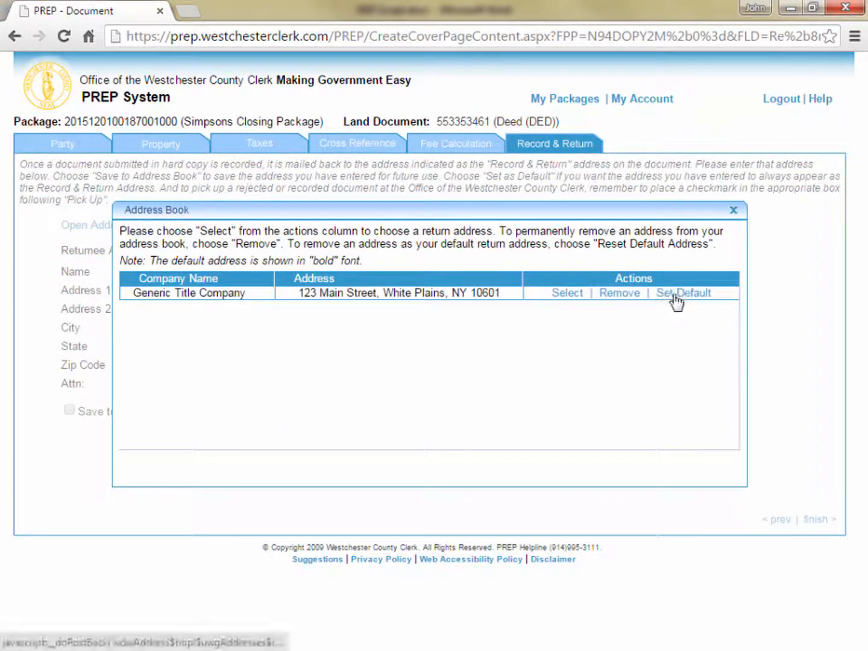
mouse_move(682, 293)
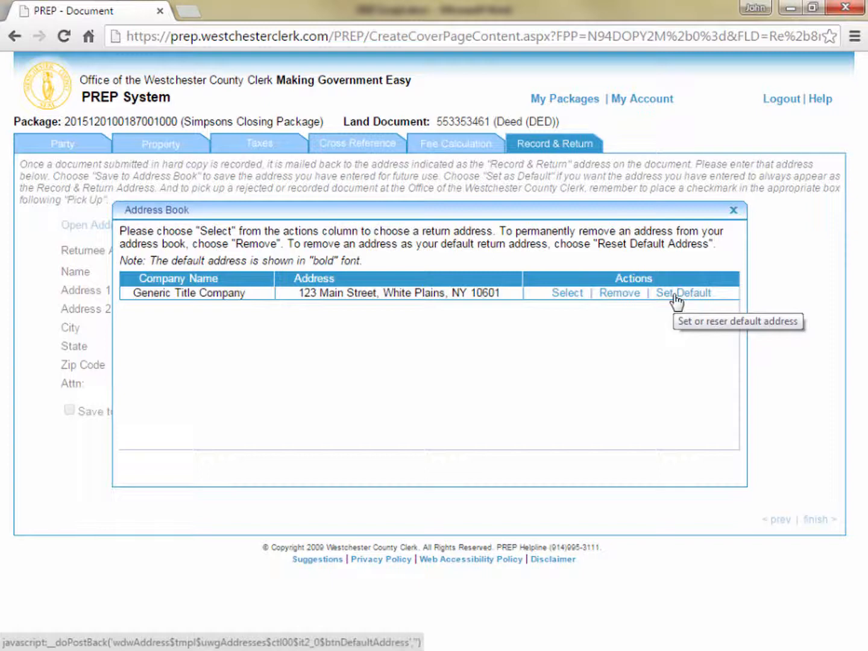
left_click(683, 293)
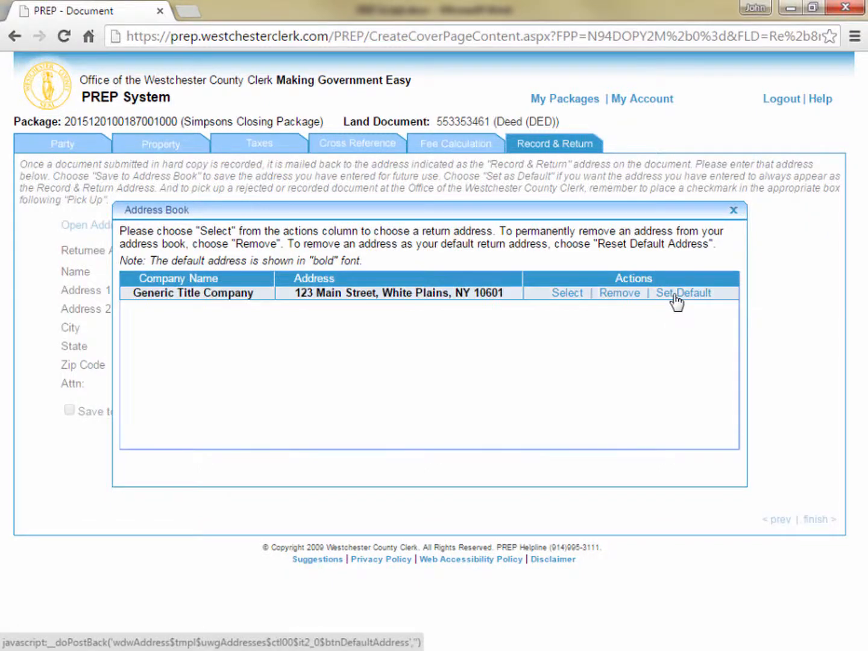
left_click(683, 292)
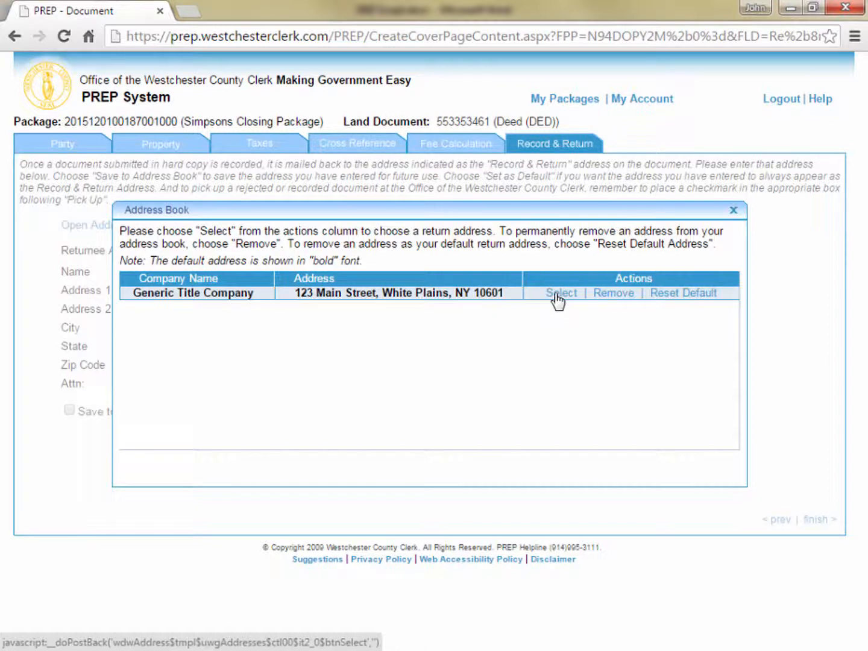
left_click(560, 293)
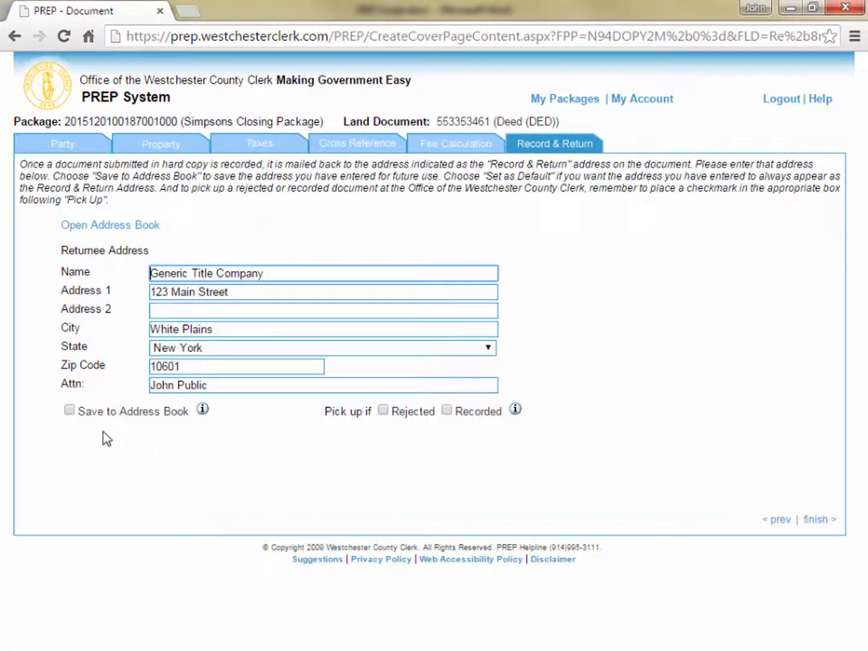
- Leave Save to Address Book unchecked and finish the deed, returning to the pending packages list
left_click(70, 410)
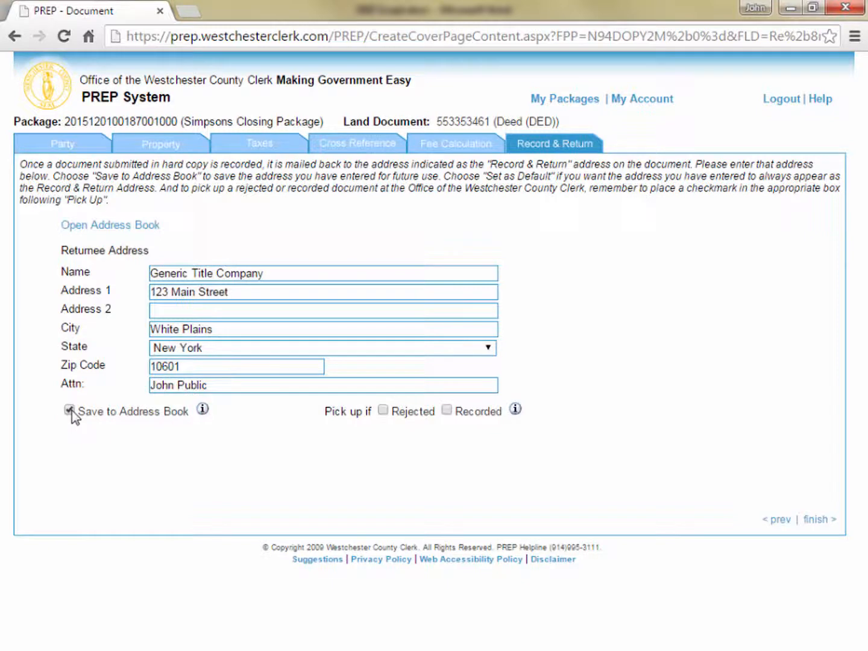
left_click(69, 410)
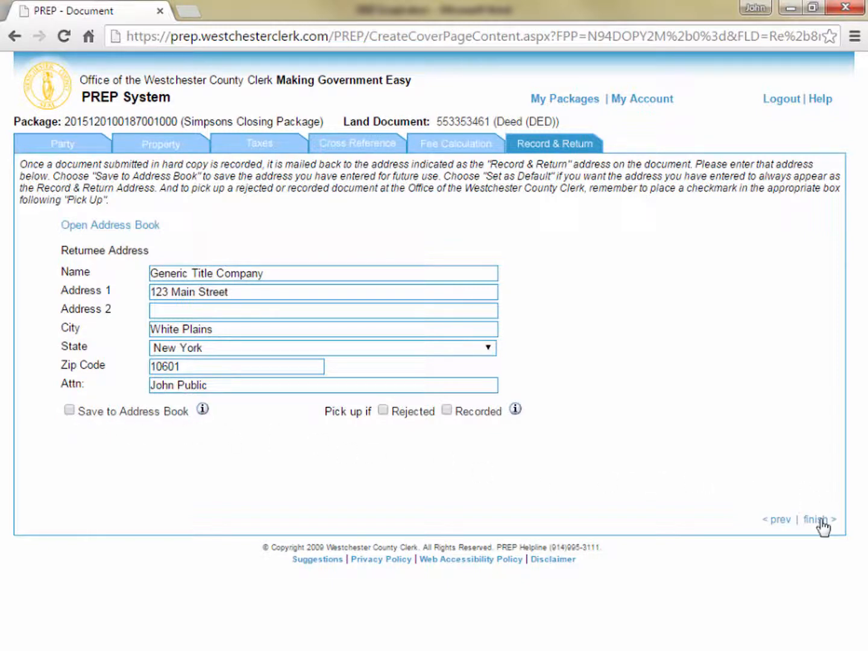
left_click(815, 520)
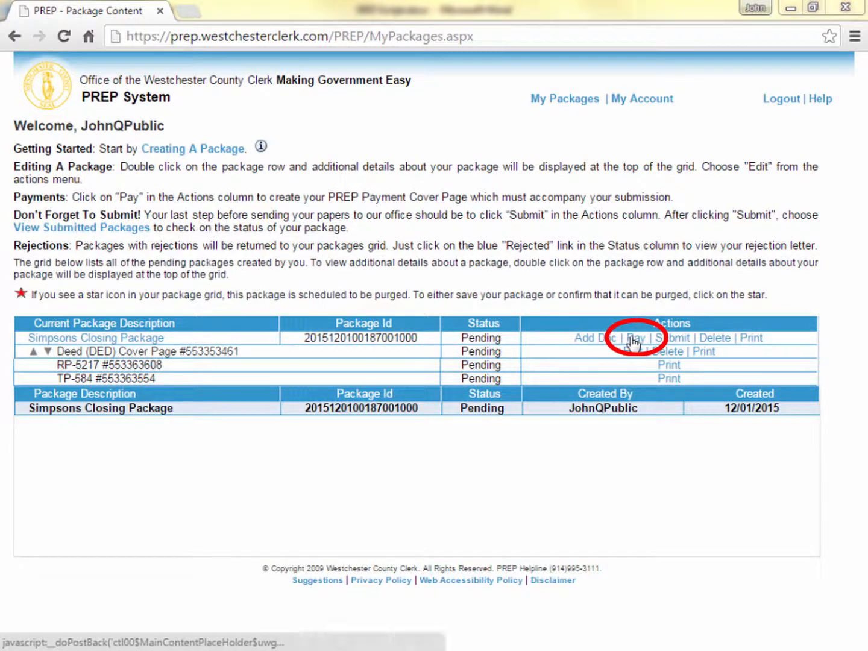
- Review the $190.00 payment for the Simpsons Closing Package, choosing check/attorney escrow/IOLA as payment type
left_click(636, 337)
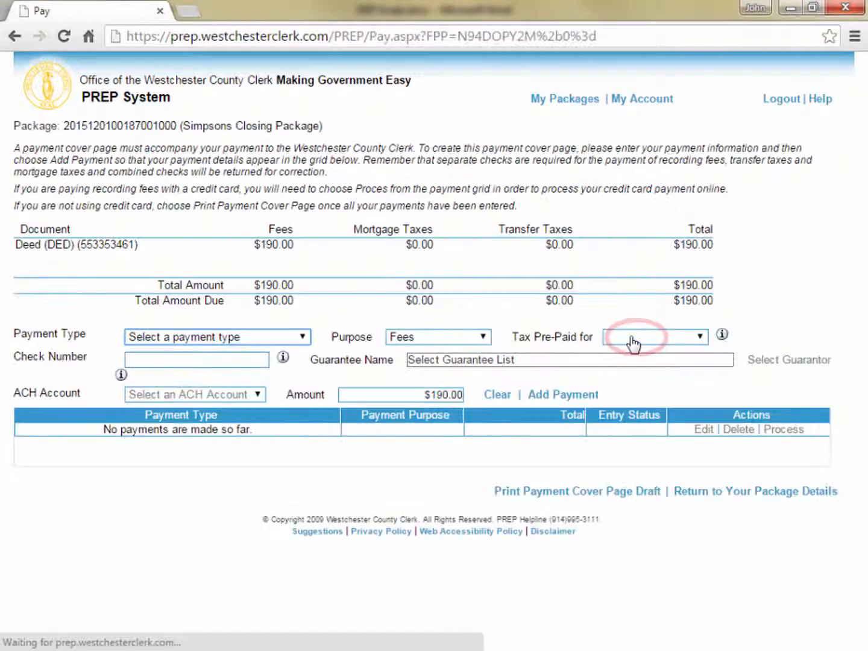
left_click(215, 336)
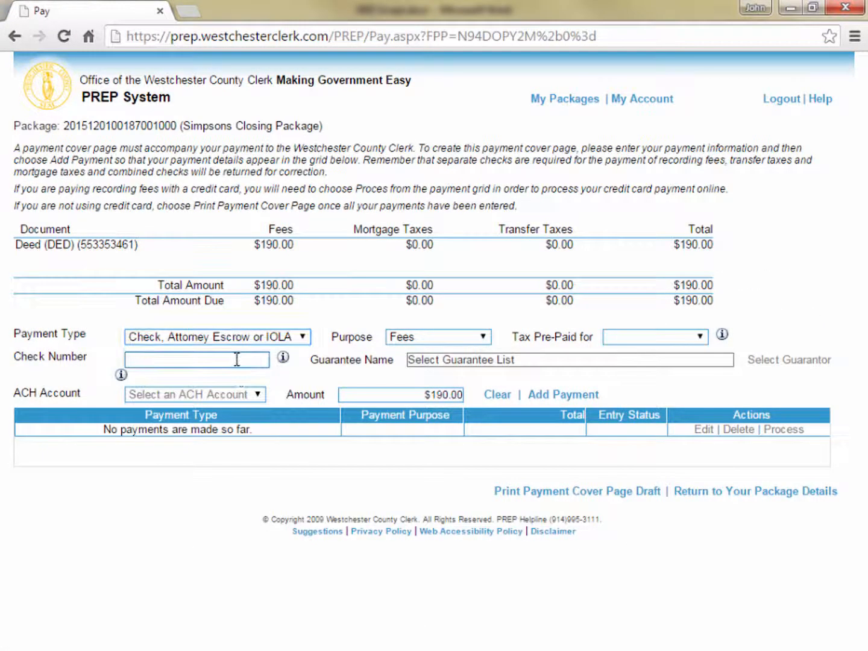
left_click(562, 394)
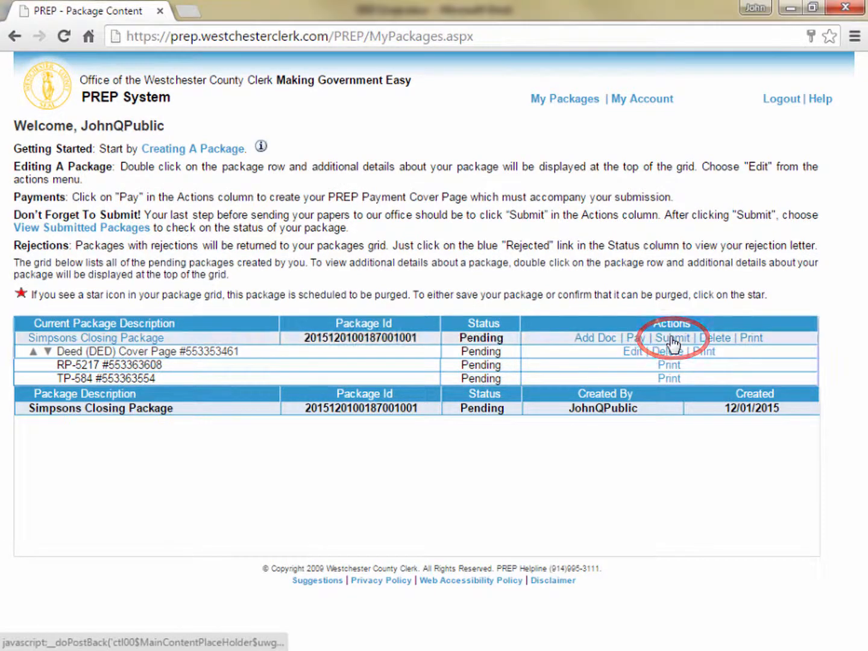
- Submit the Simpsons Closing Package to the County Clerk and confirm in the Submit Document dialog
left_click(671, 338)
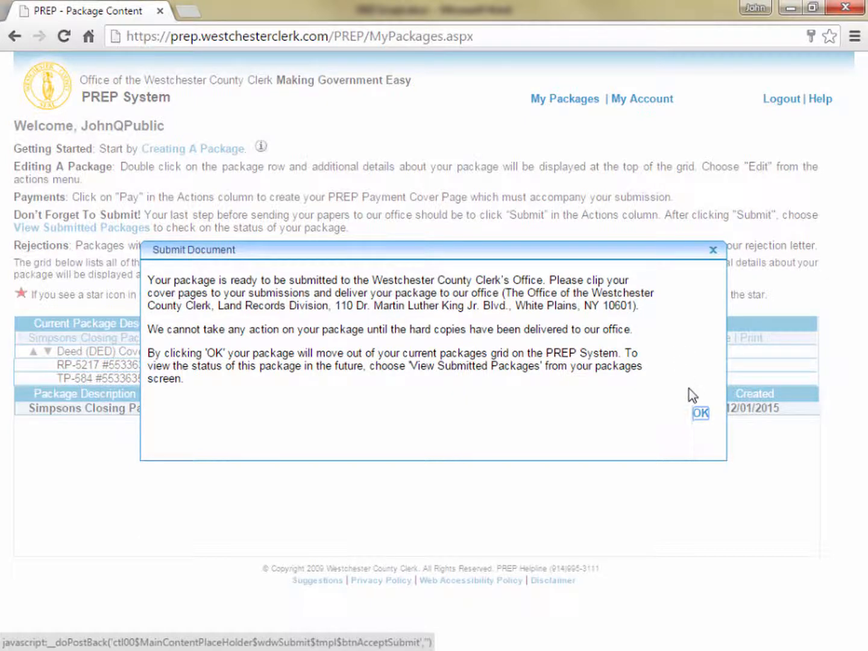
mouse_move(701, 416)
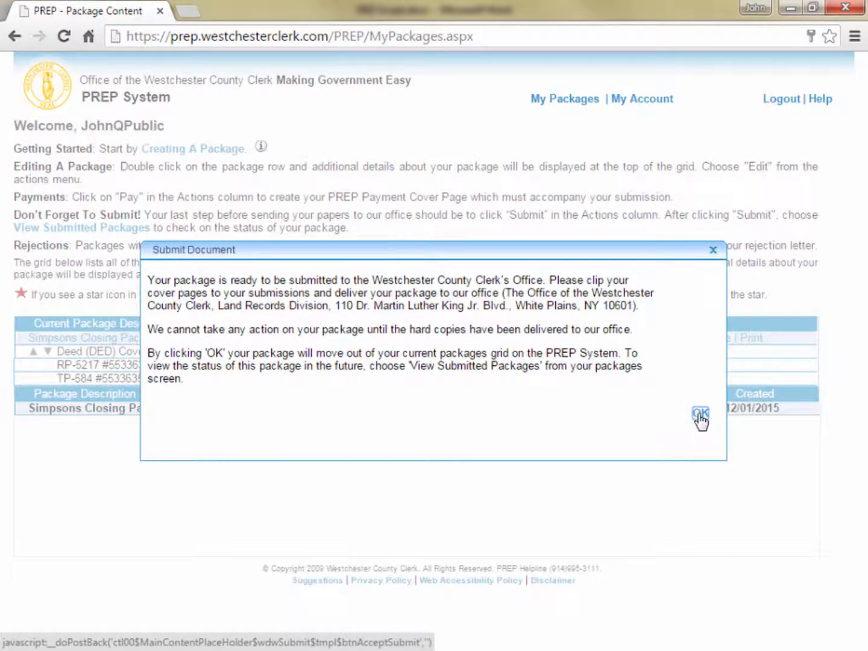
left_click(699, 416)
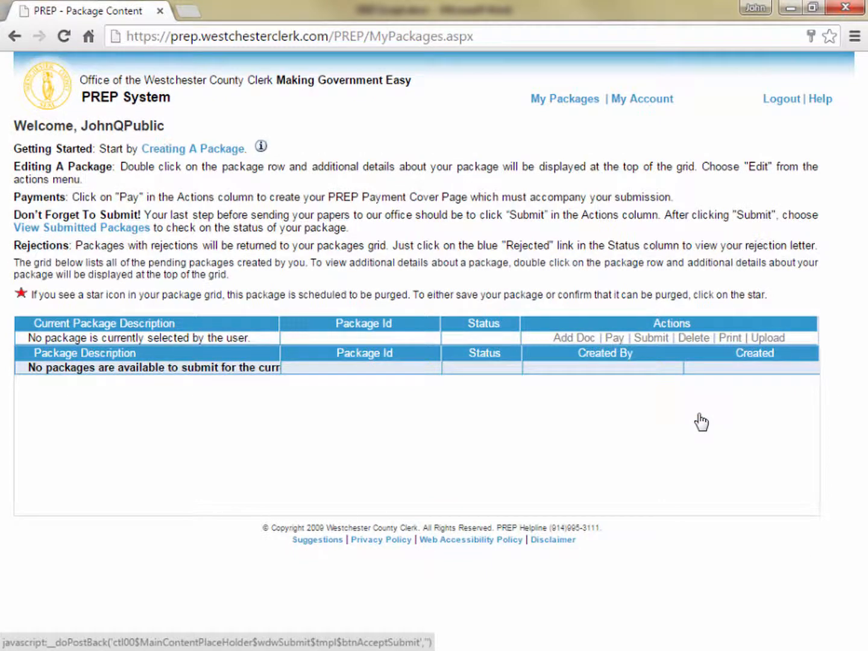
mouse_move(648, 420)
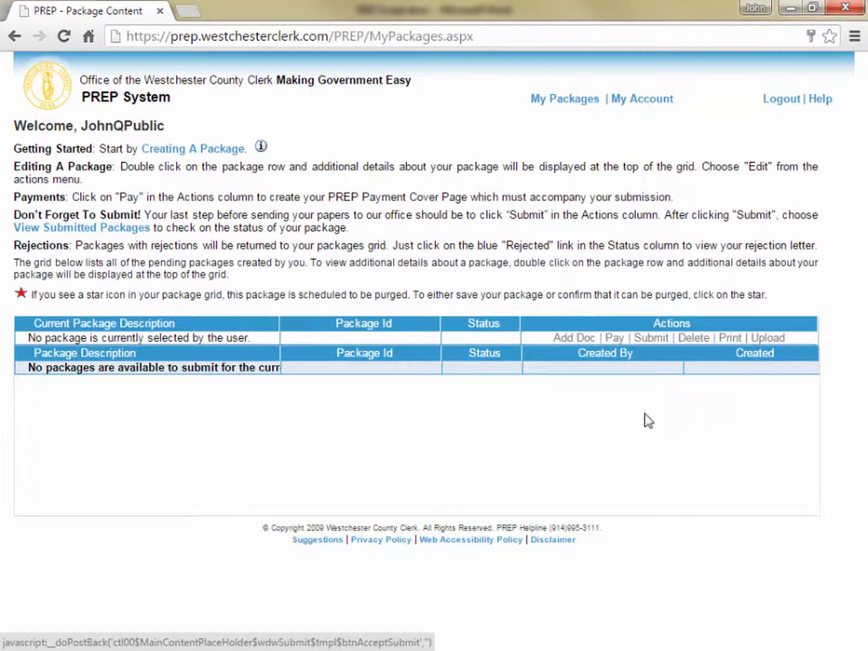